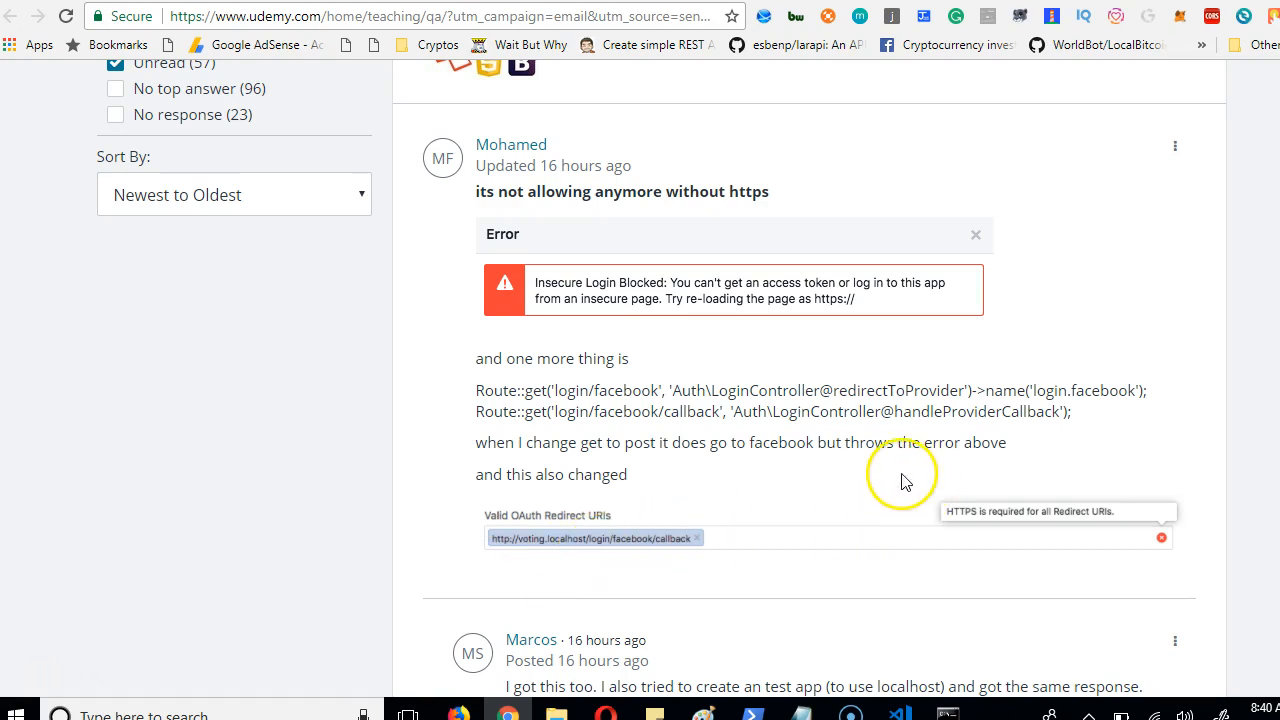
- Search 'how to install ca.info in php.ini' and download cacert.pem from the Bolt cURL guide
scroll(up, 3)
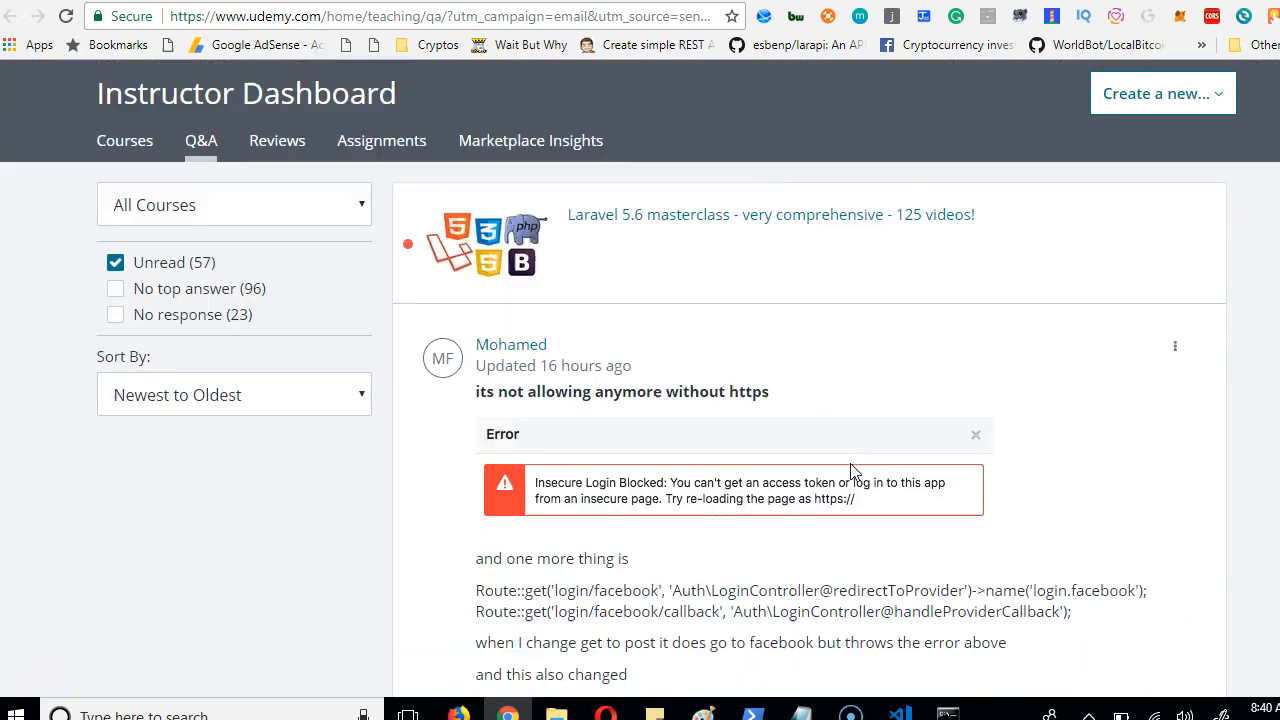
scroll(down, 3)
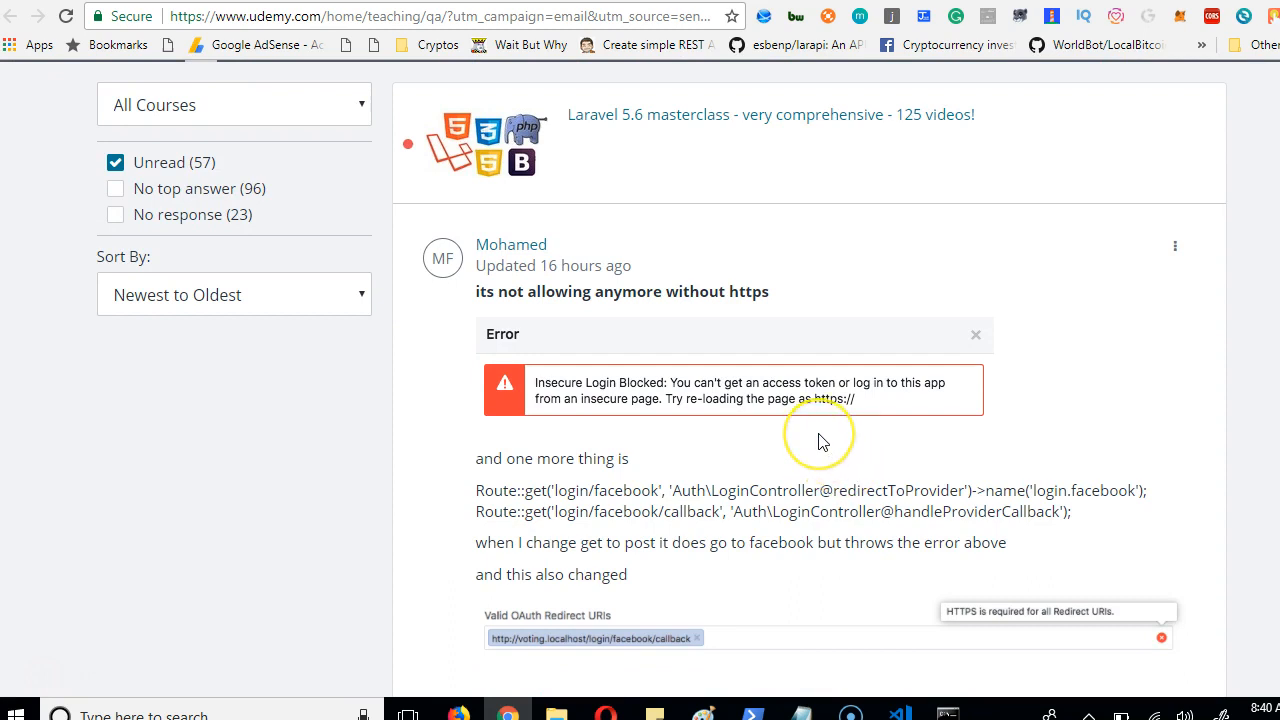
mouse_move(590, 377)
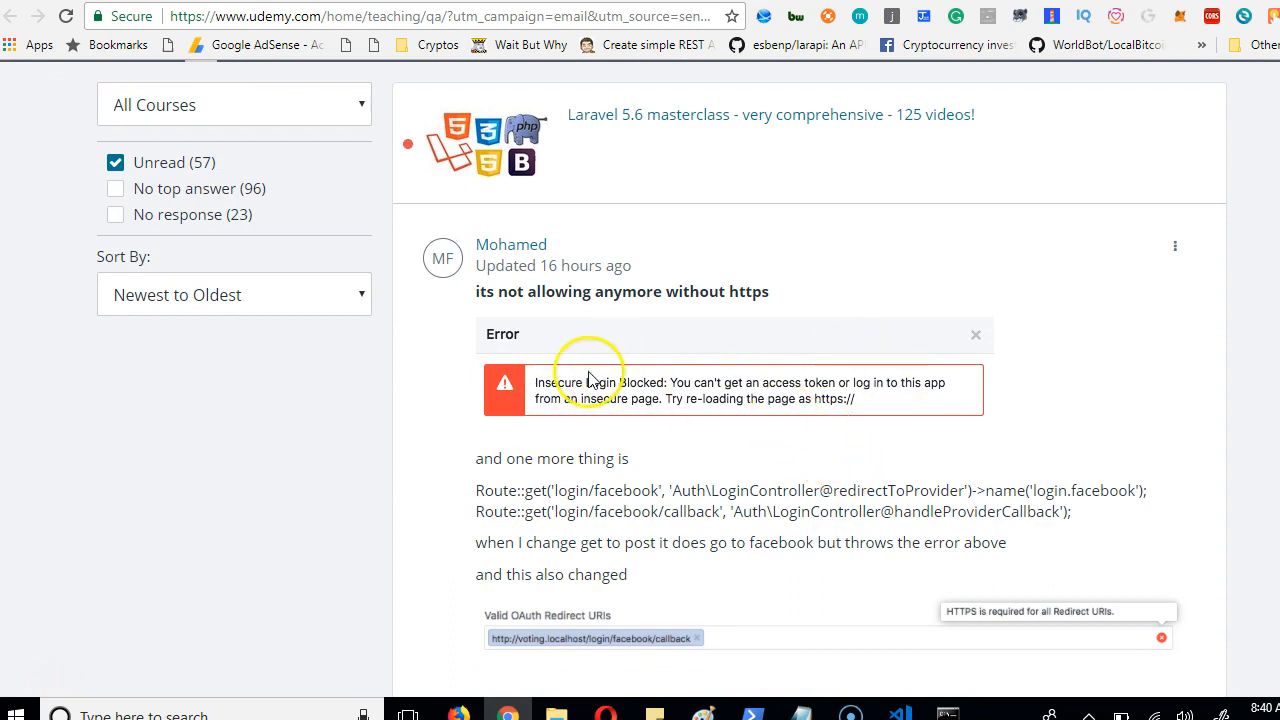
mouse_move(553, 435)
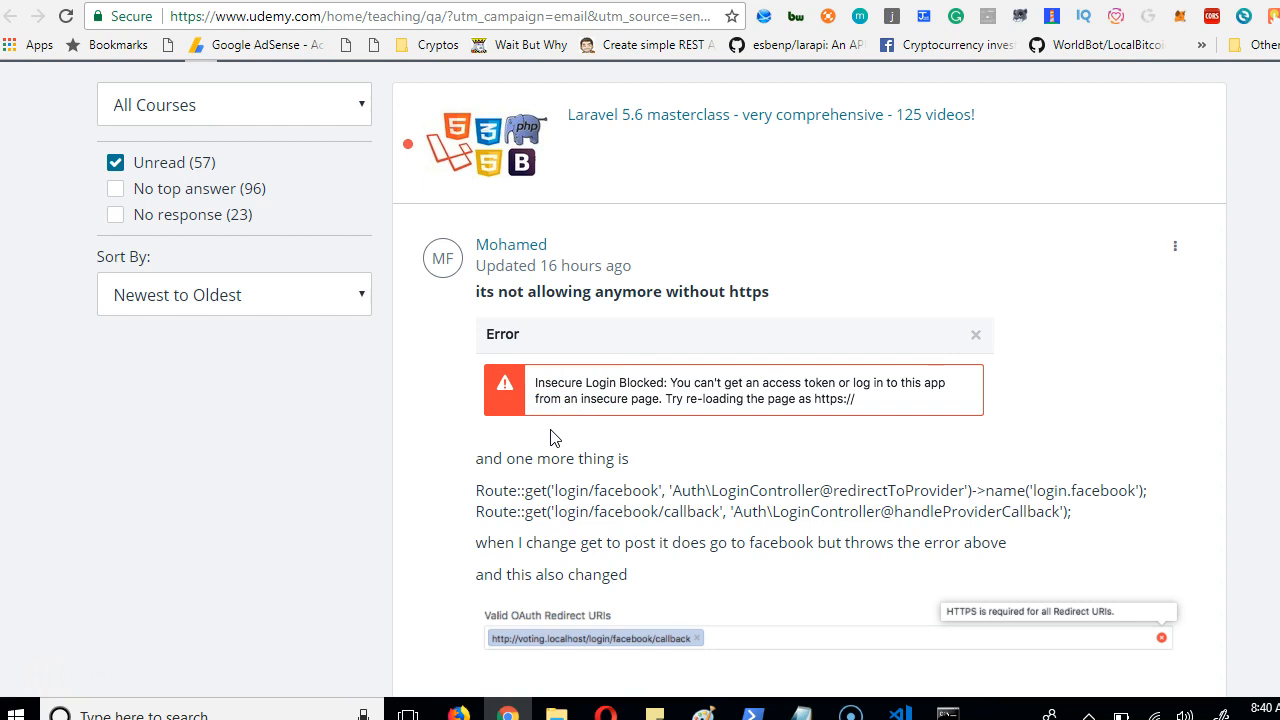
mouse_move(523, 388)
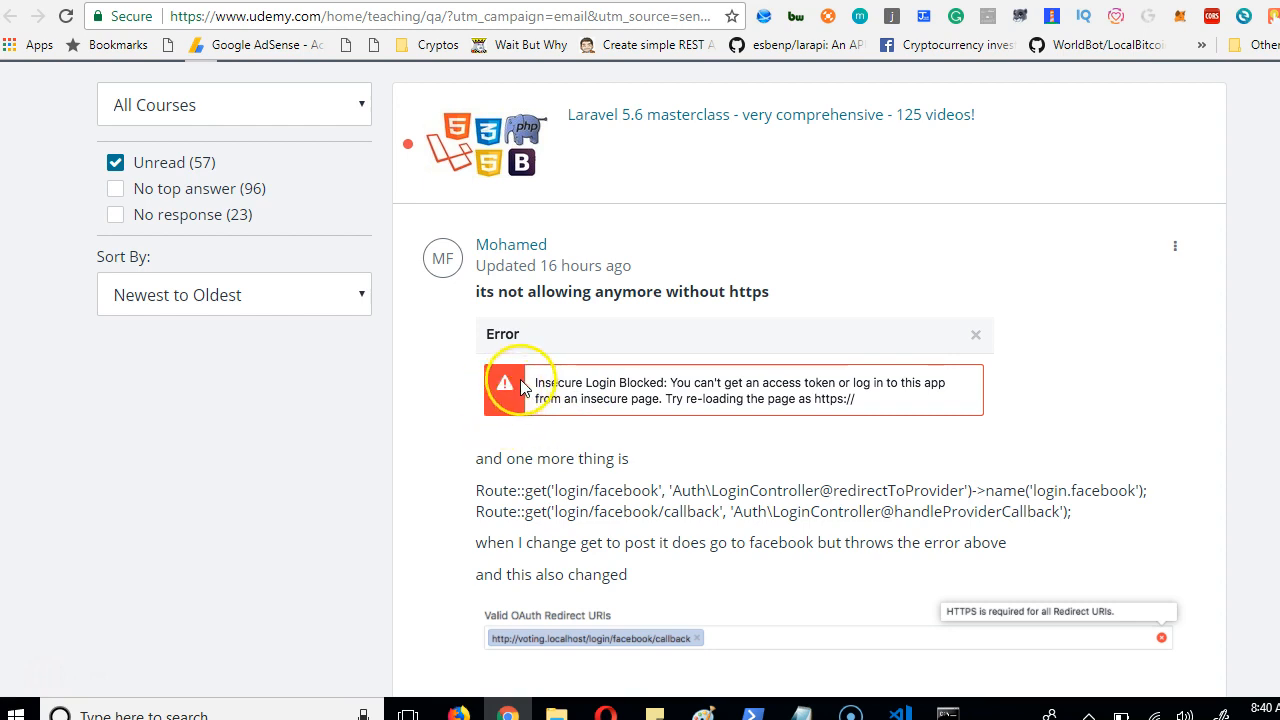
mouse_move(660, 390)
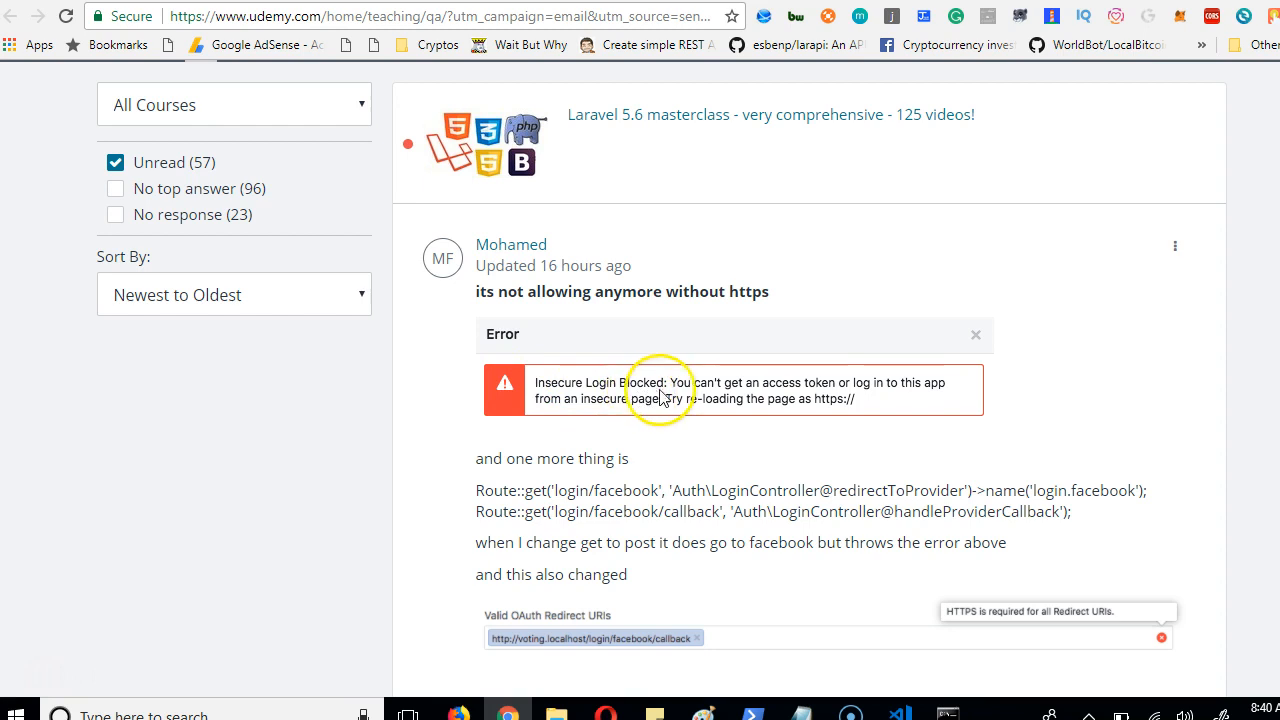
mouse_move(738, 389)
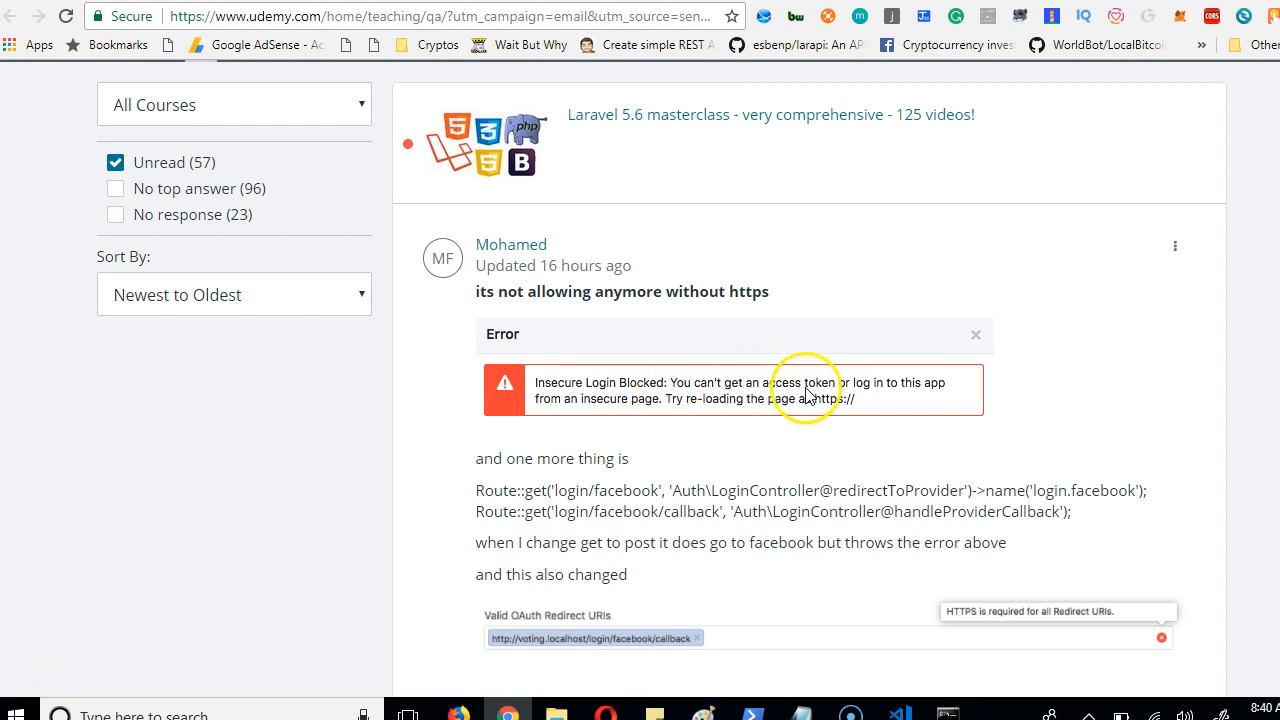
mouse_move(655, 415)
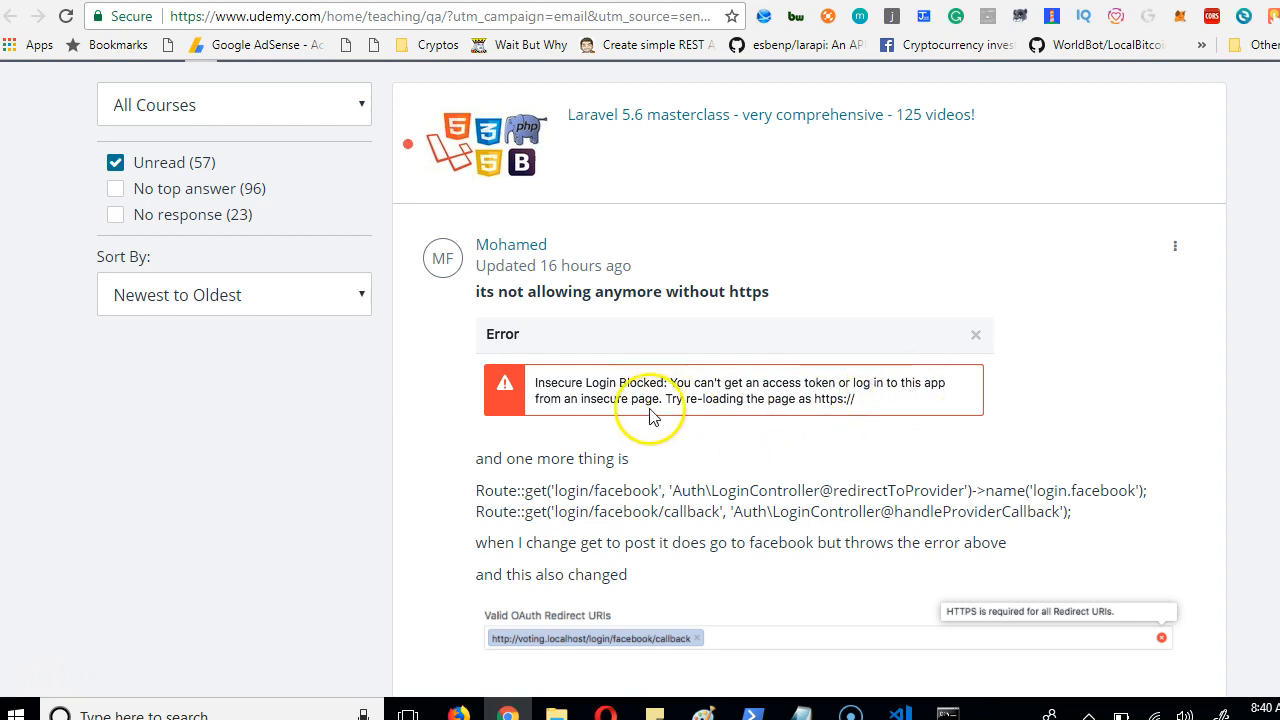
mouse_move(778, 399)
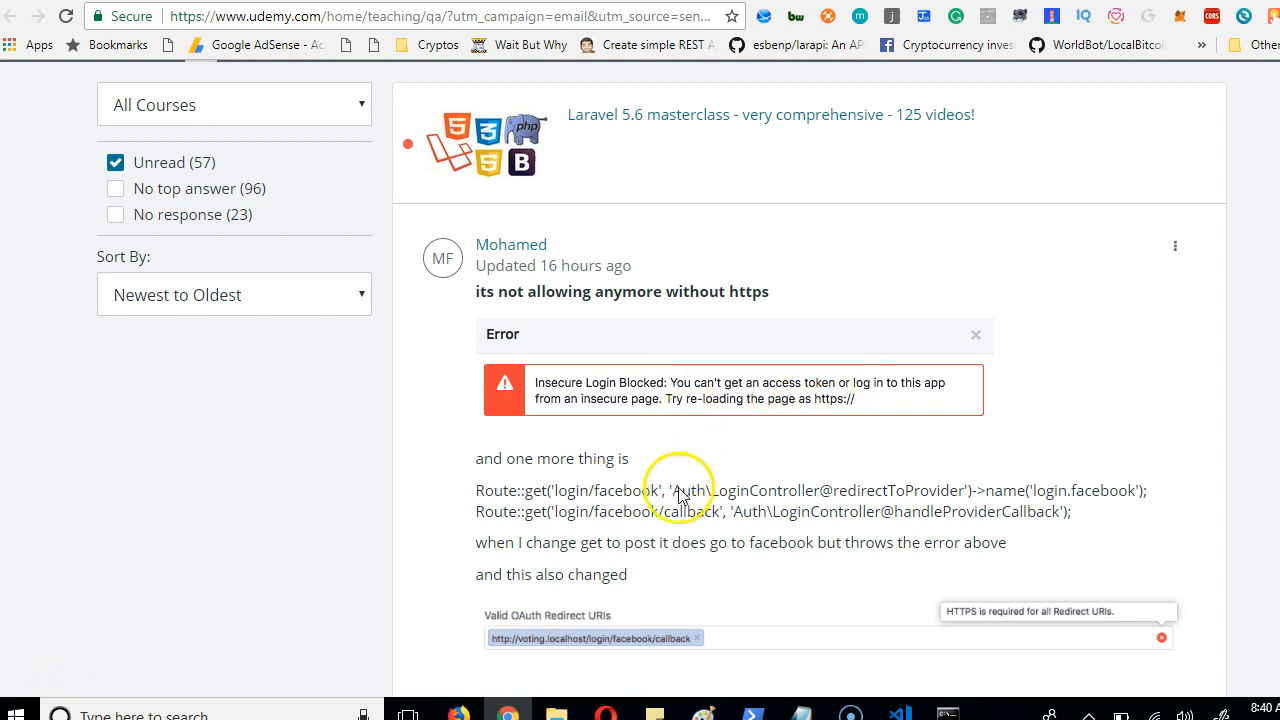
mouse_move(649, 579)
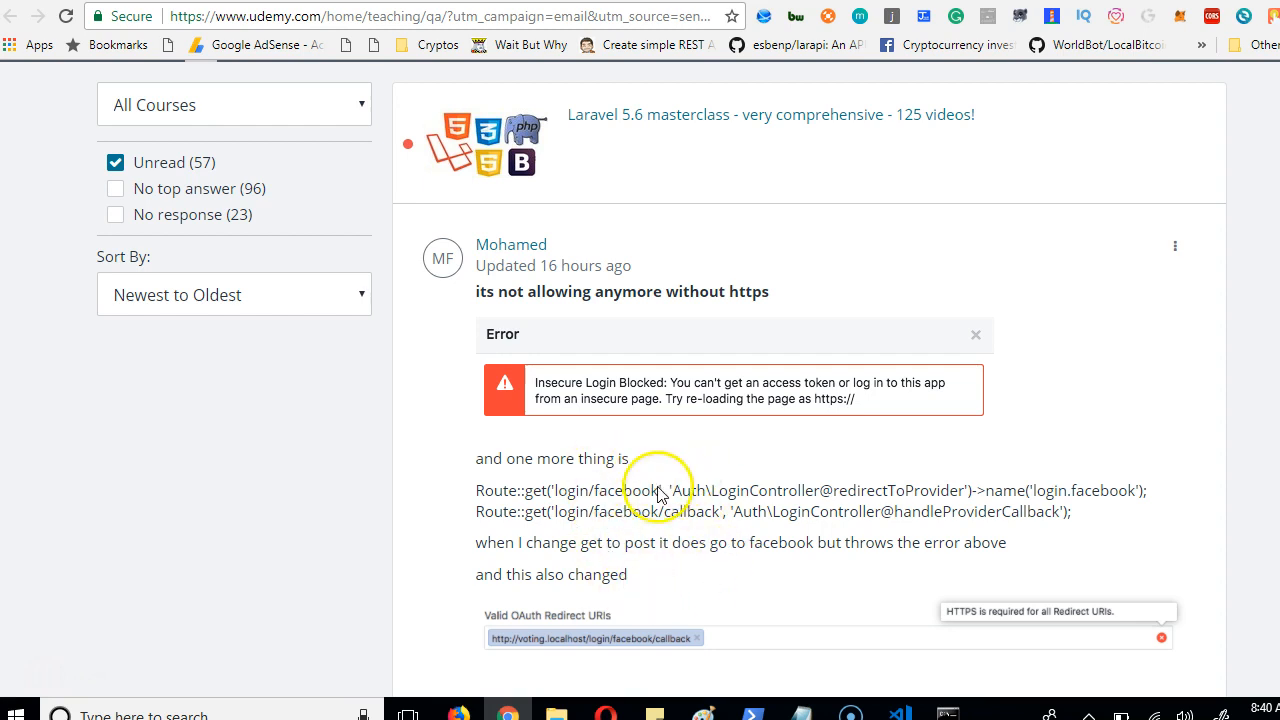
mouse_move(726, 474)
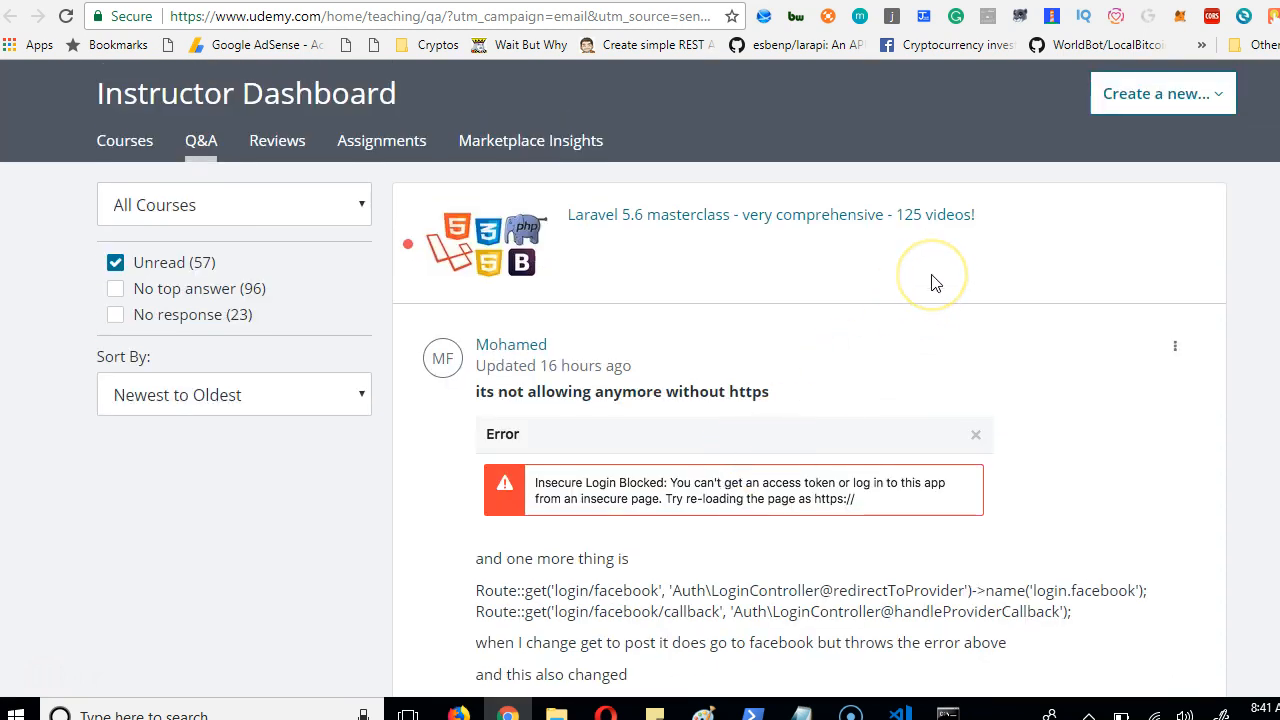
scroll(down, 3)
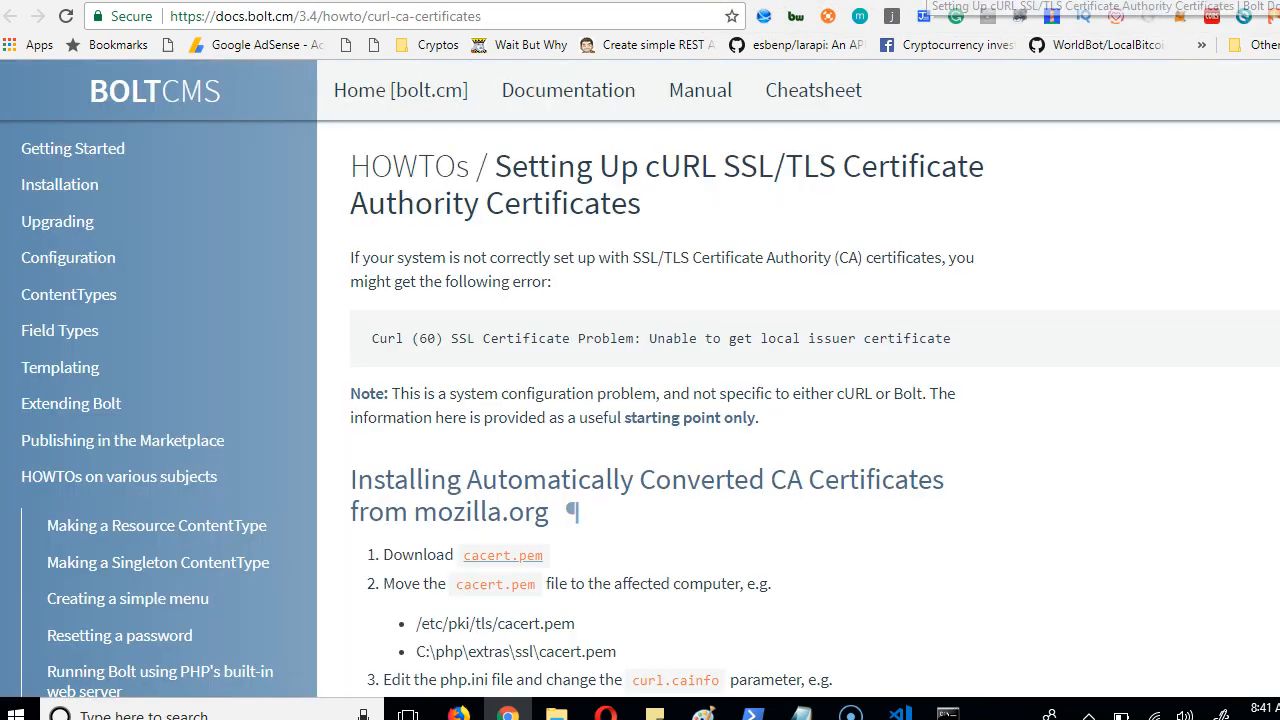
scroll(down, 3)
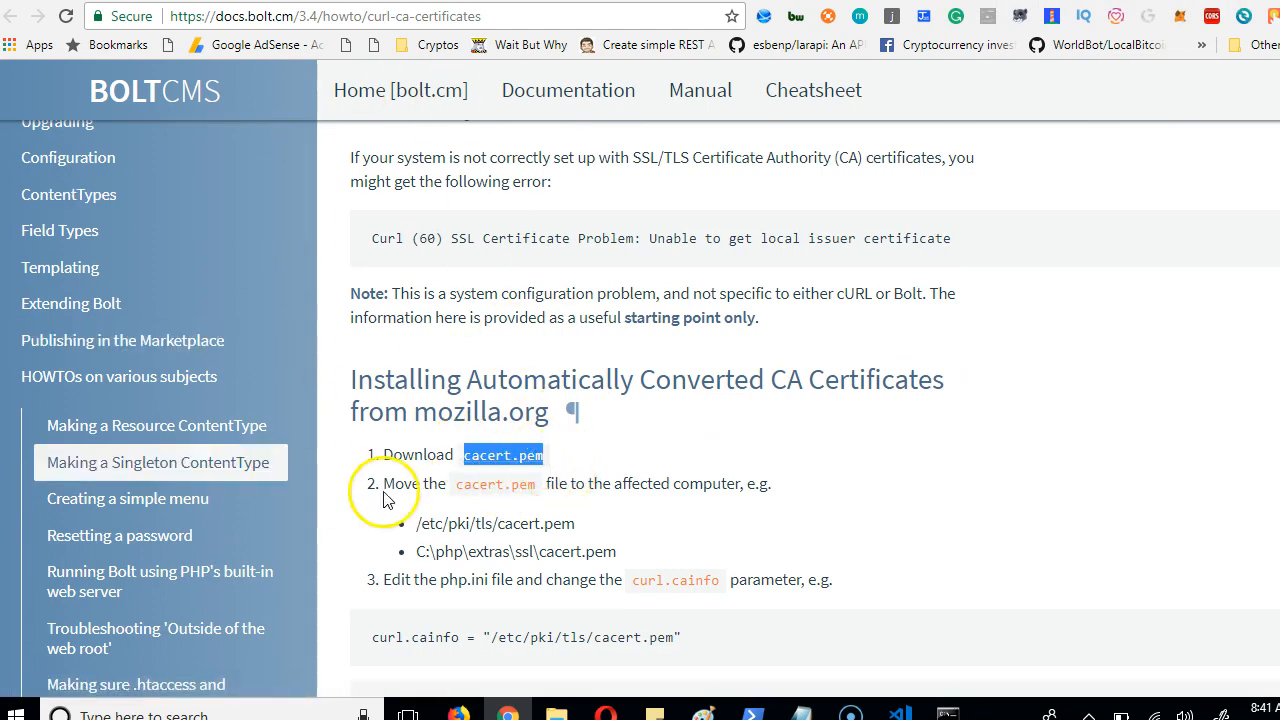
click(320, 16)
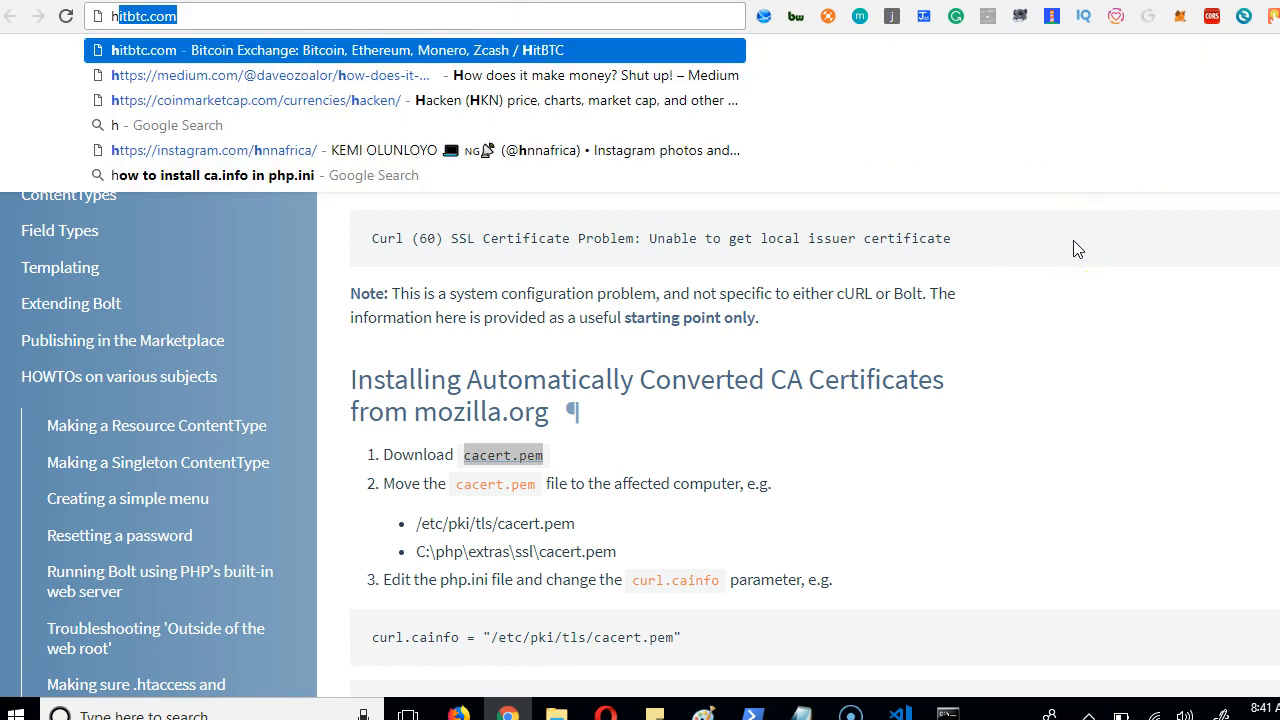
text(how to install ca.info in php.ini)
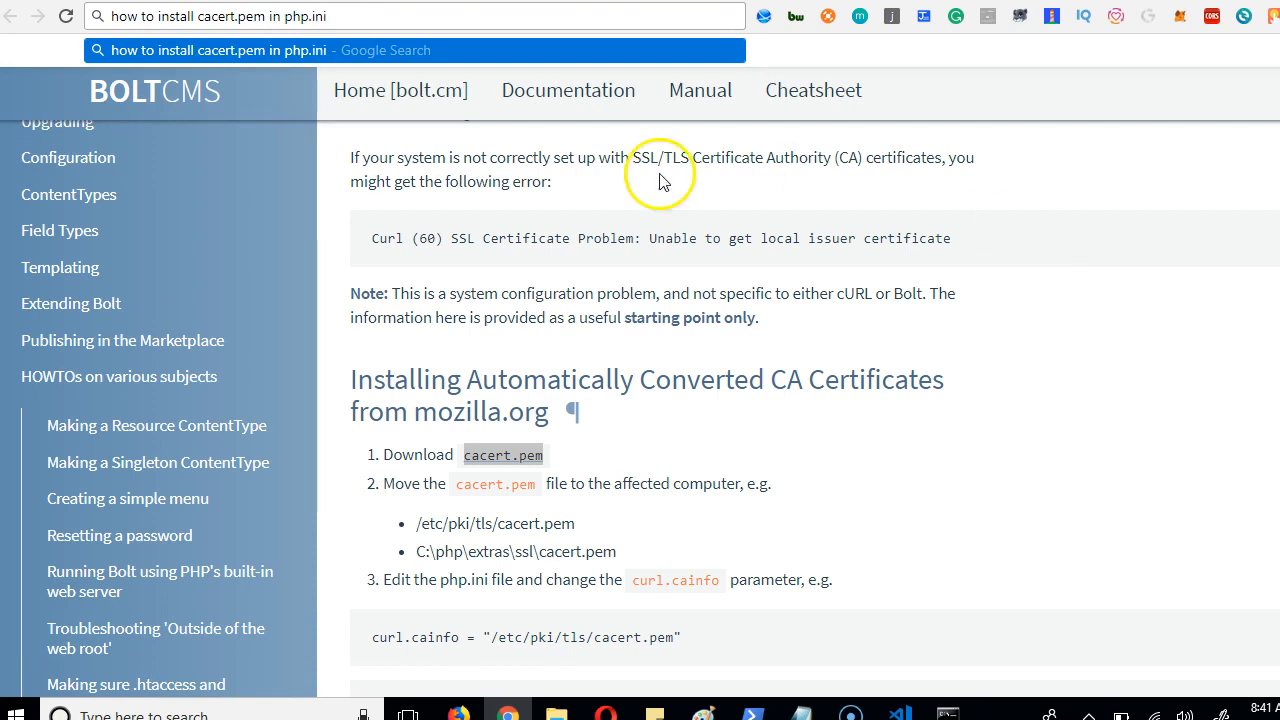
mouse_move(508, 258)
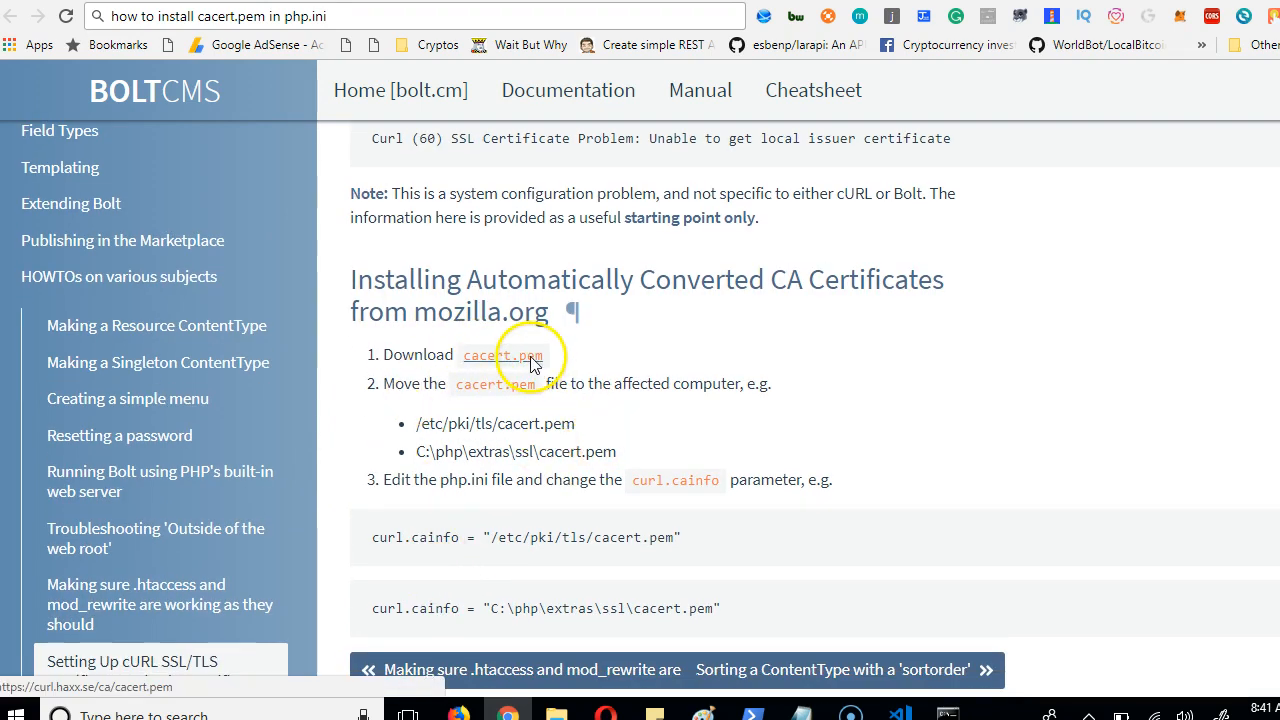
click(502, 355)
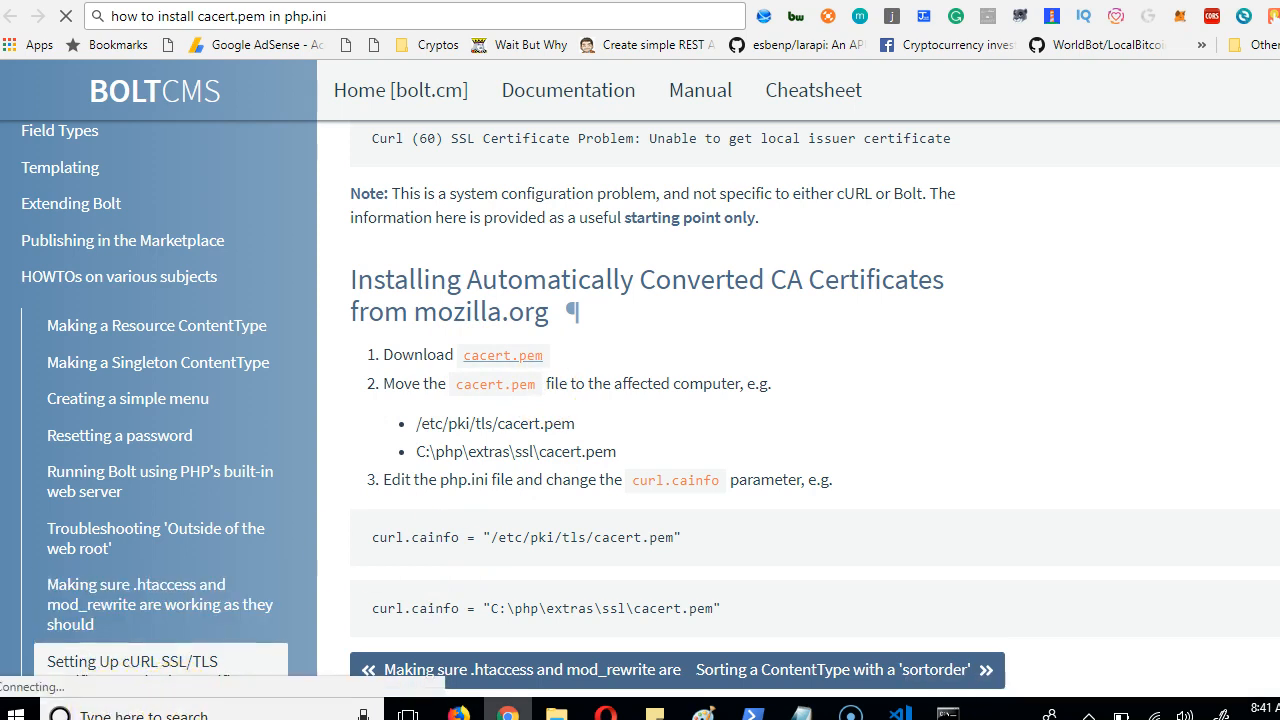
mouse_move(508, 355)
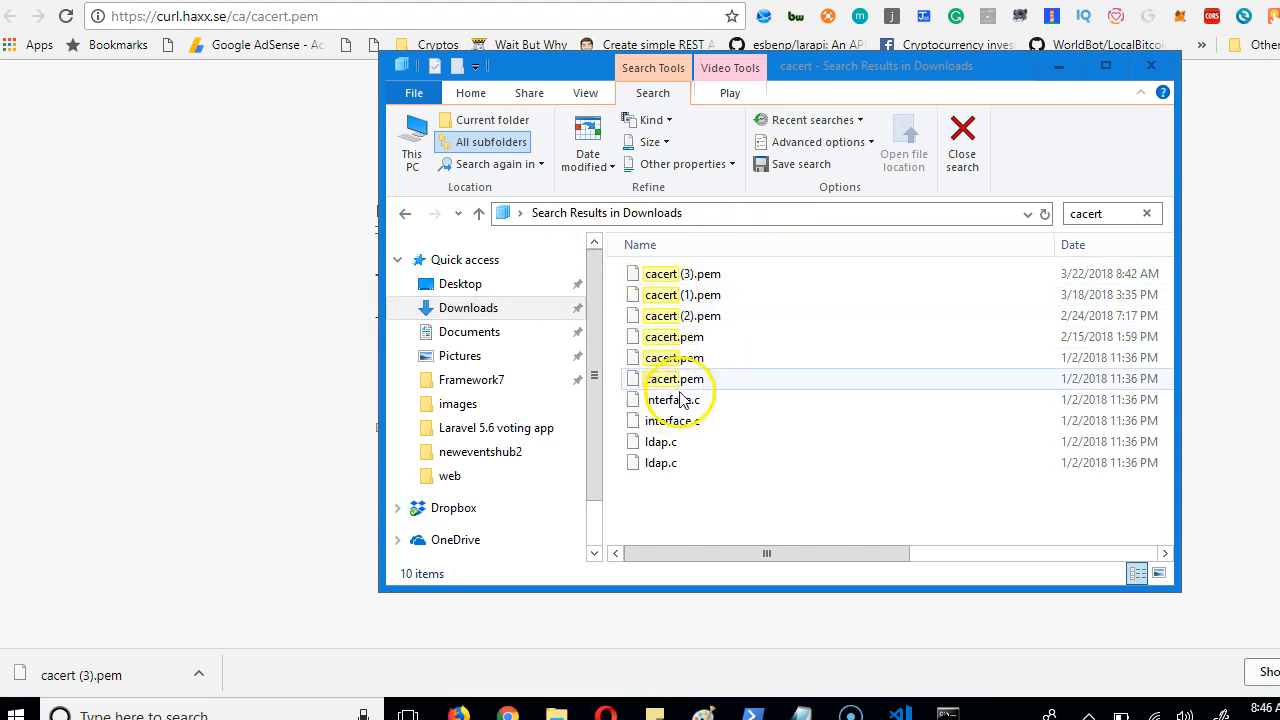
- Select a cacert.pem copy in Downloads, then show the downloaded certificate in its folder
click(673, 336)
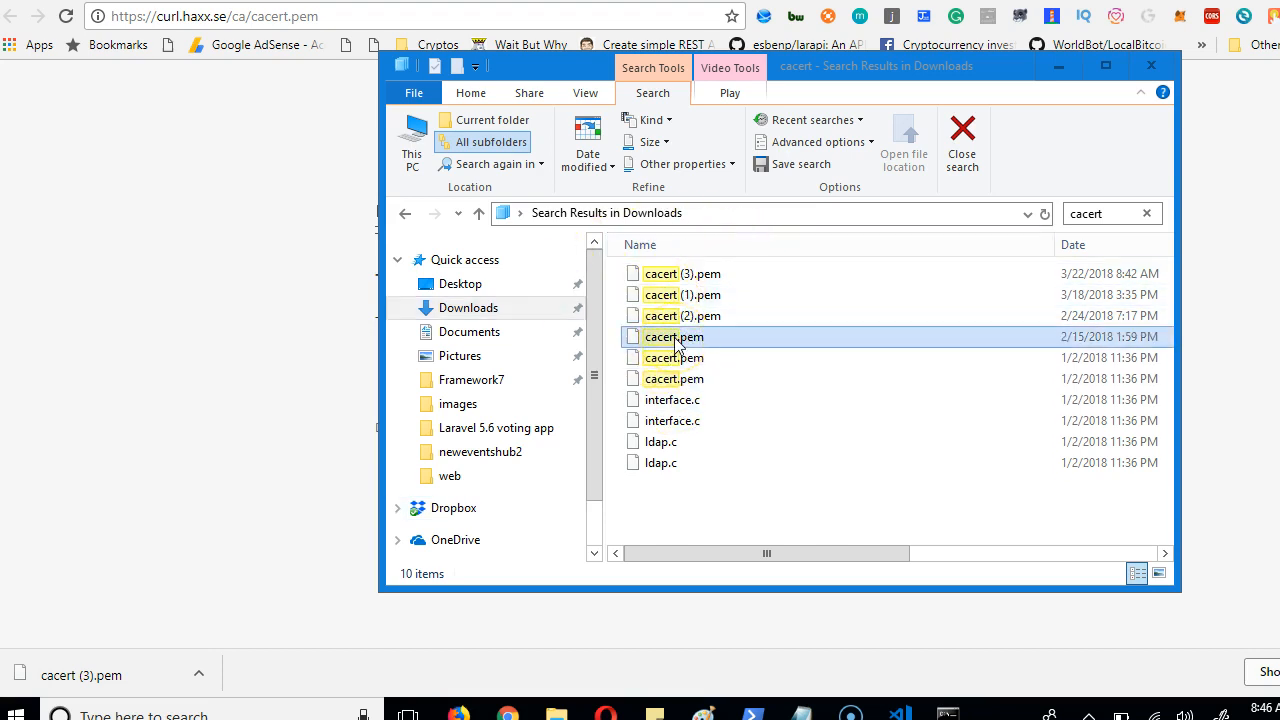
click(673, 336)
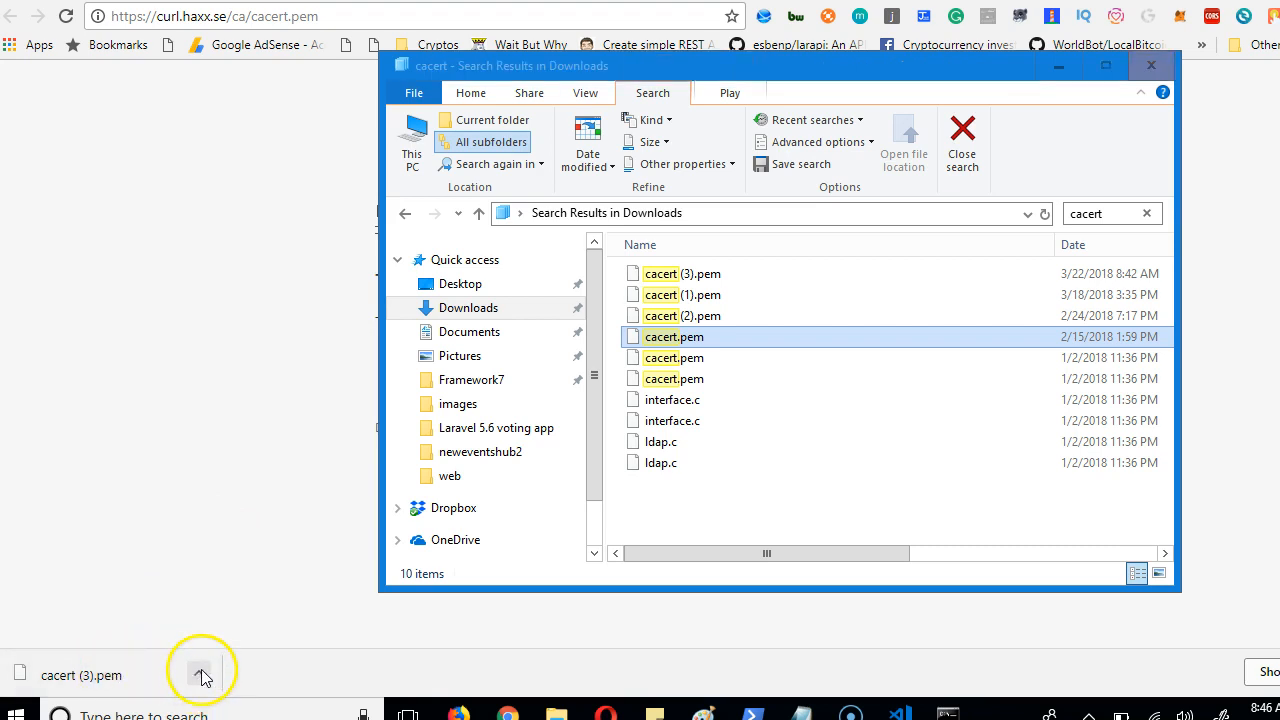
right_click(674, 336)
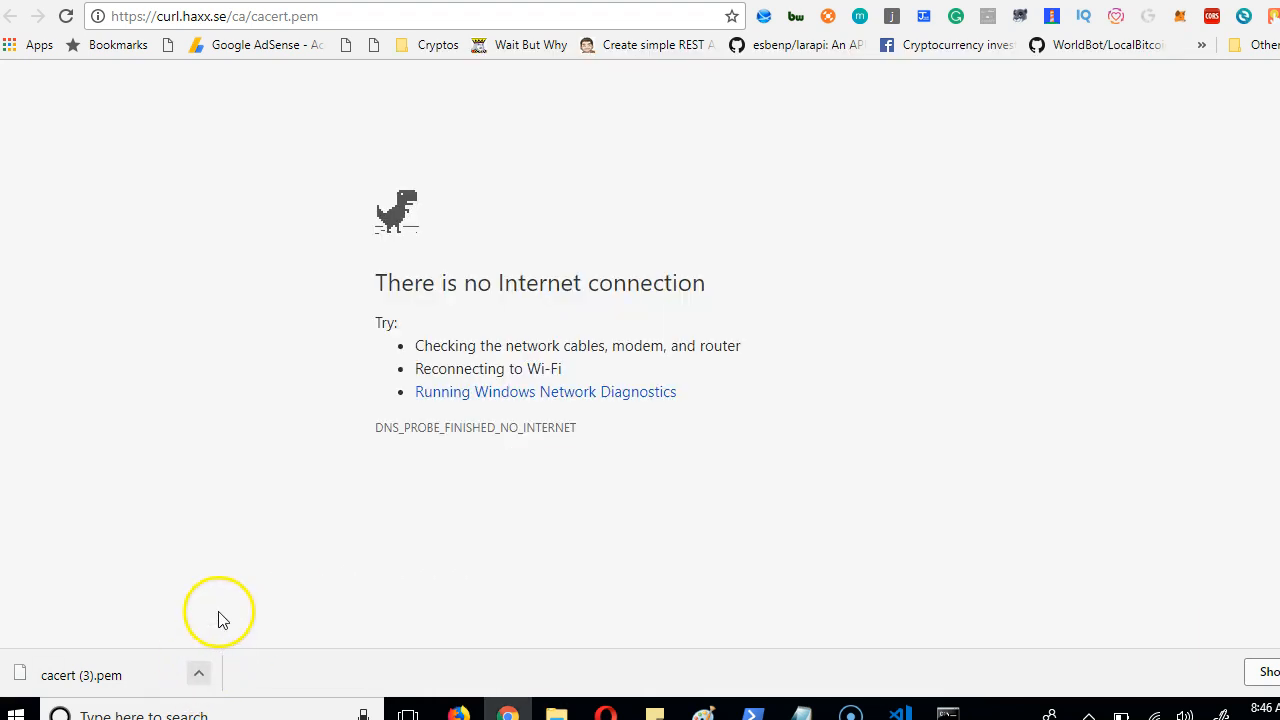
click(199, 673)
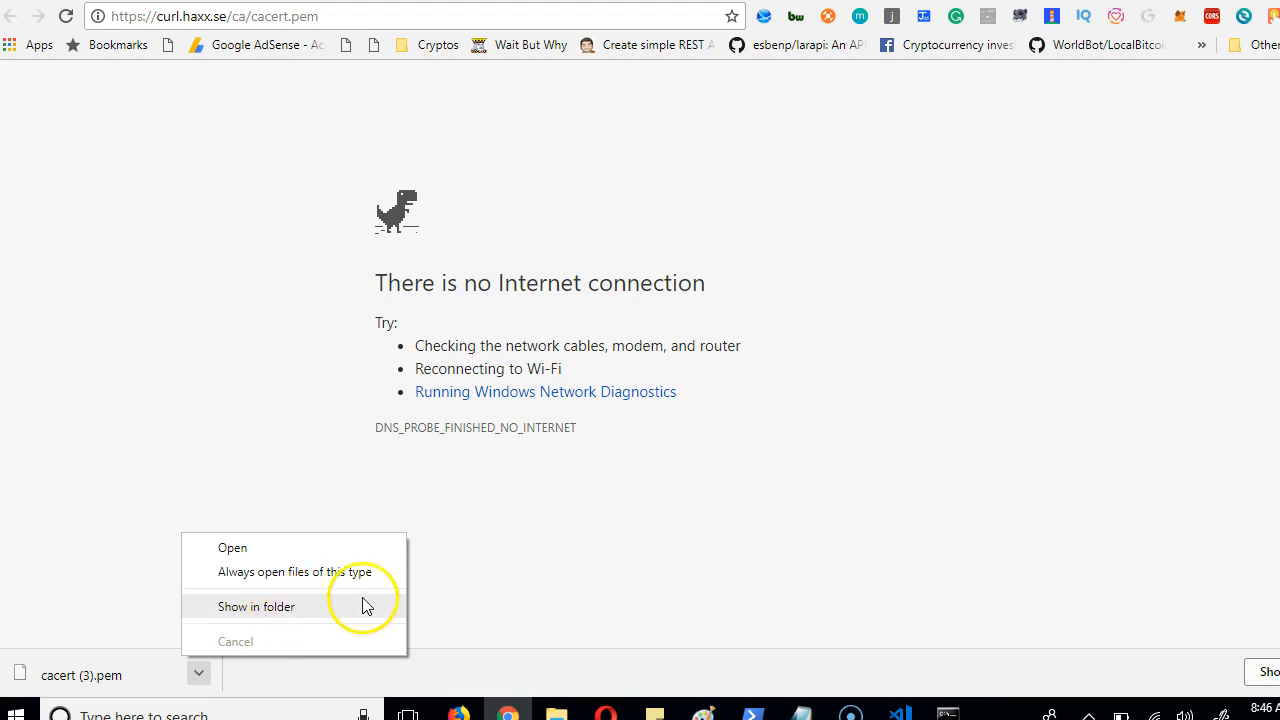
click(254, 606)
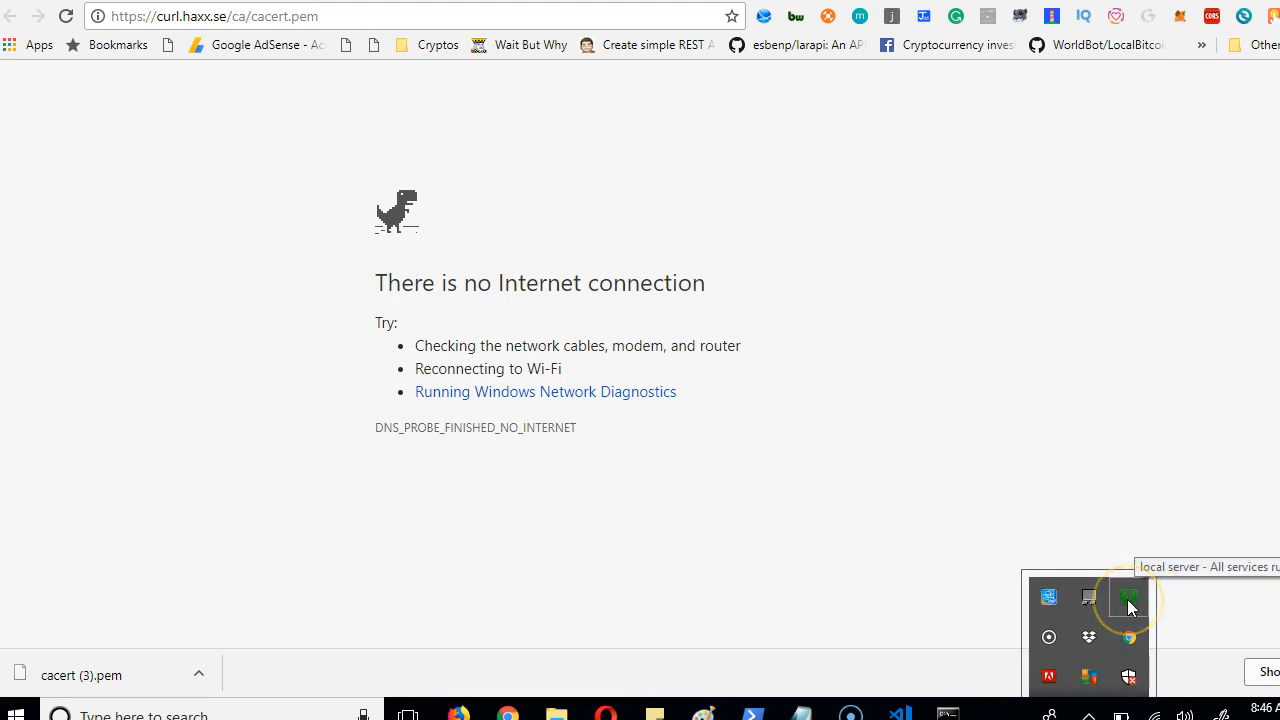
mouse_move(1130, 608)
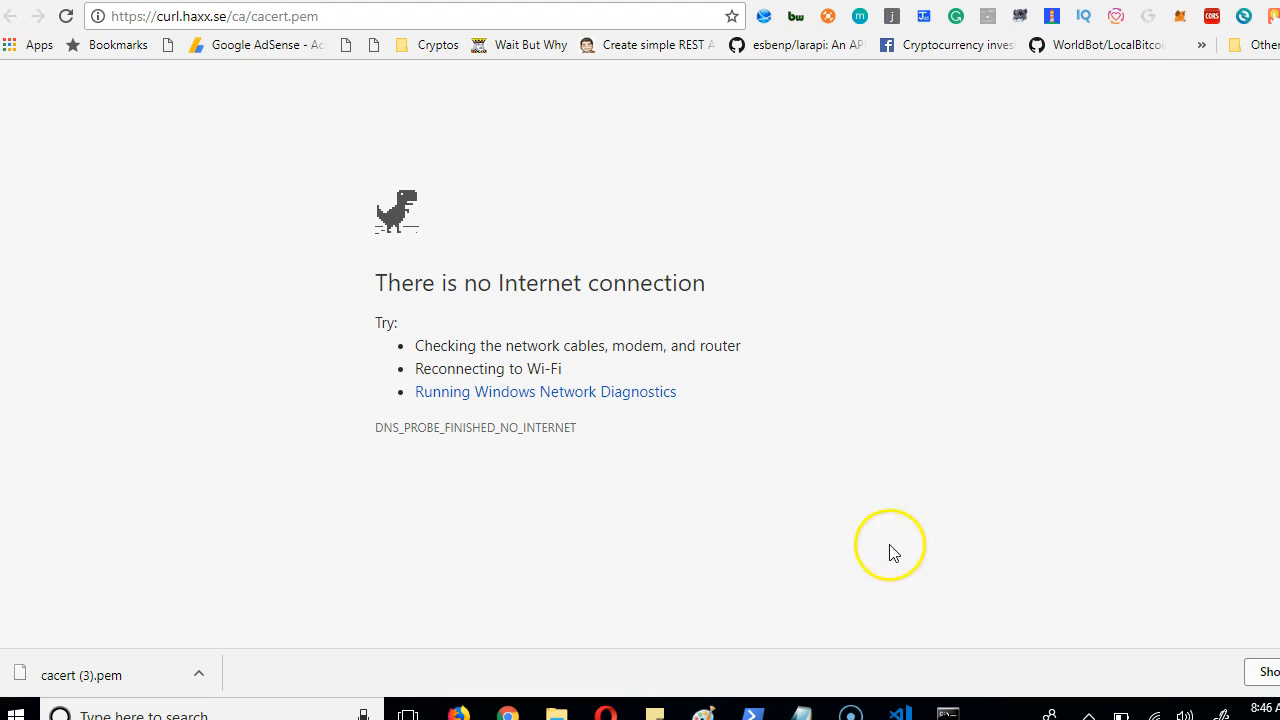
mouse_move(52, 680)
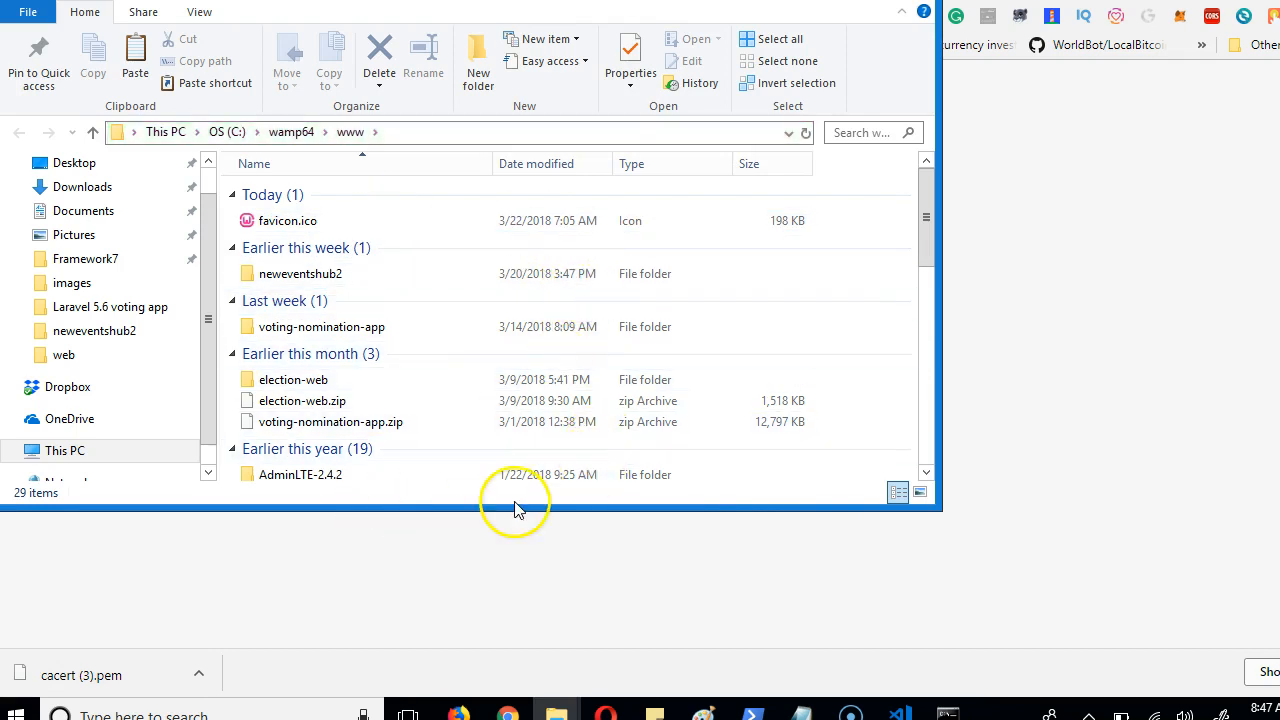
- Navigate from C:\wamp64 into bin\php to list the PHP version folders and cacert.pem
click(291, 131)
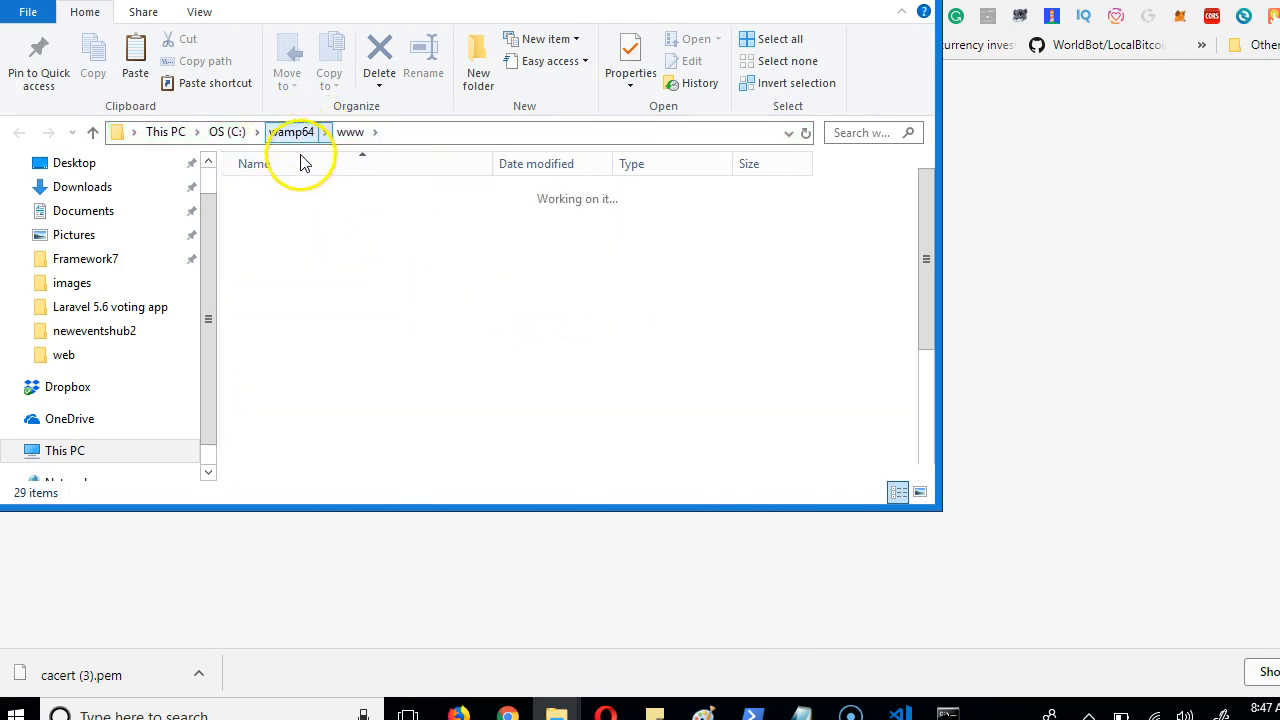
click(291, 131)
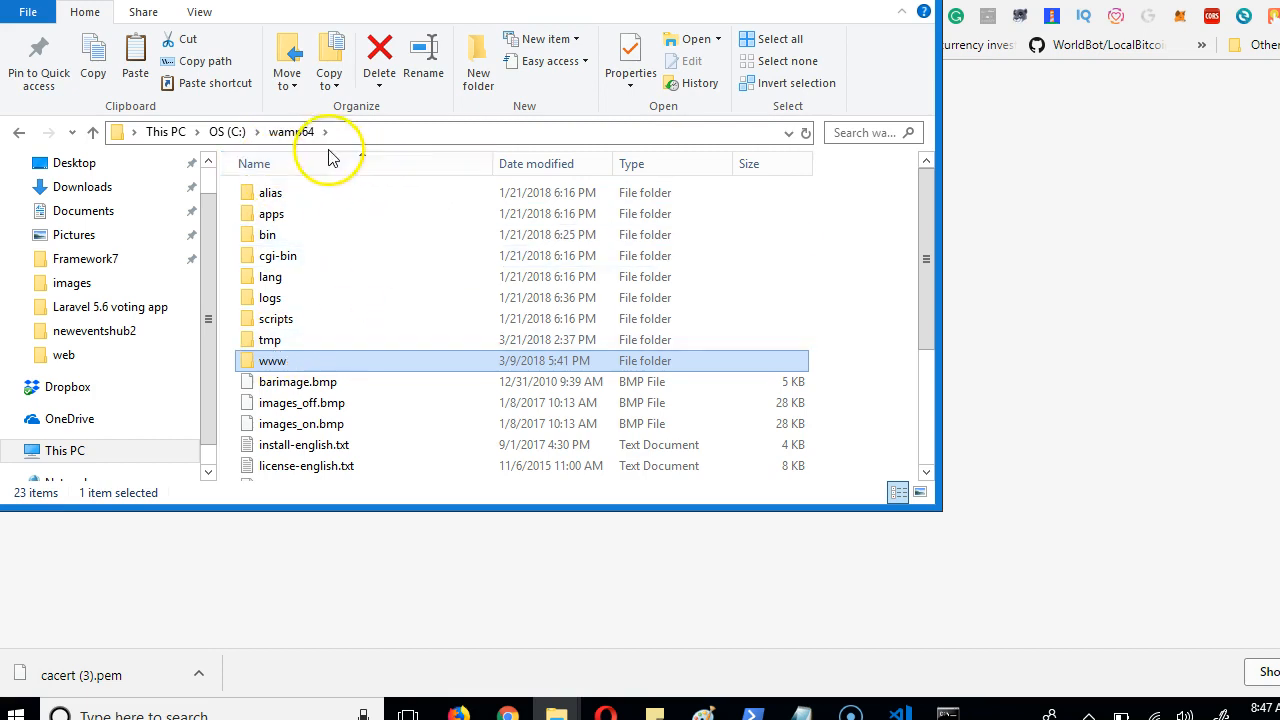
mouse_move(405, 145)
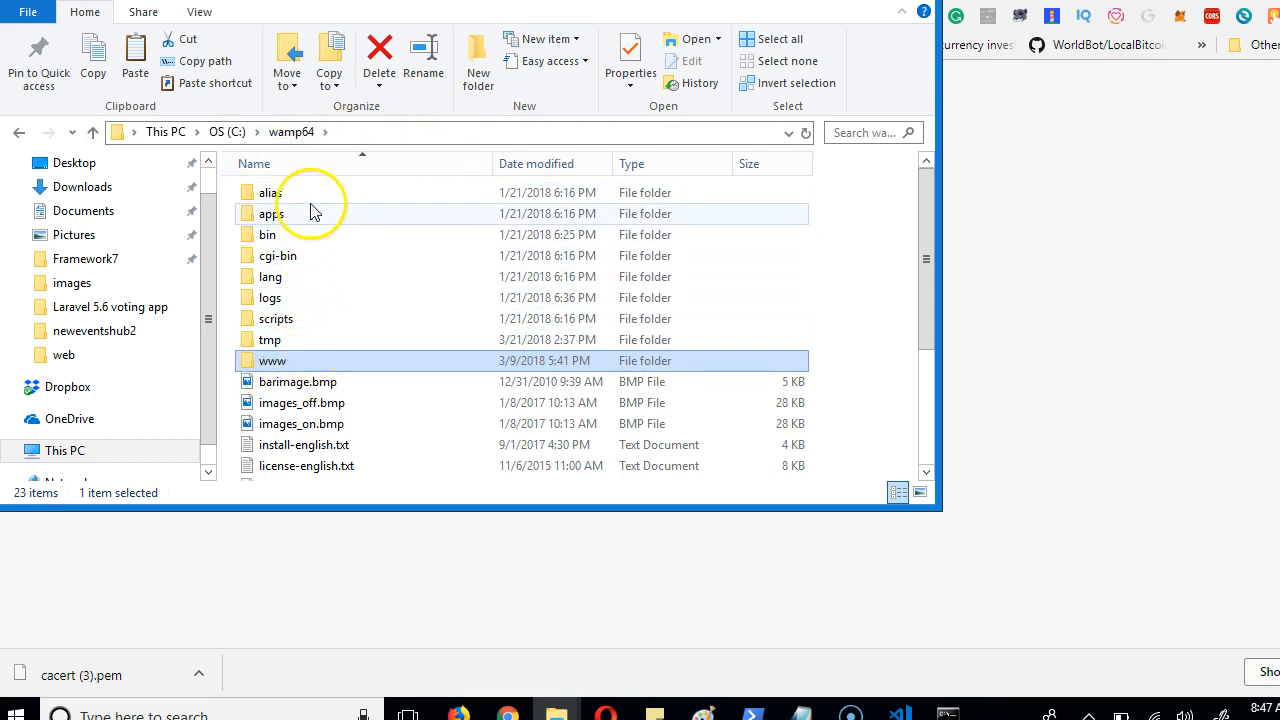
mouse_move(300, 234)
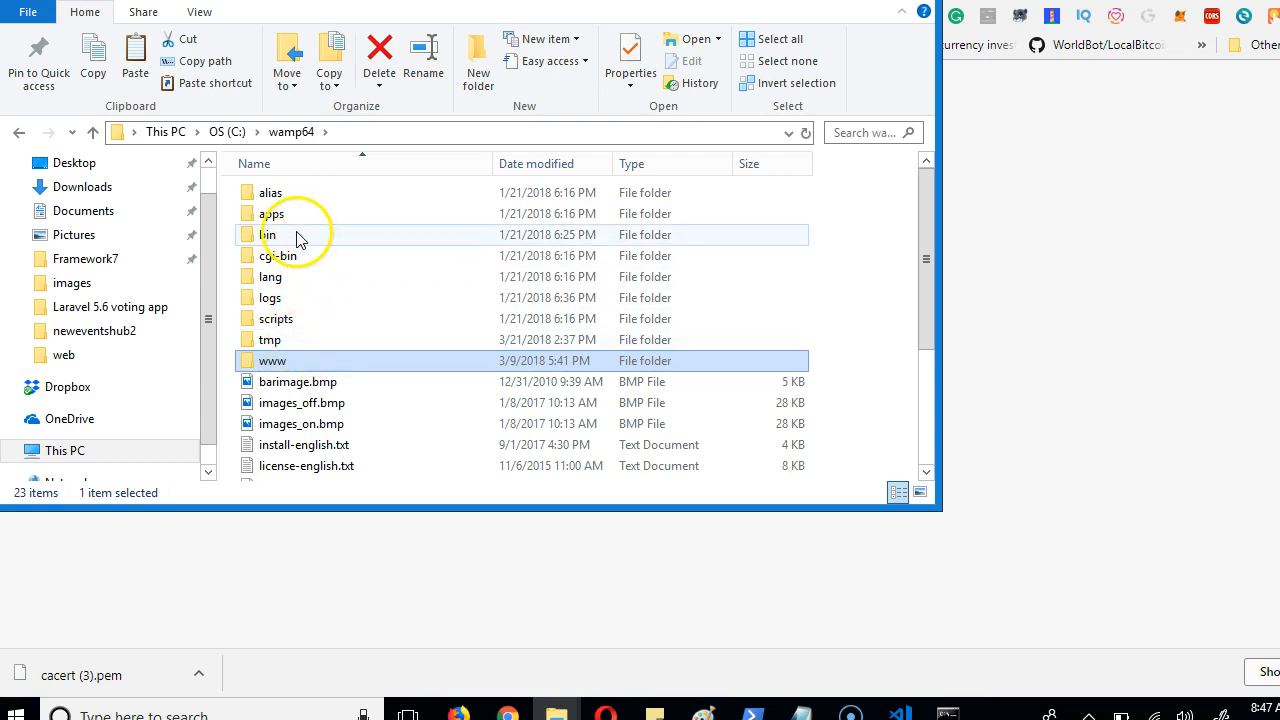
double_click(270, 234)
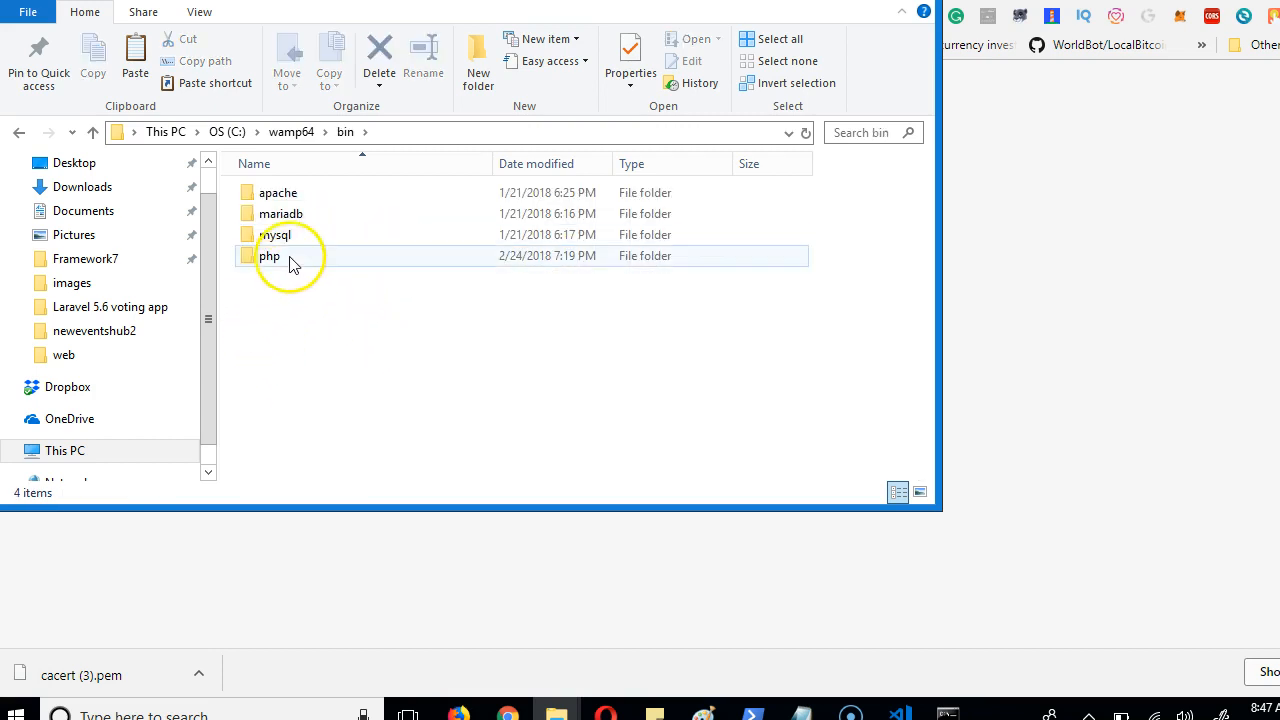
double_click(269, 255)
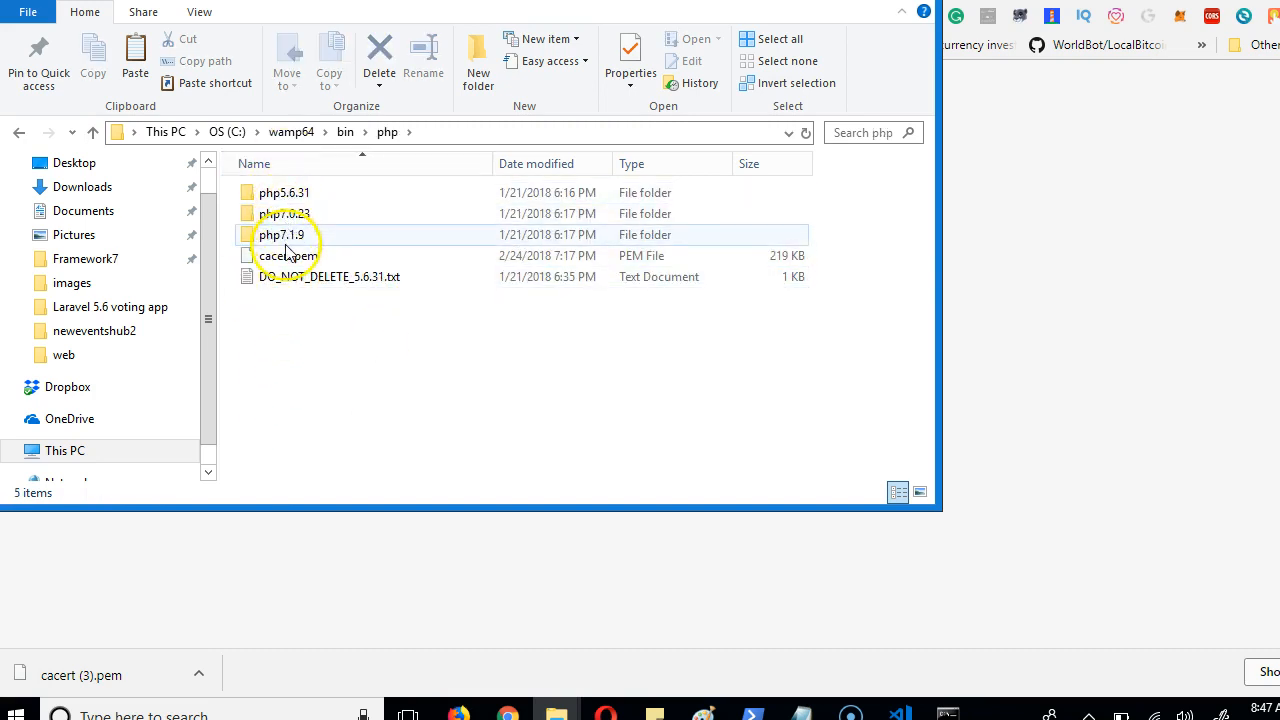
click(387, 131)
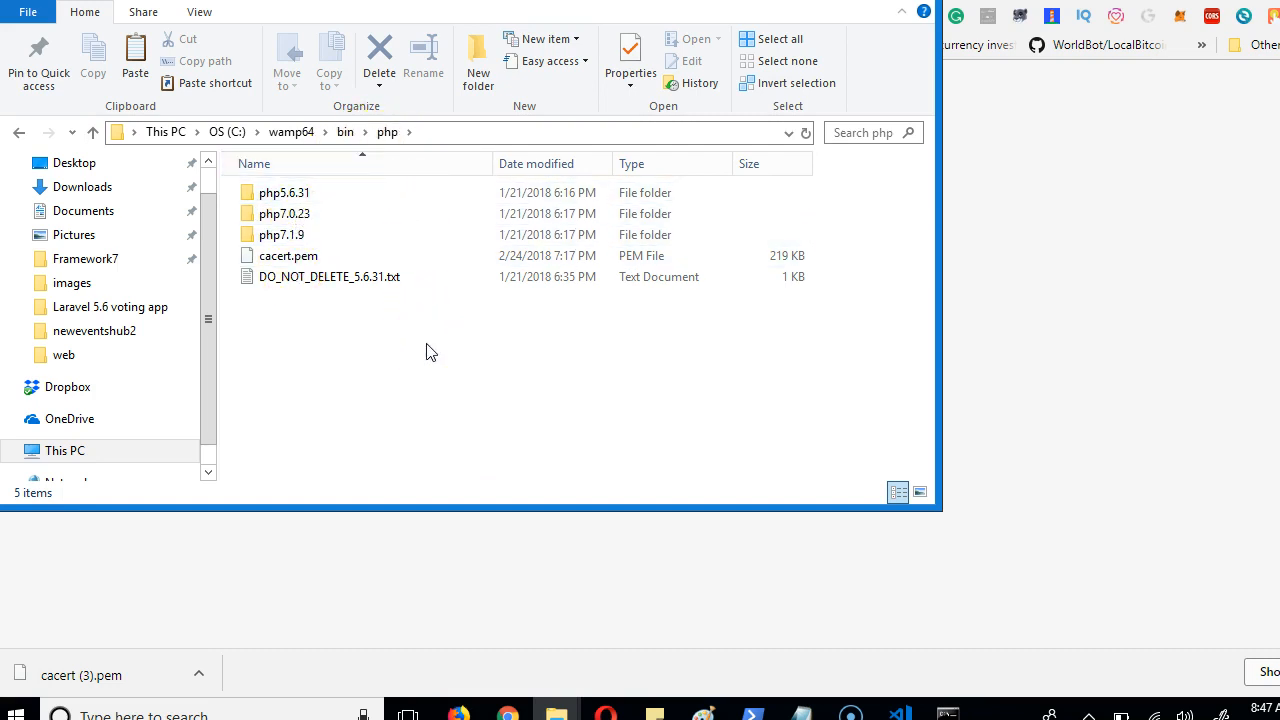
click(285, 192)
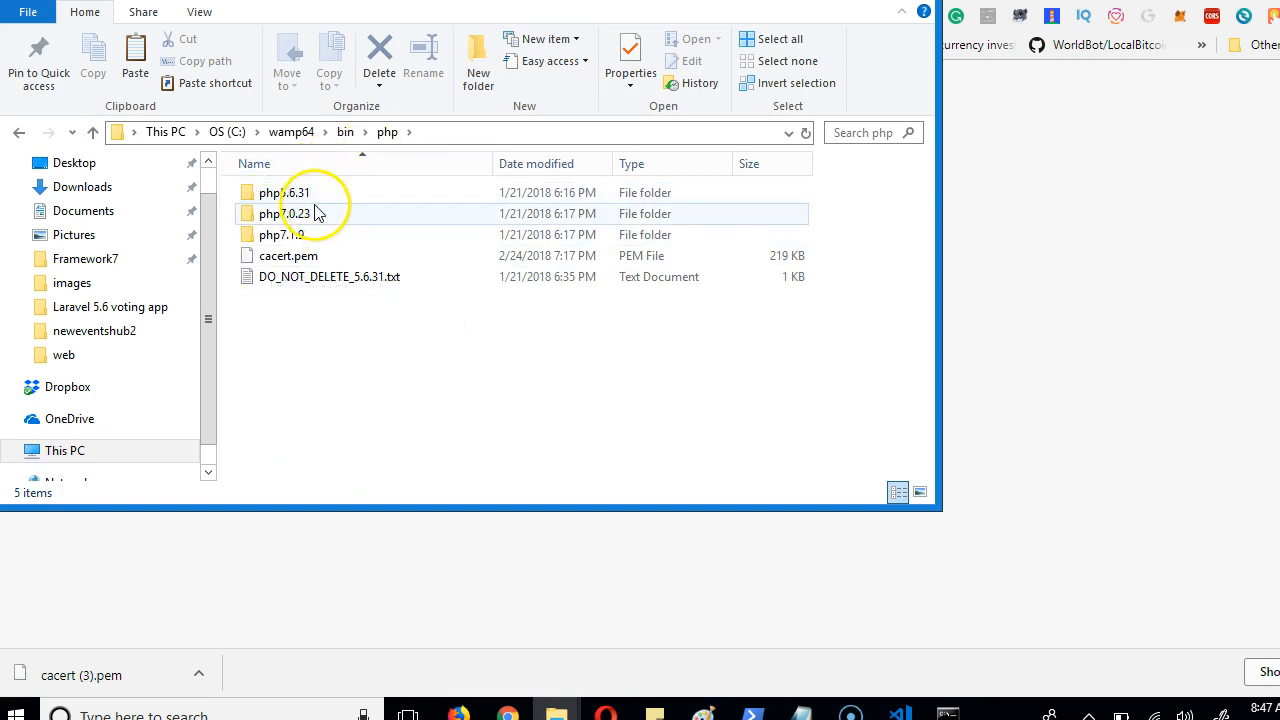
click(285, 192)
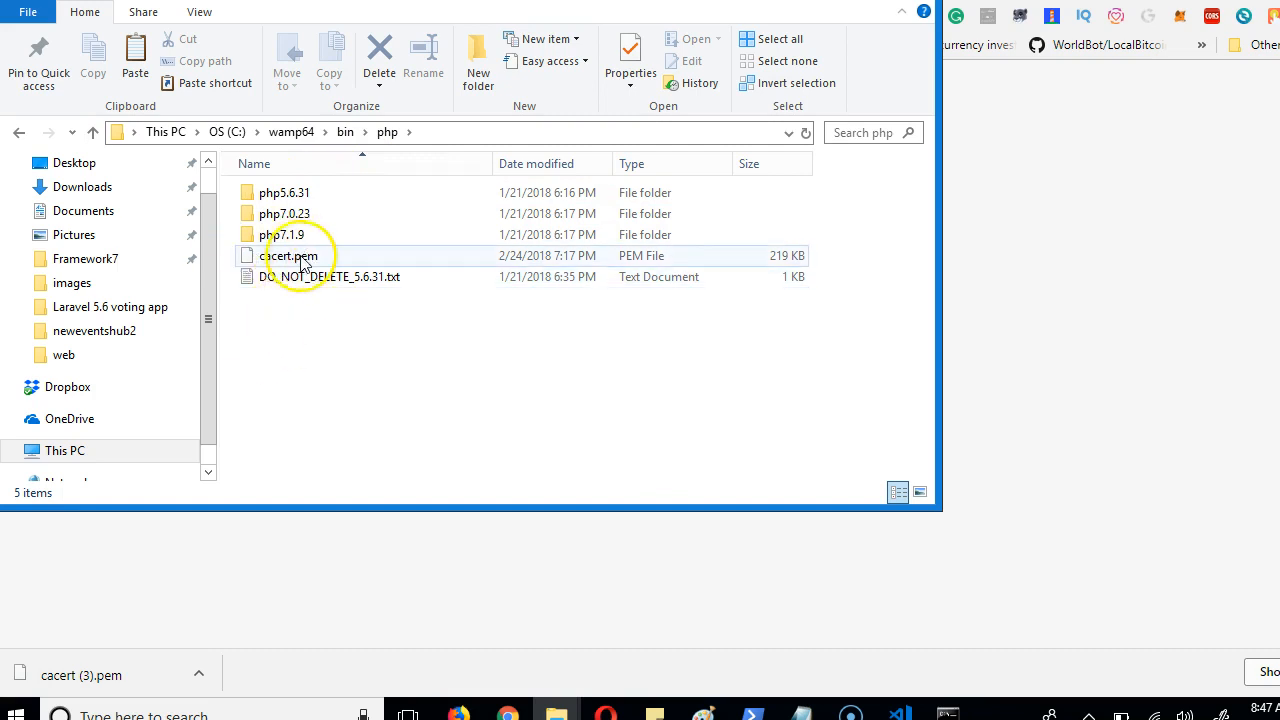
mouse_move(302, 262)
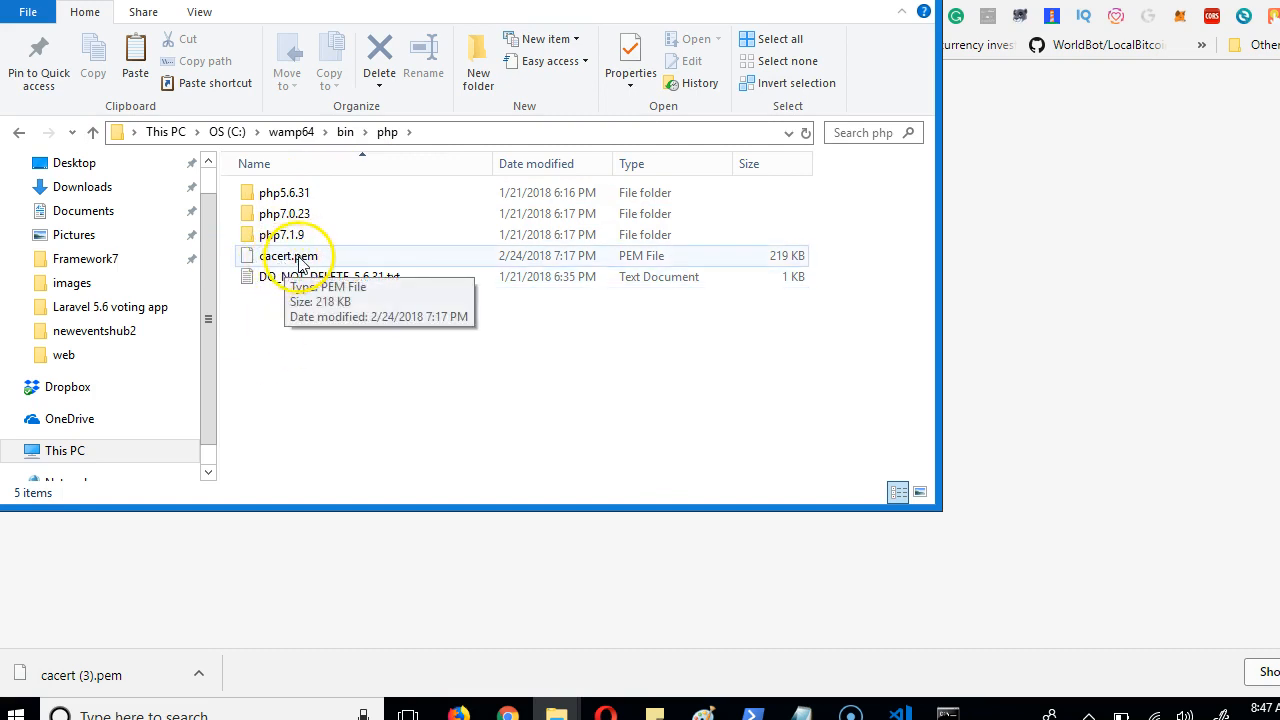
mouse_move(268, 213)
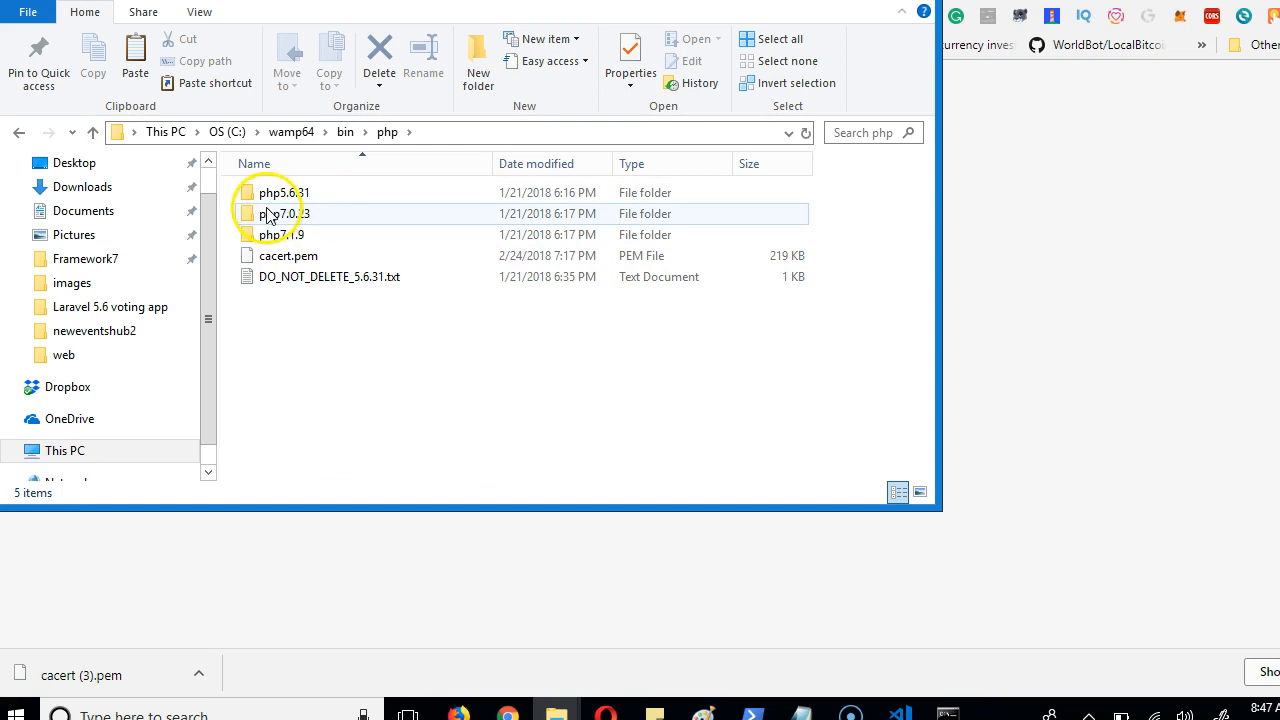
mouse_move(293, 192)
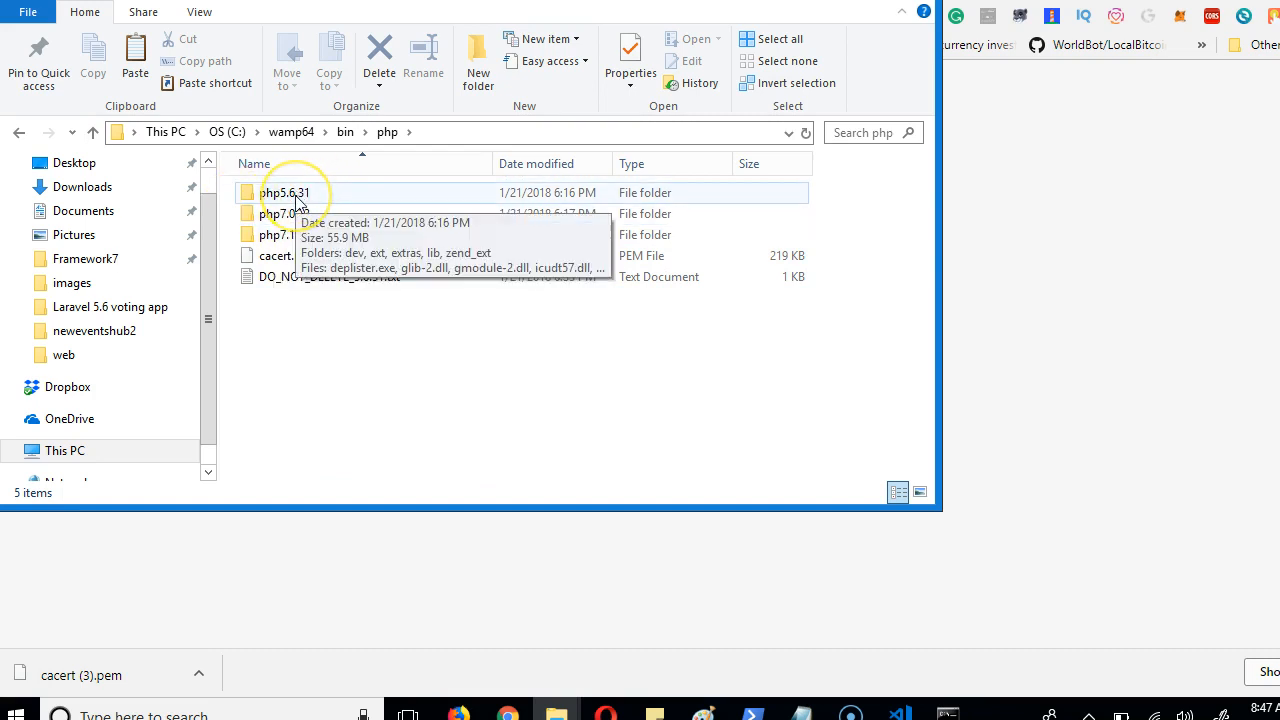
- Open php.ini from the php5.6.31 folder in Notepad
double_click(285, 192)
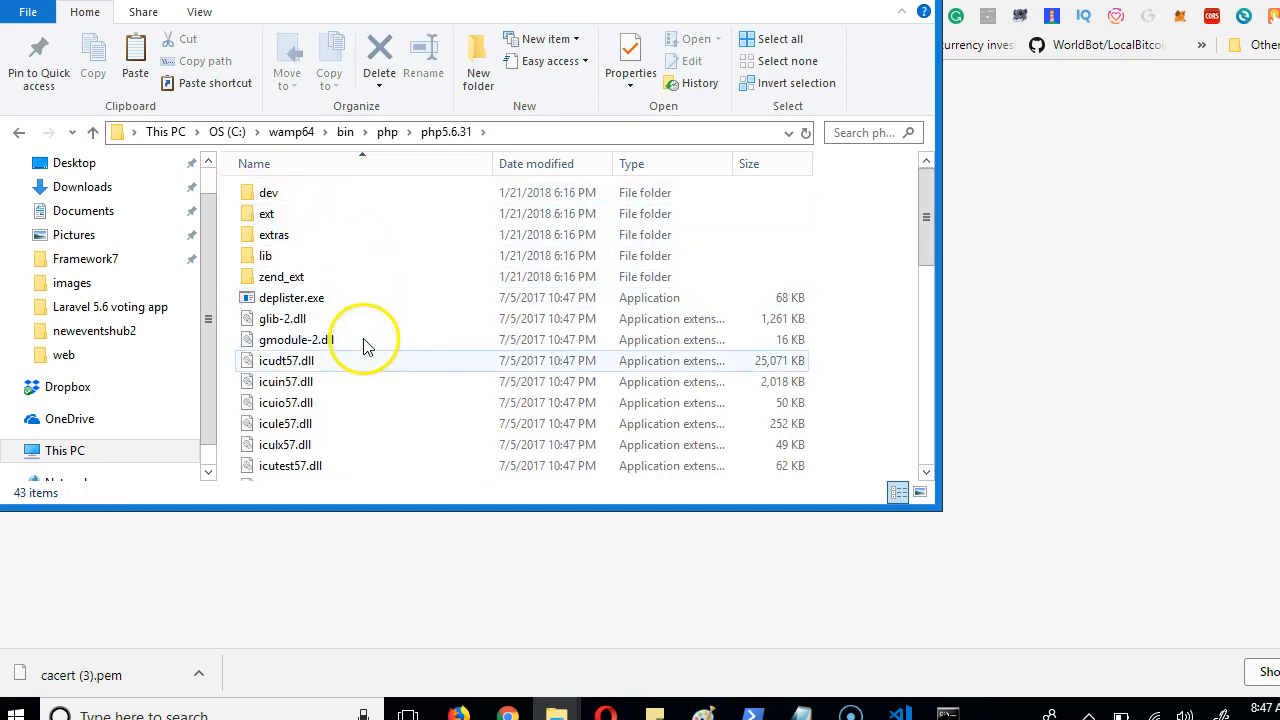
scroll(down, 3)
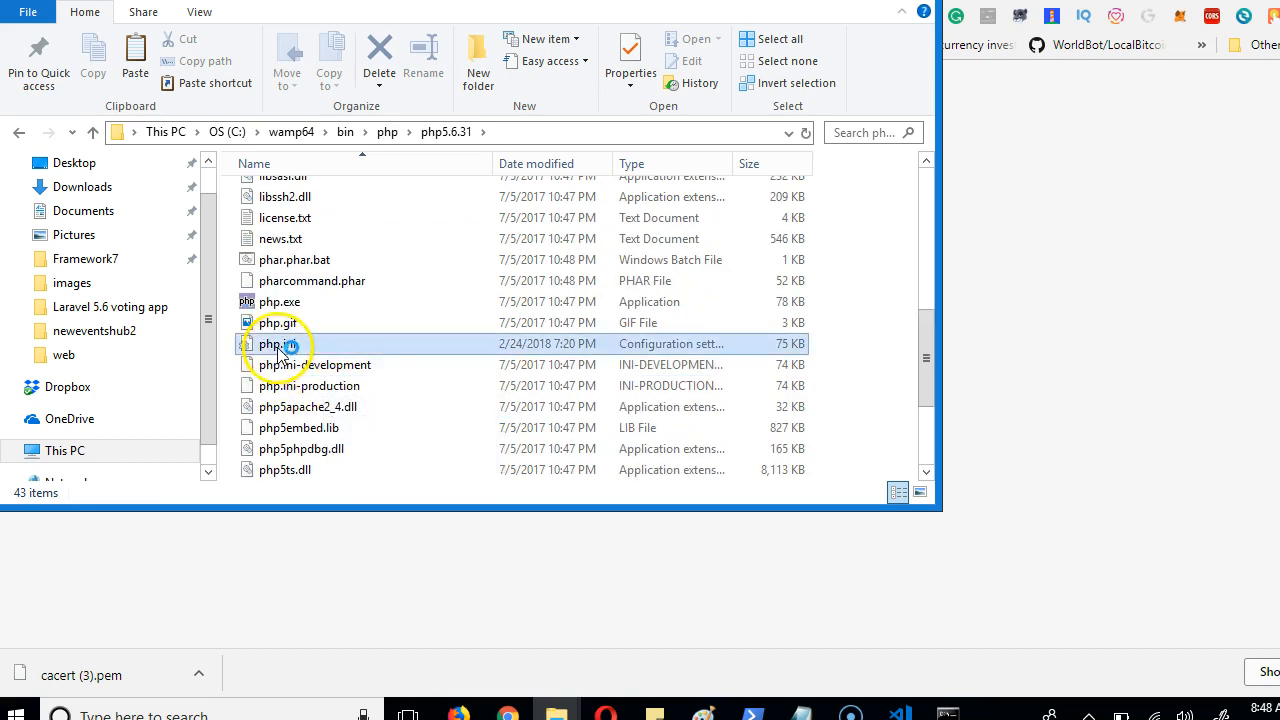
right_click(278, 343)
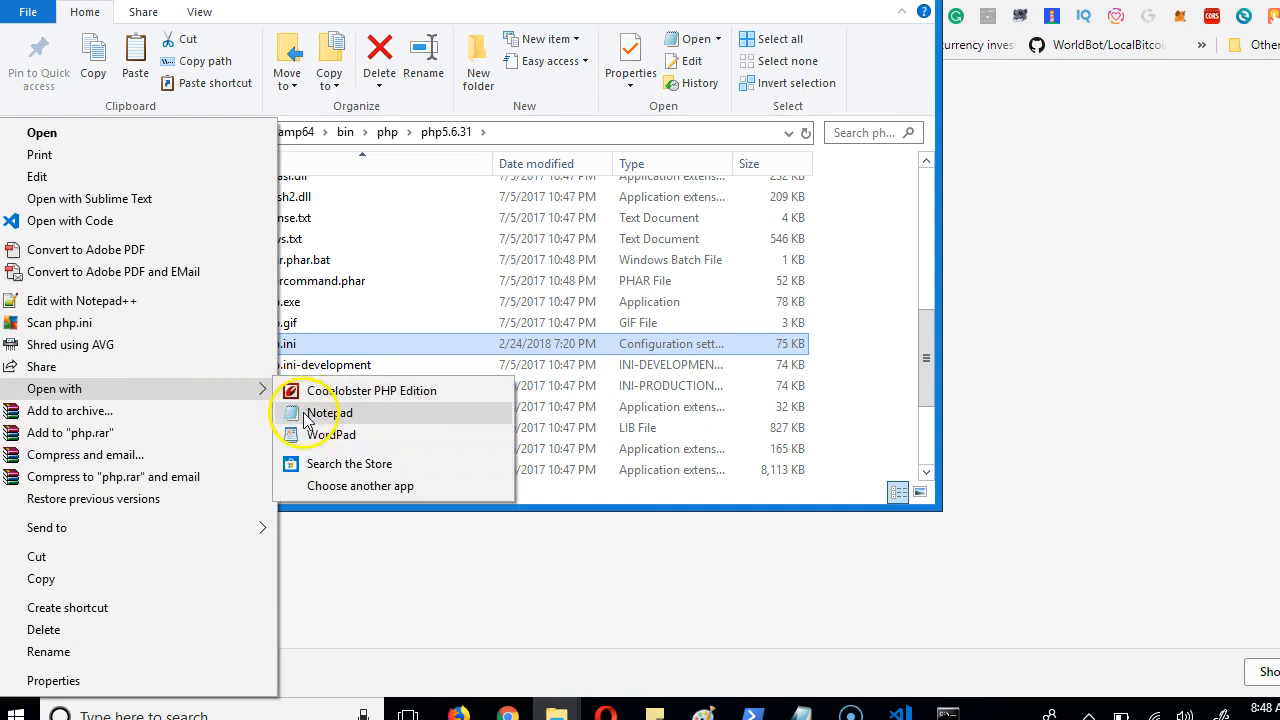
click(329, 412)
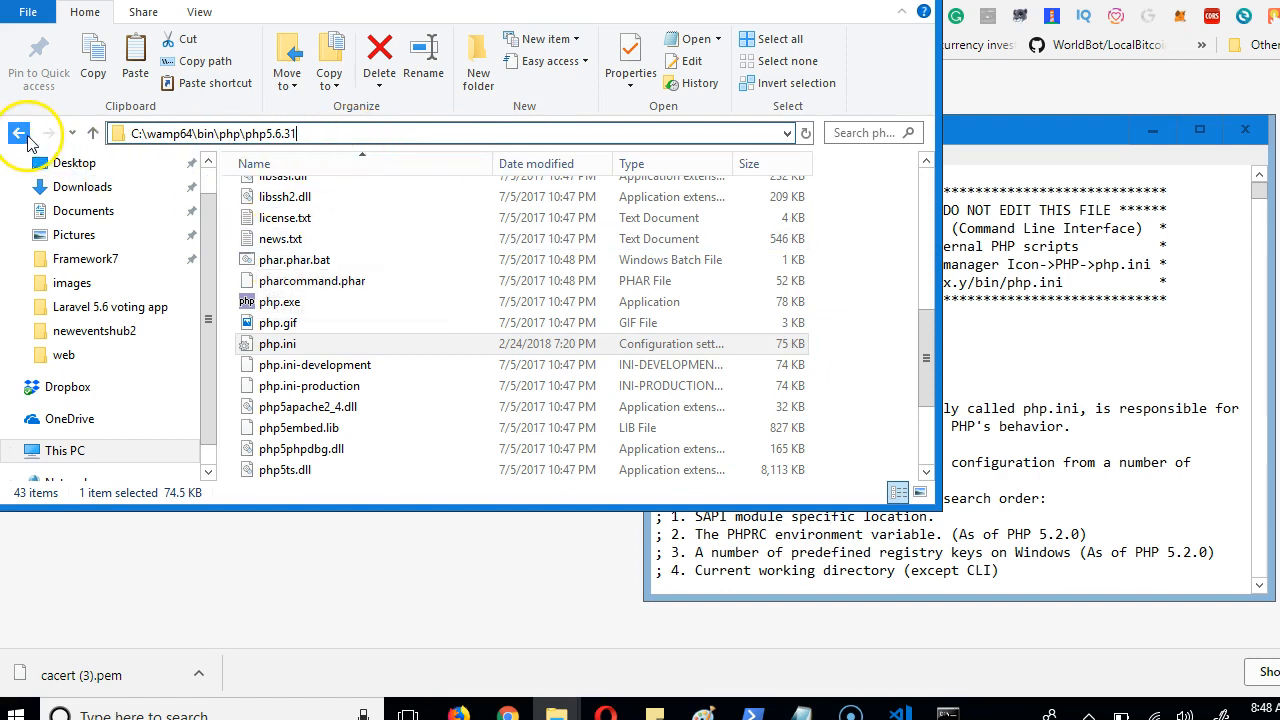
- Return to the PHP version folders and search php.ini for 'ca.in', which finds no match
click(48, 133)
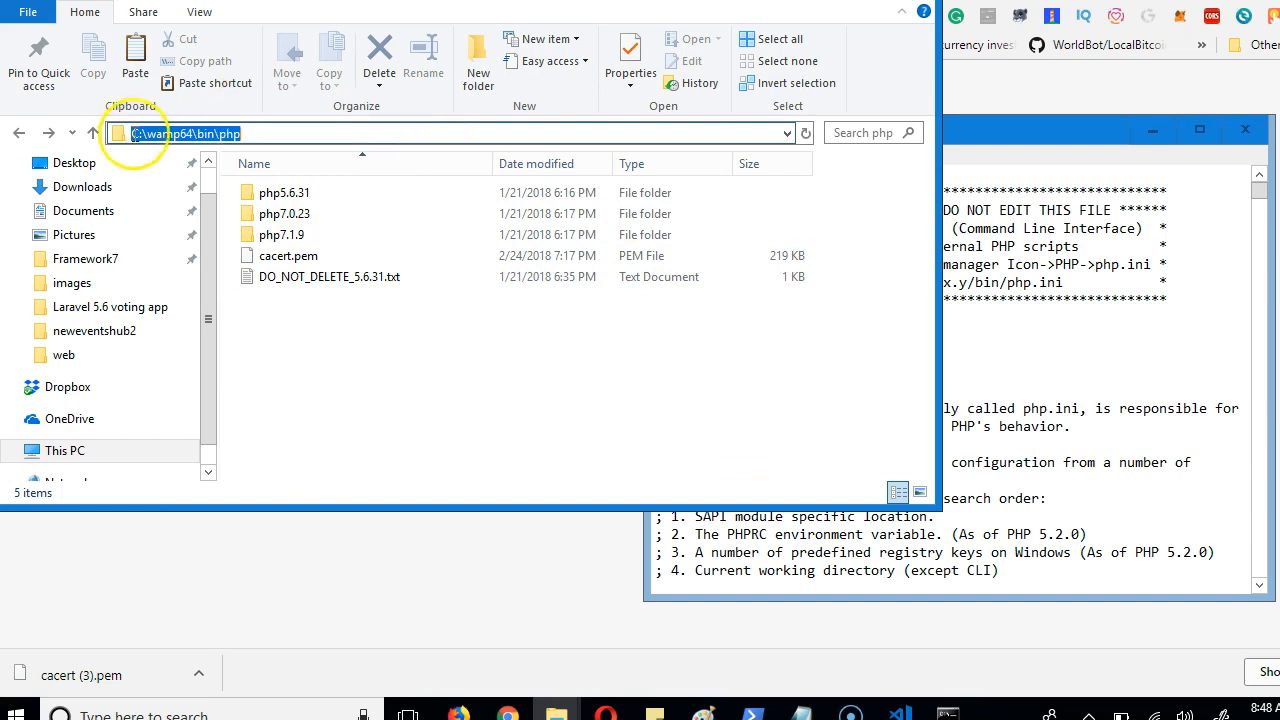
right_click(185, 133)
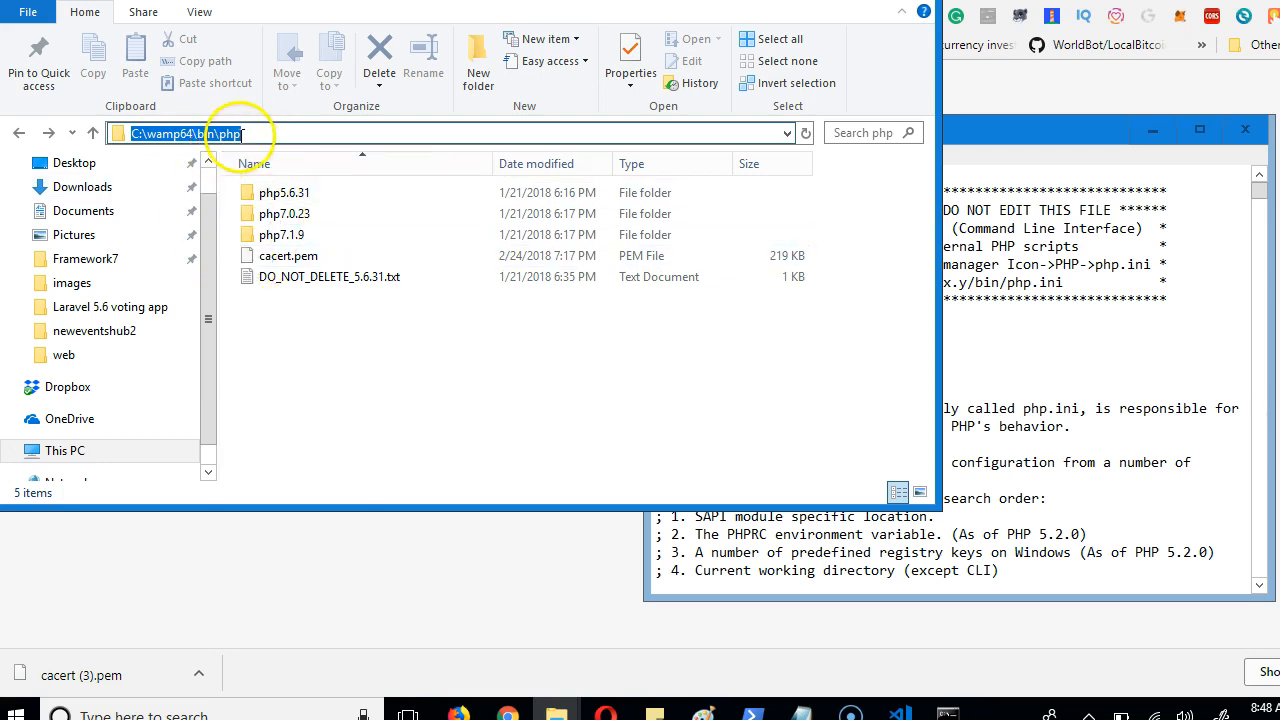
mouse_move(332, 268)
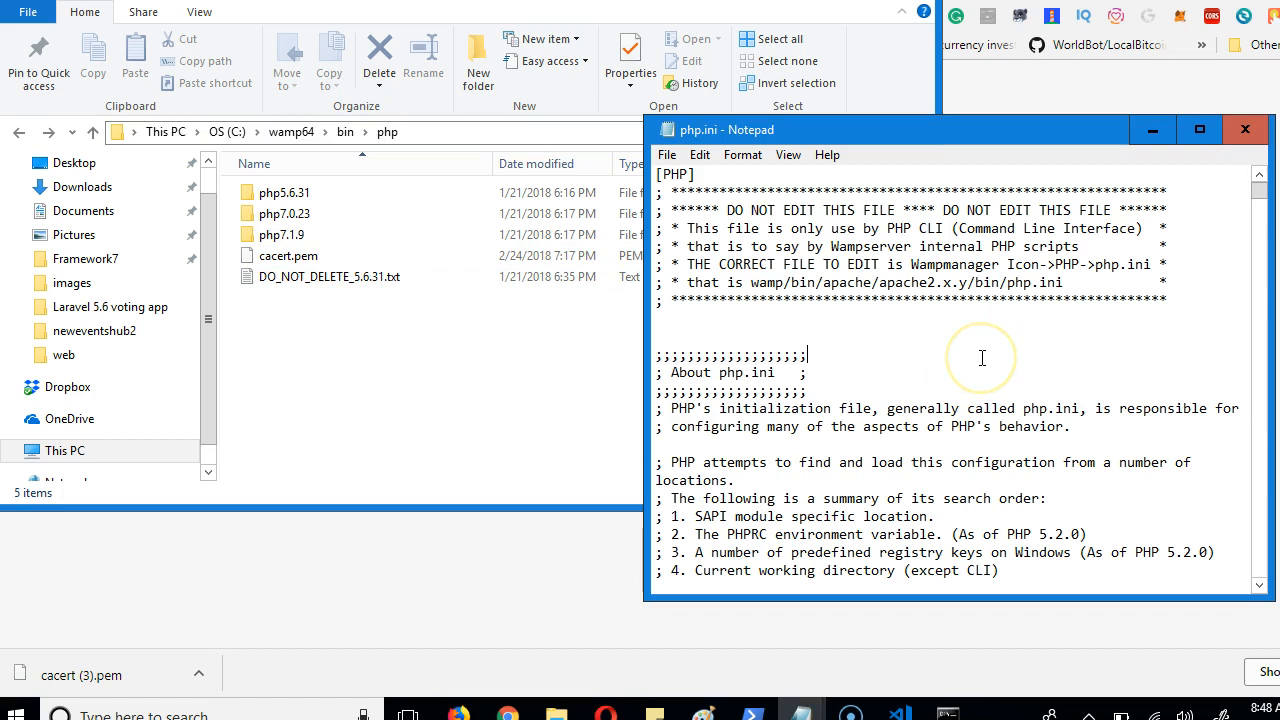
scroll(down, 3)
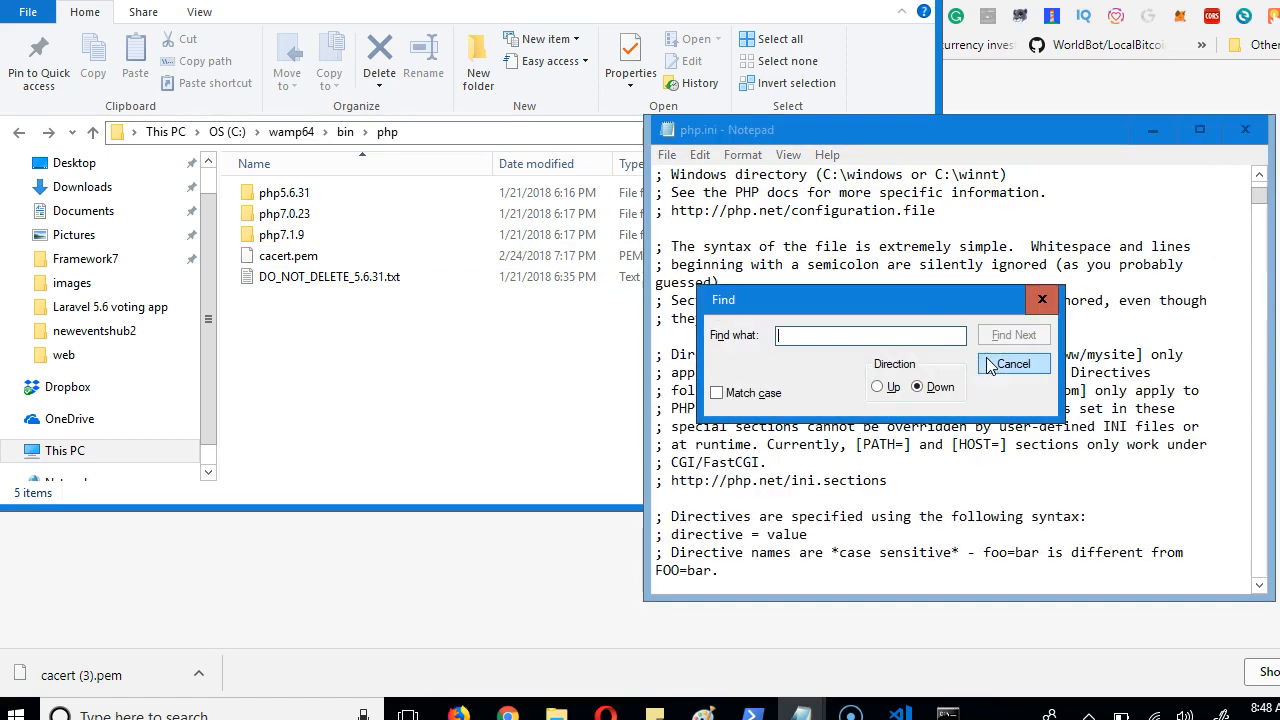
text(ca.info)
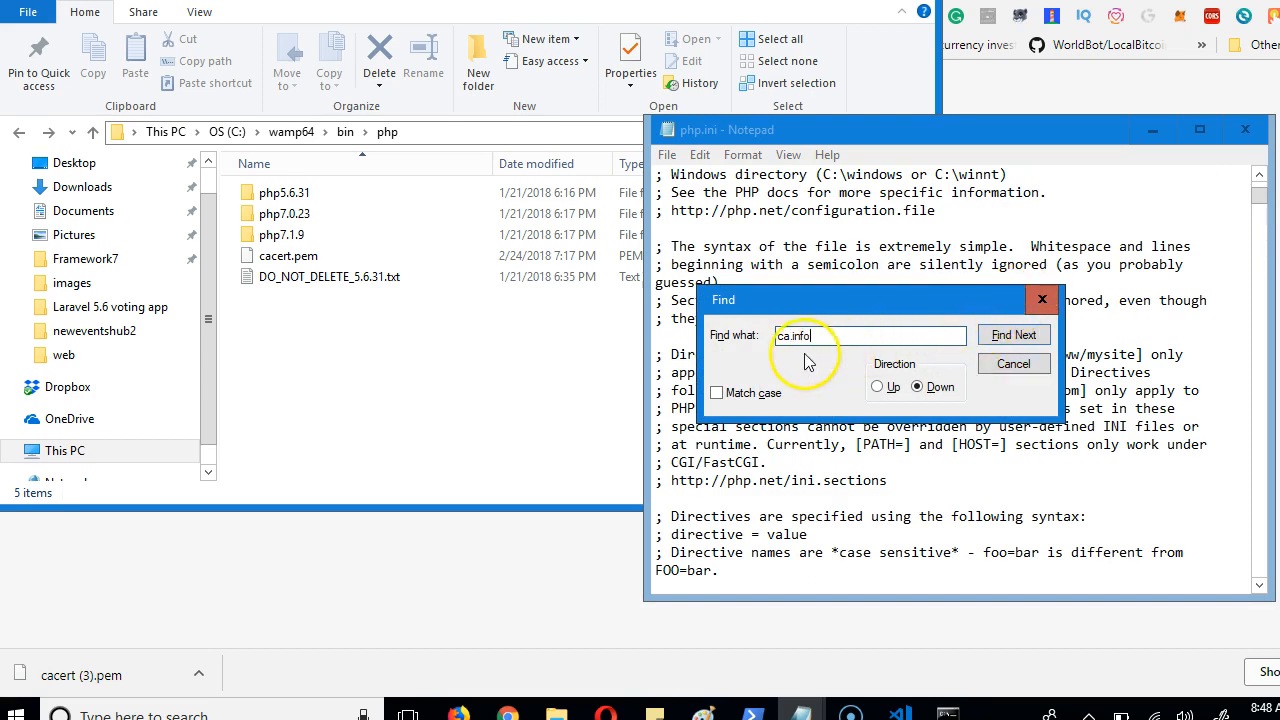
click(1014, 334)
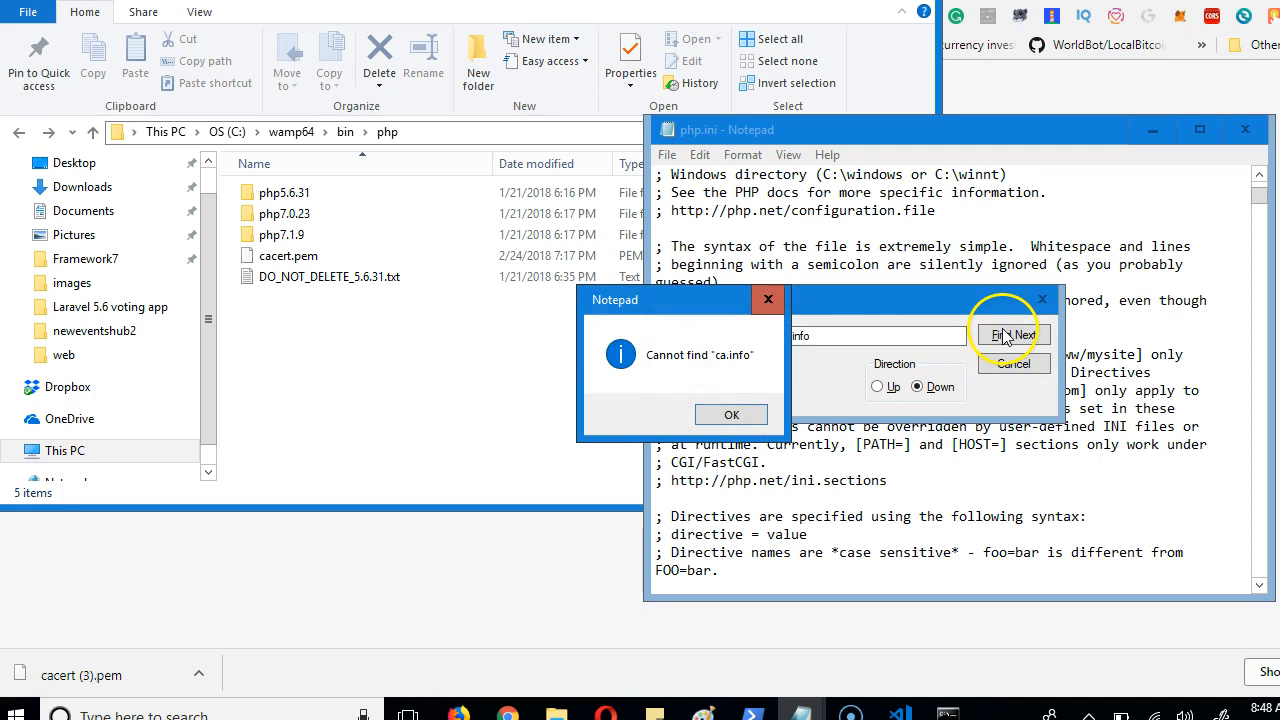
click(731, 414)
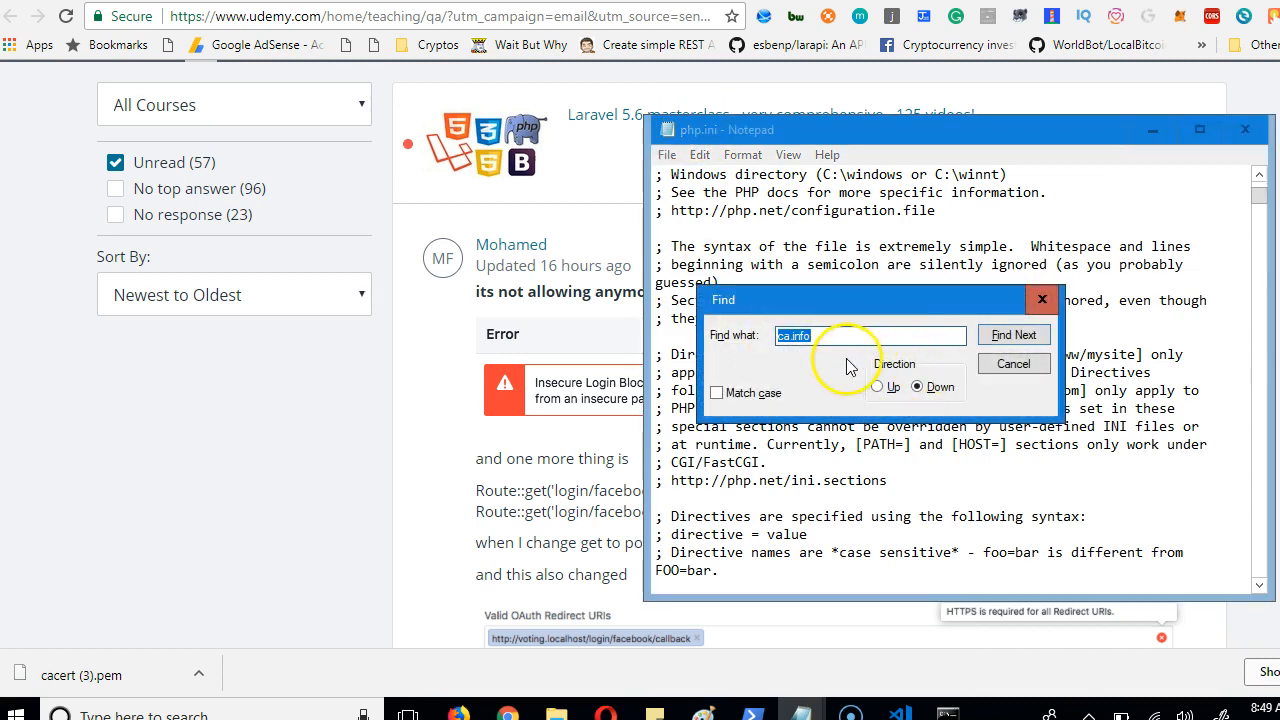
- Search php.ini for 'curl.cainfo' to locate its setting line
text(curl)
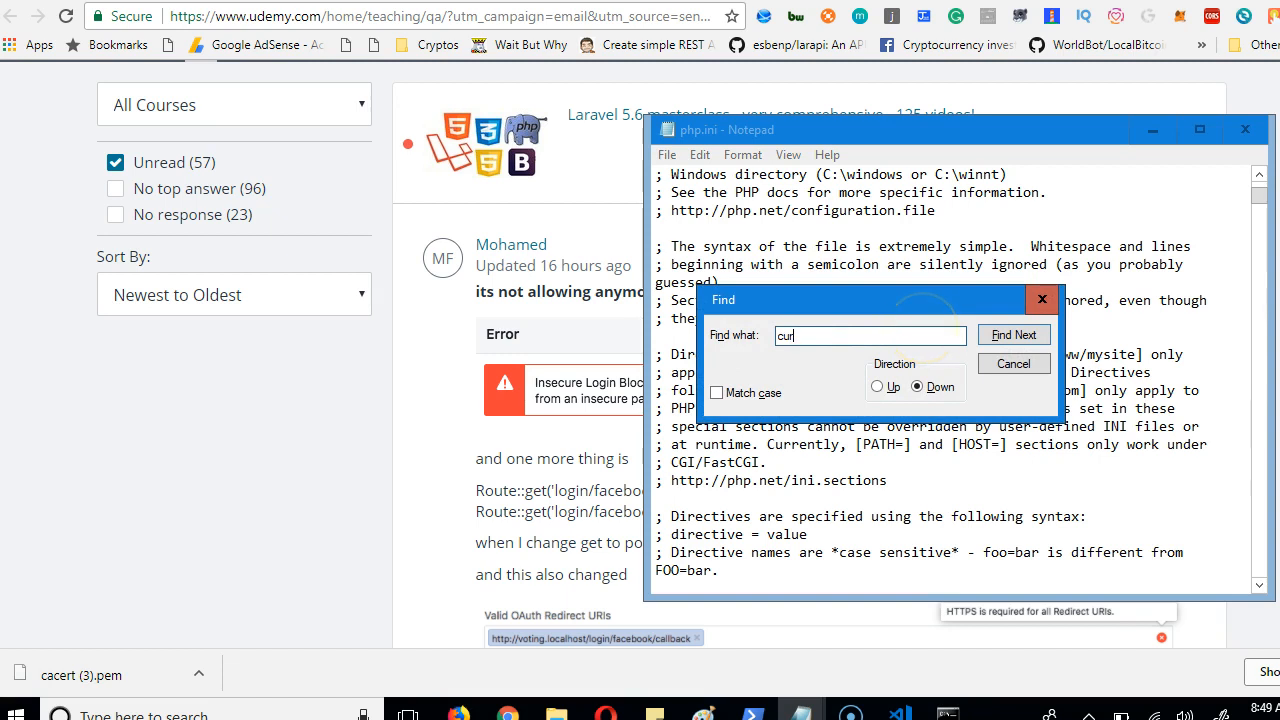
text(l.cainfo)
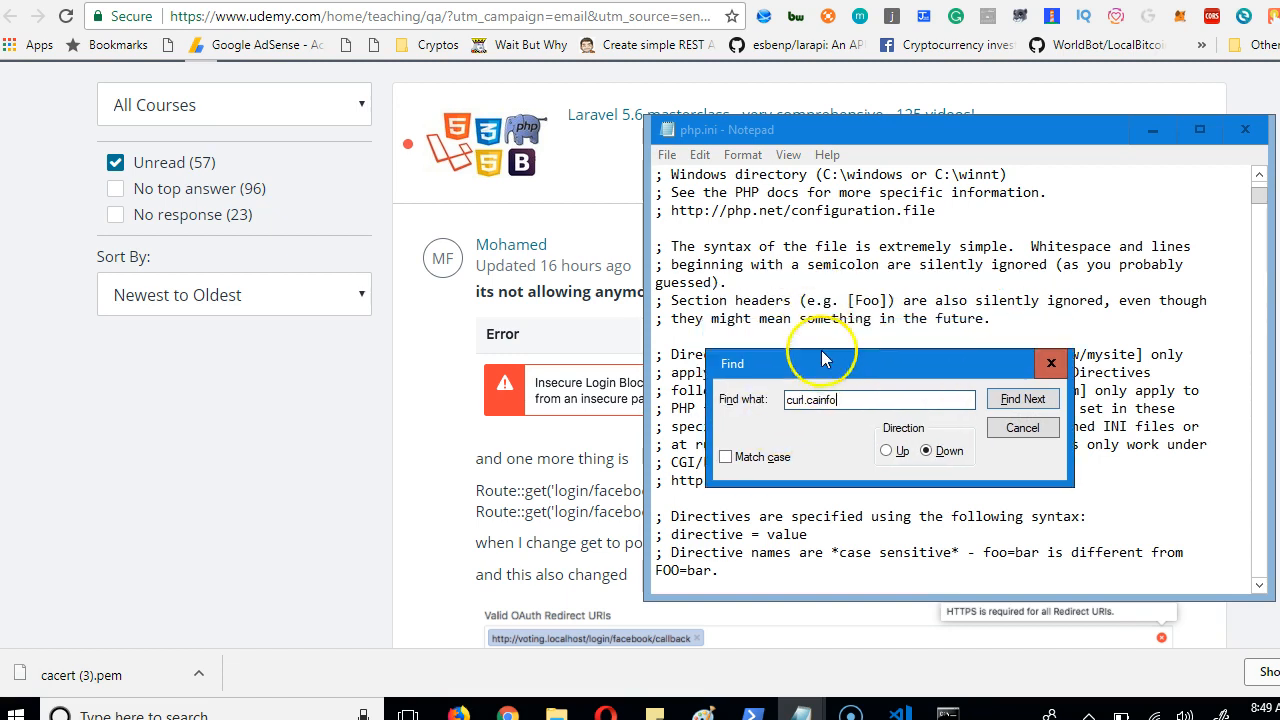
click(1023, 399)
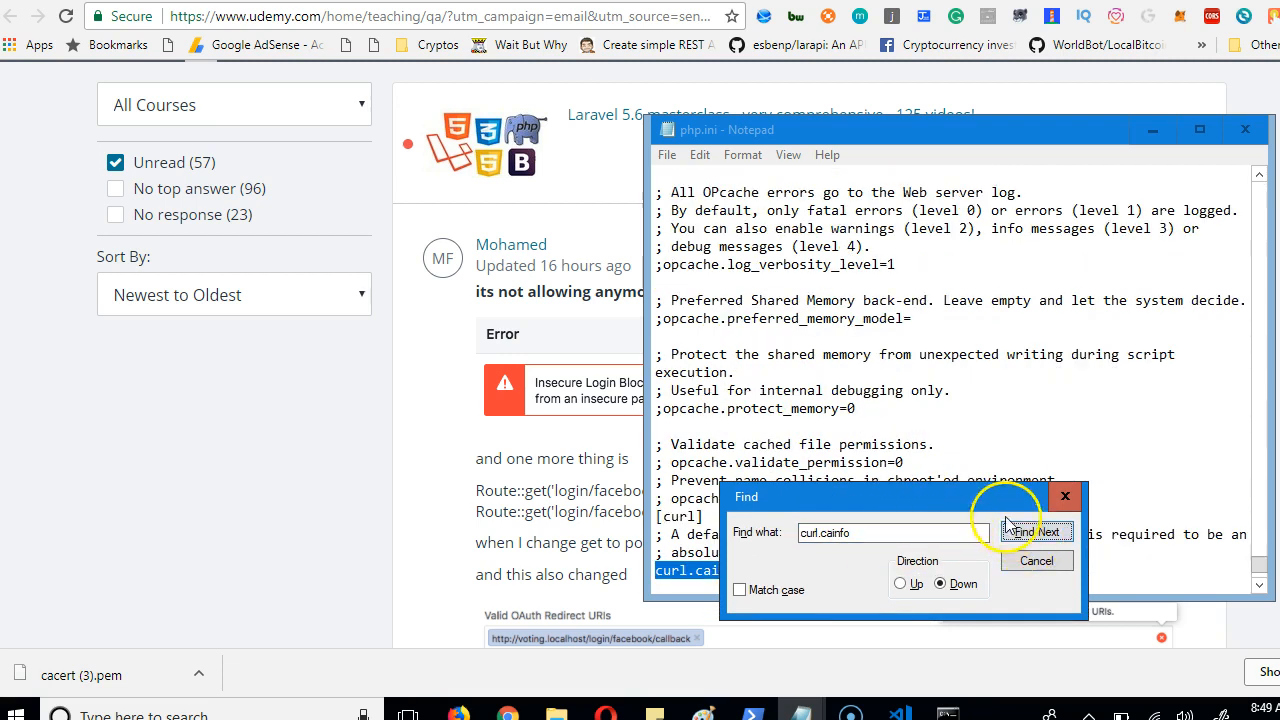
click(1037, 532)
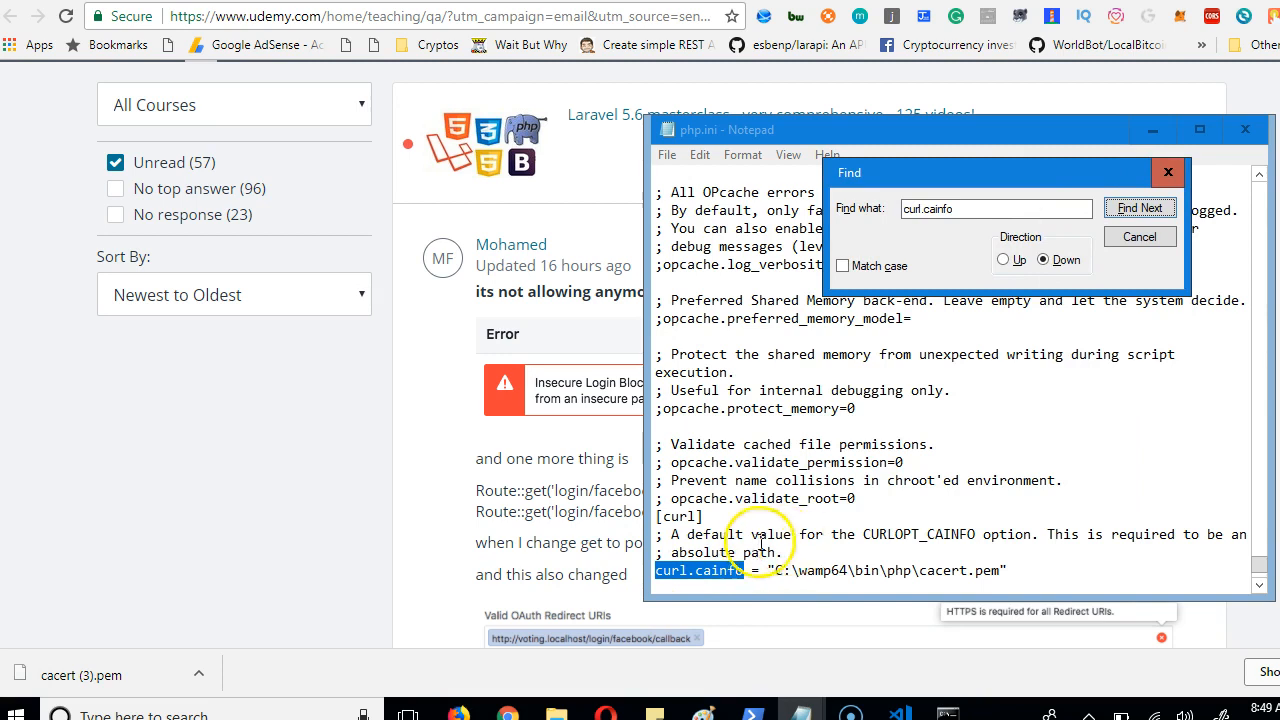
- Start commenting out the curl.cainfo line with ';' and '//'
click(1140, 207)
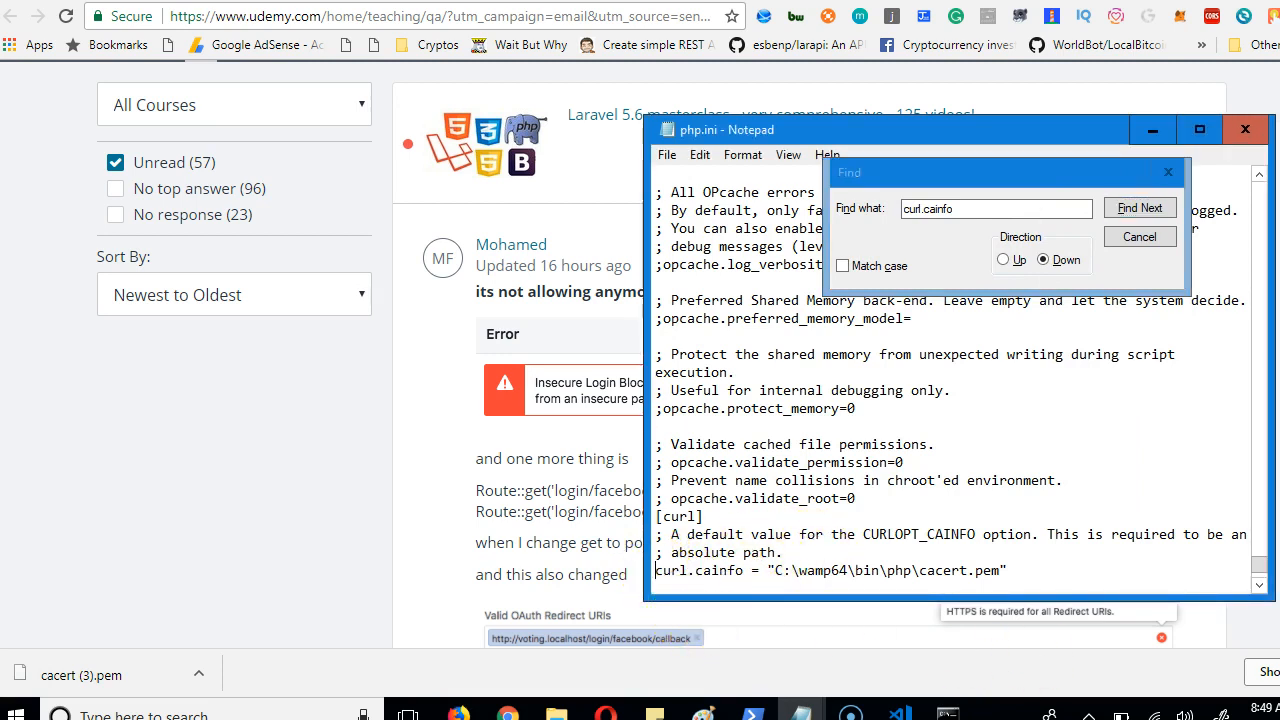
text(;)
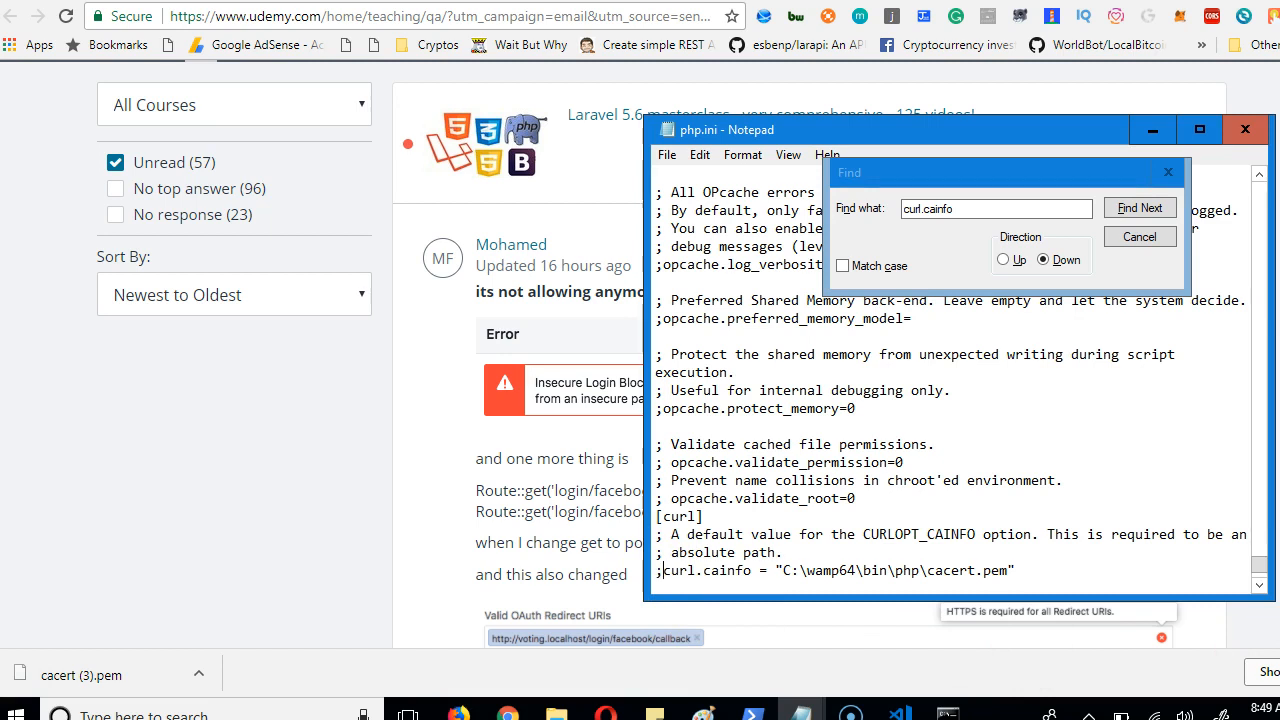
text(//)
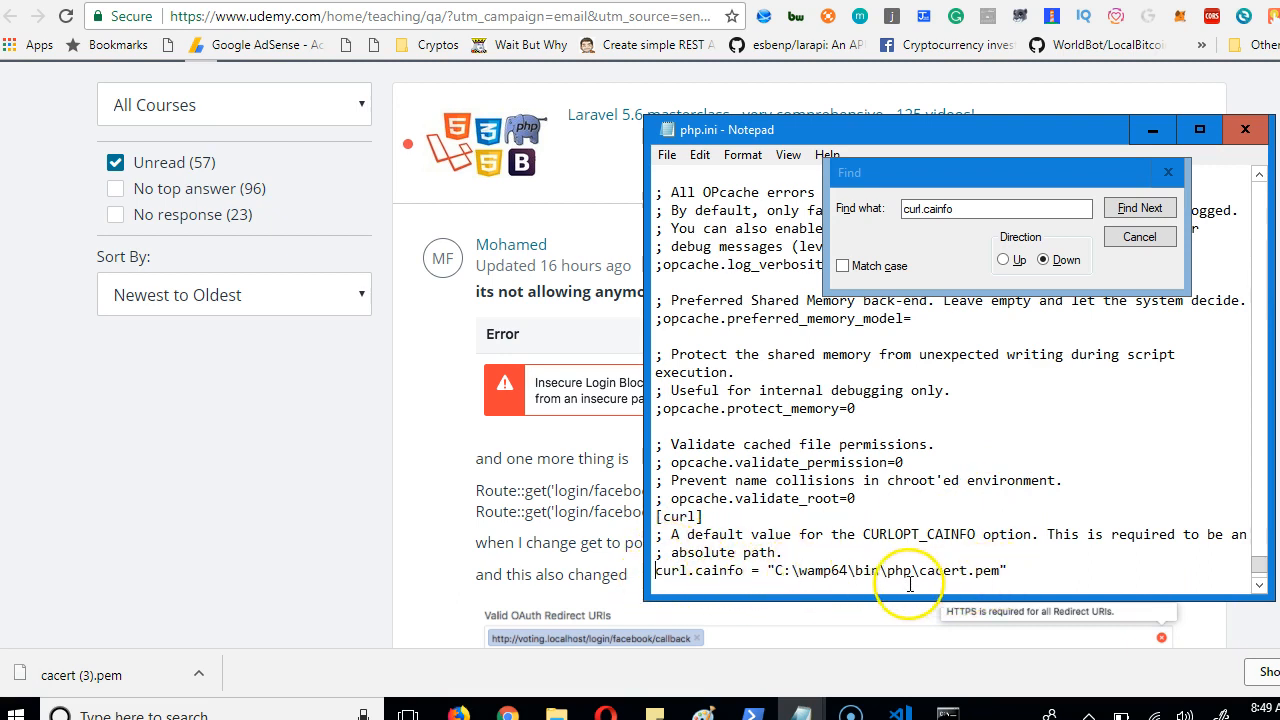
mouse_move(1026, 578)
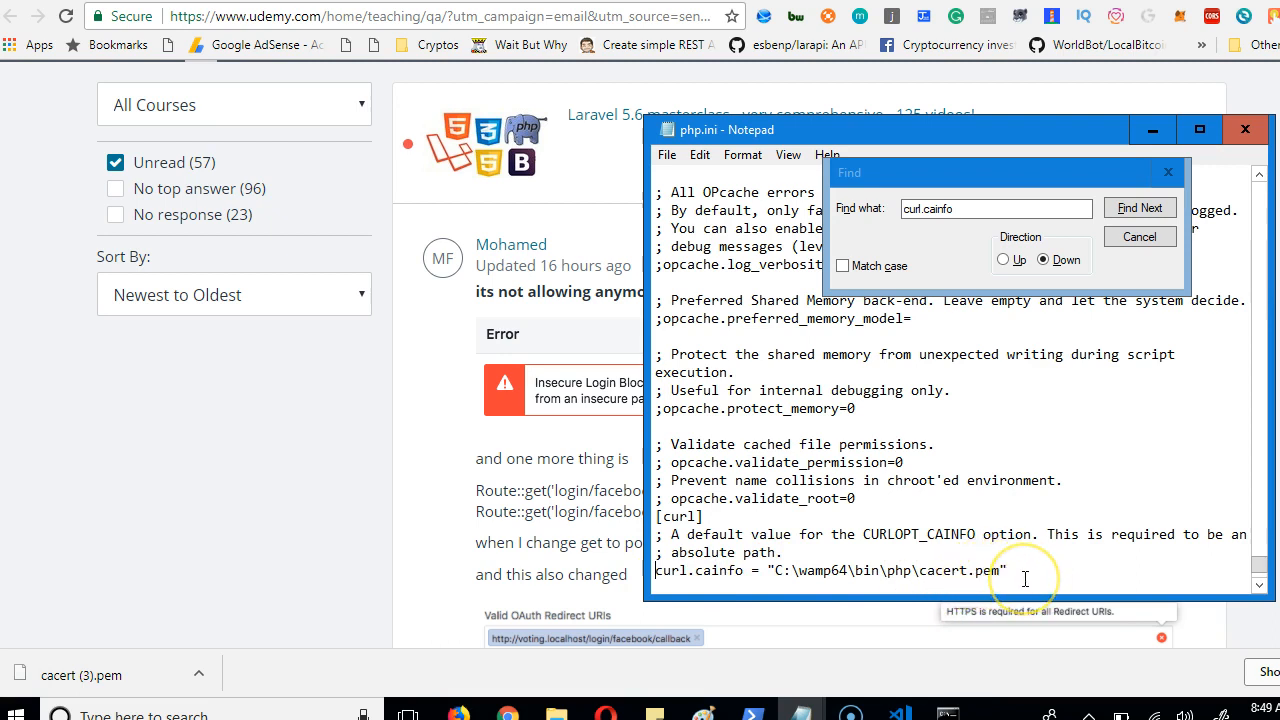
- Comment out the original line and type curl.cainfo = "C:\wamp64\bin\php"; below it
text(;)
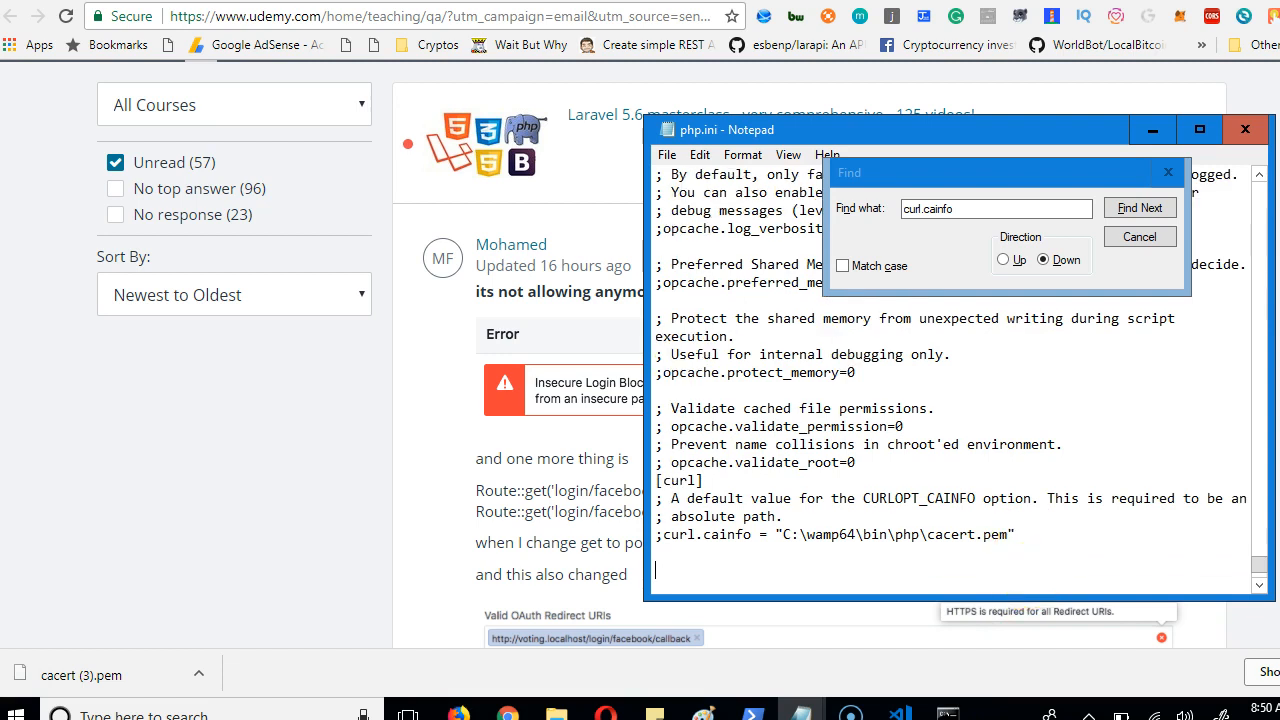
text(;curl)
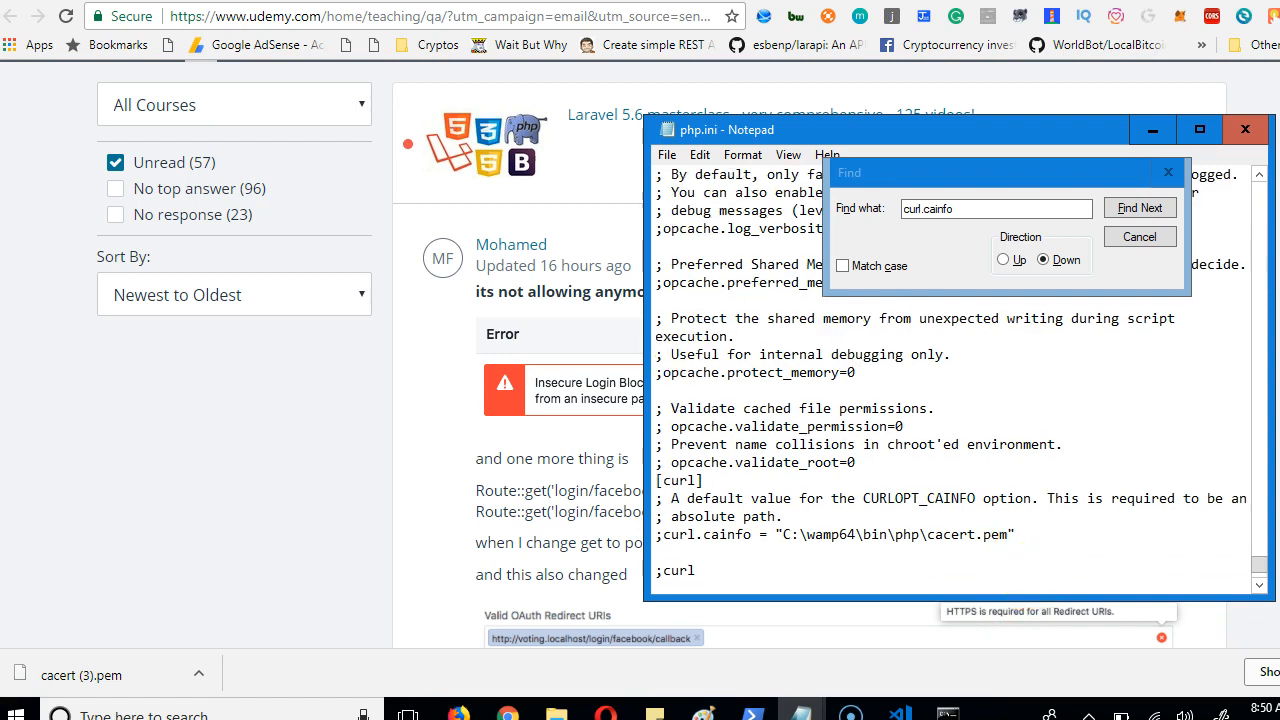
text(.cainfo)
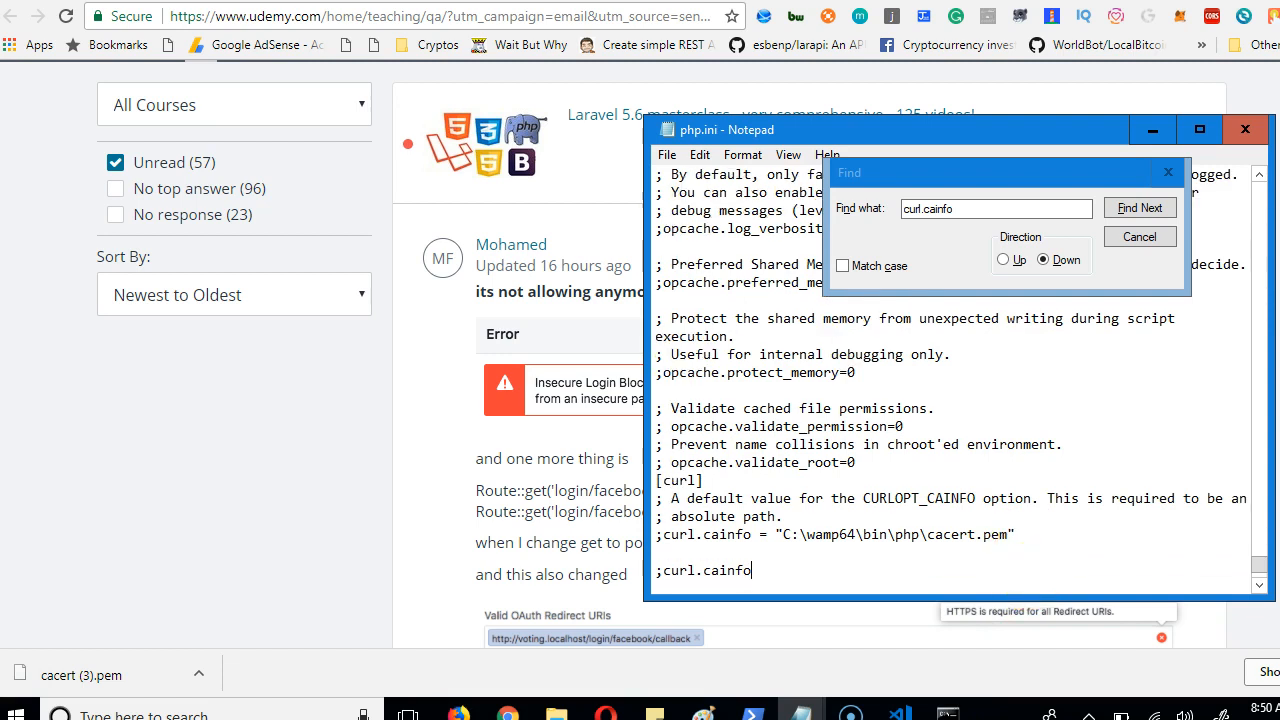
mouse_move(640, 570)
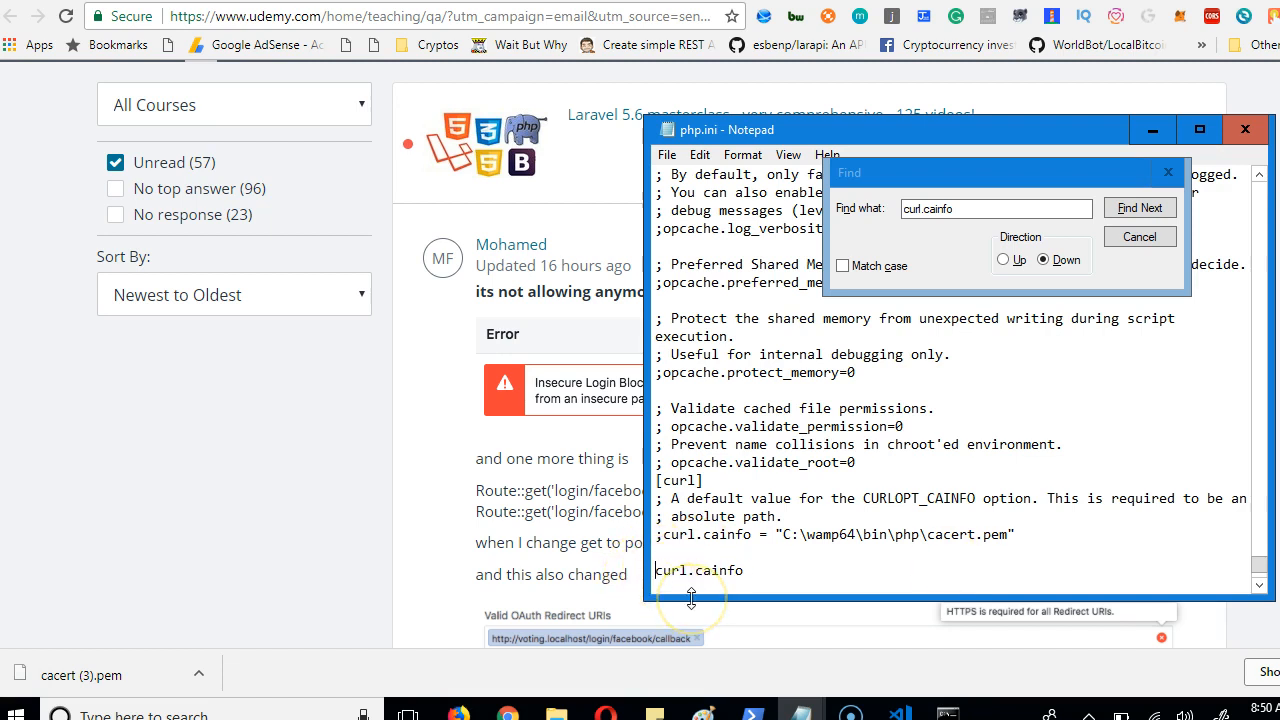
text(=)
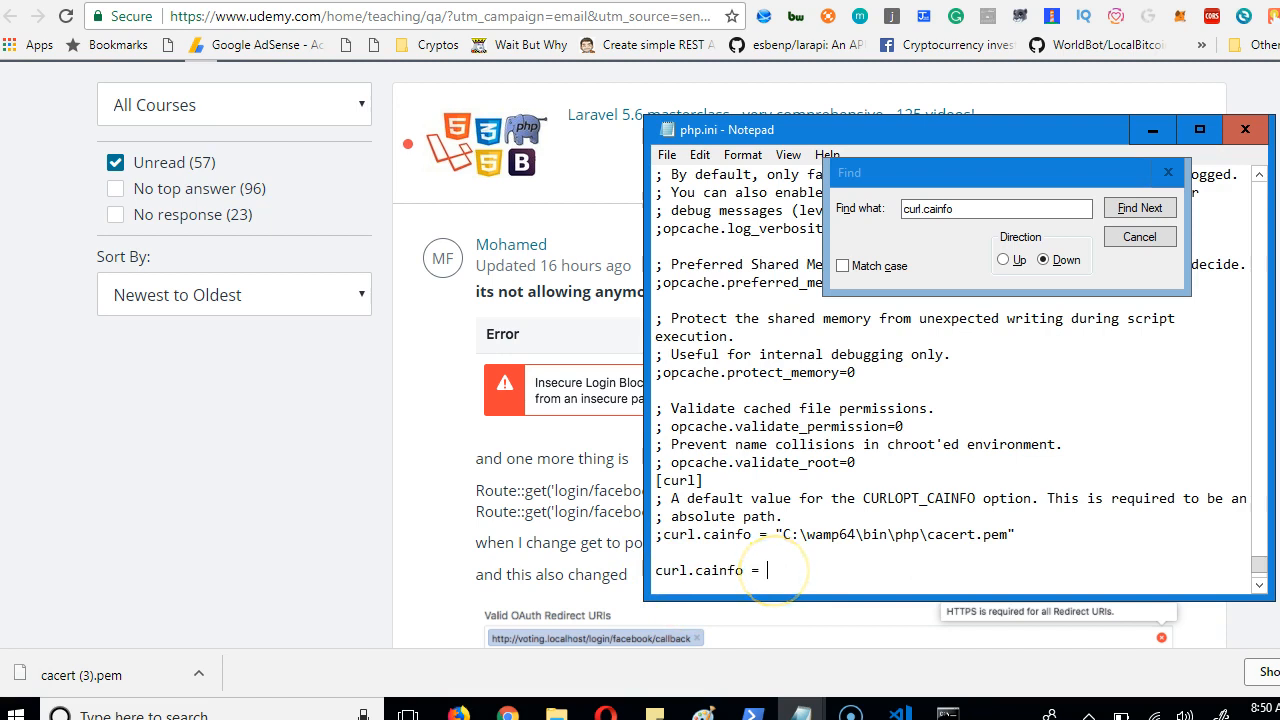
text("";)
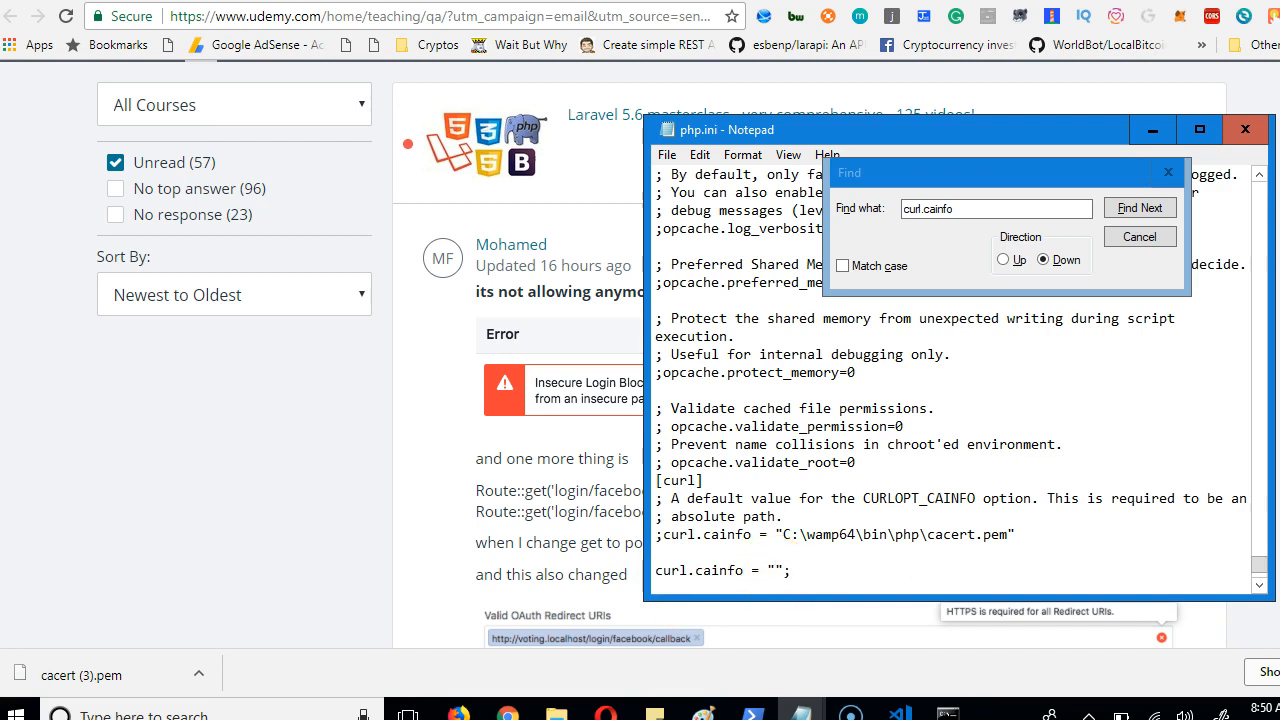
text(C:\wamp64\bin\php)
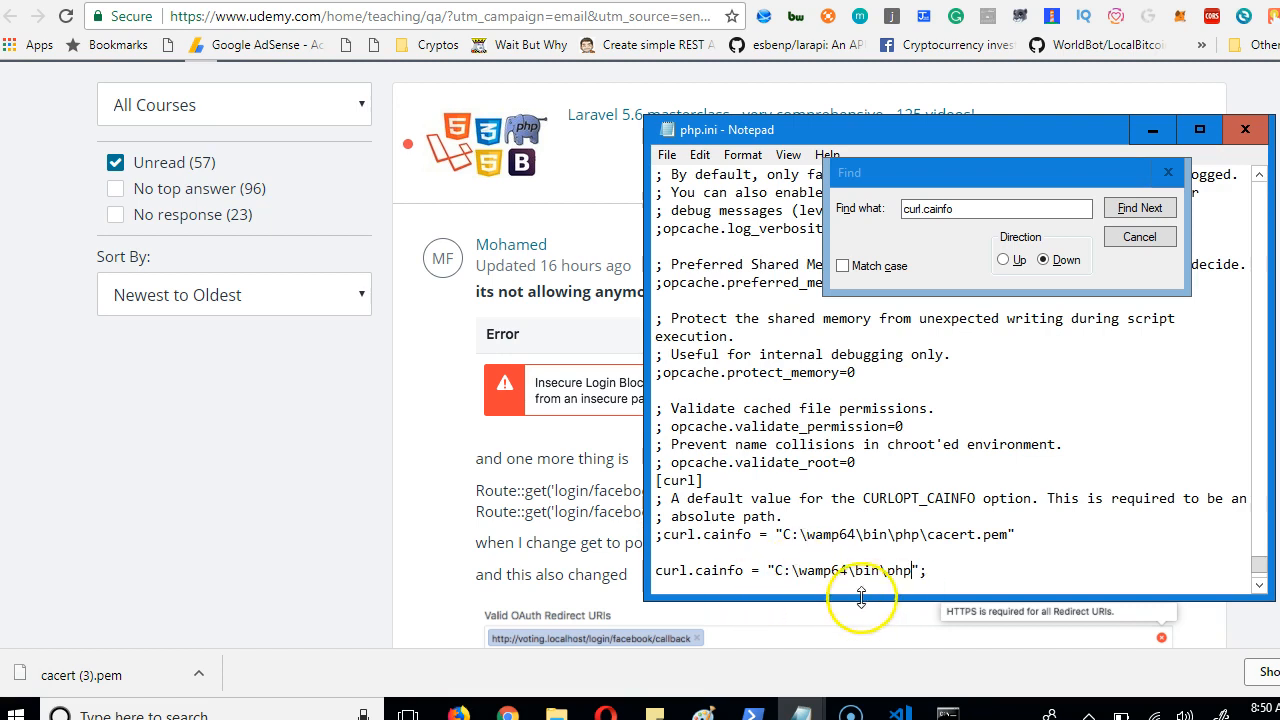
mouse_move(562, 711)
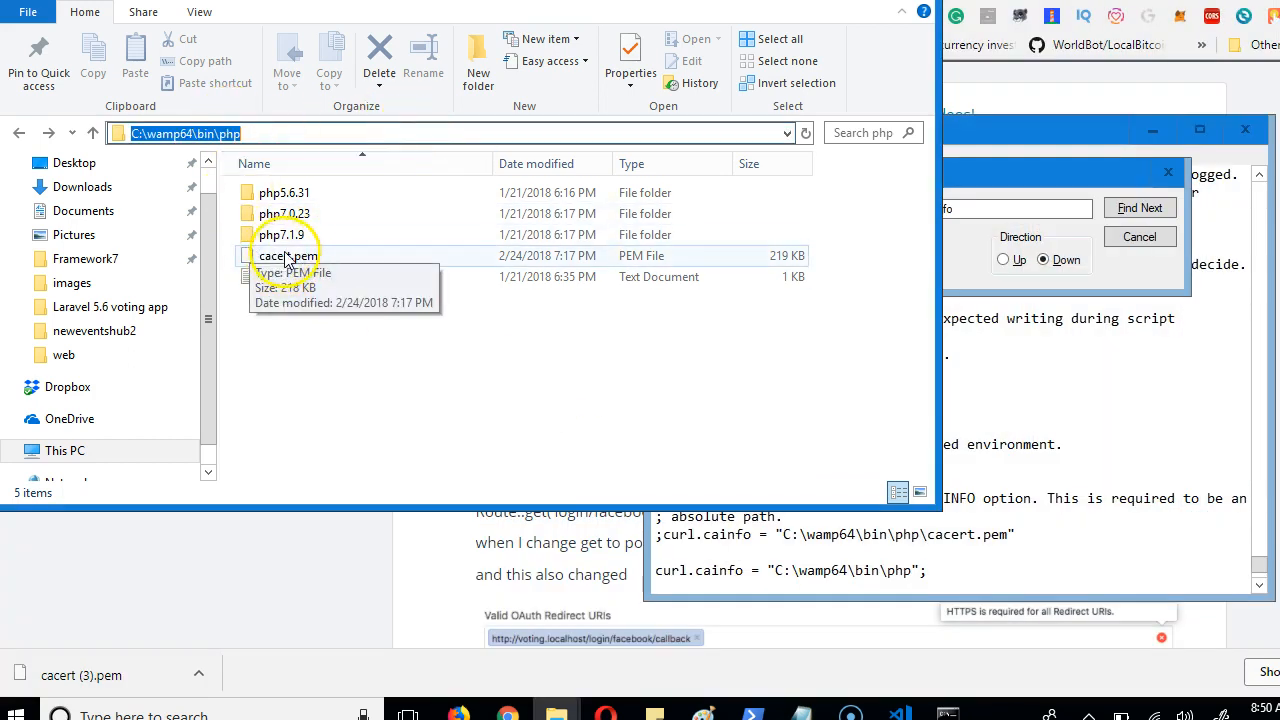
mouse_move(310, 325)
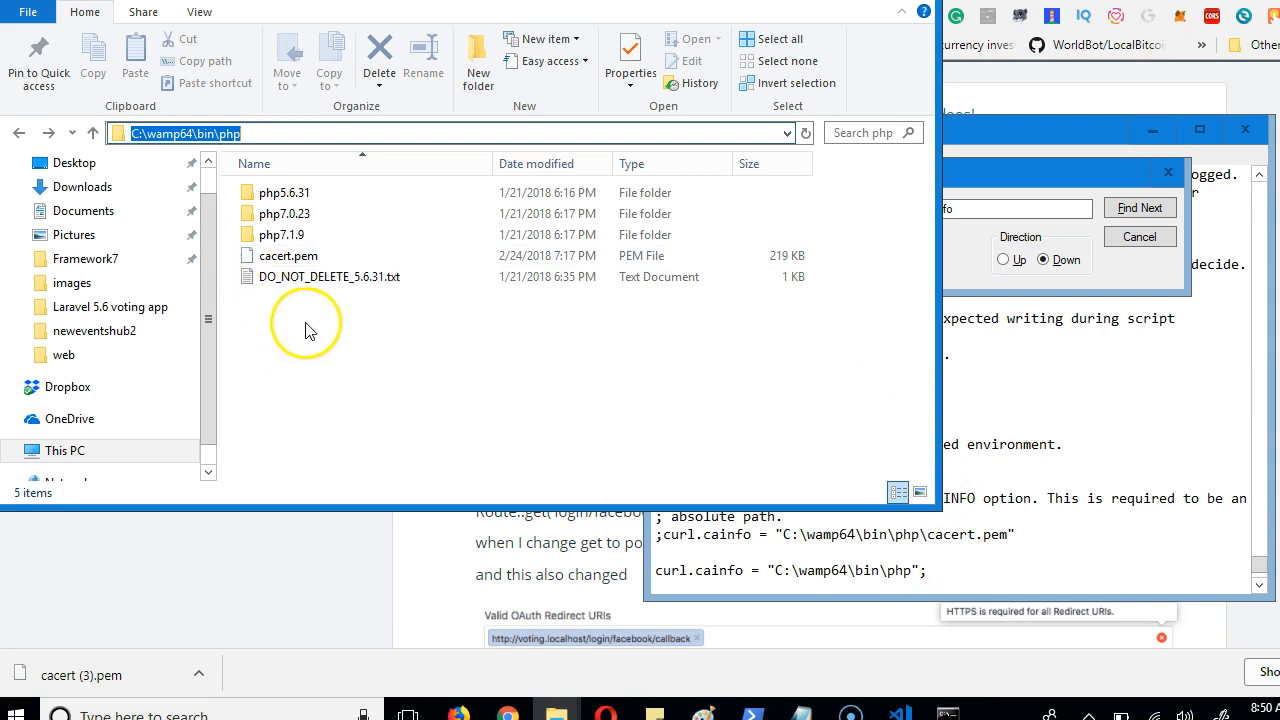
- Check cacert.pem's name in Explorer and append \cacert.pem to the curl.cainfo path
click(283, 213)
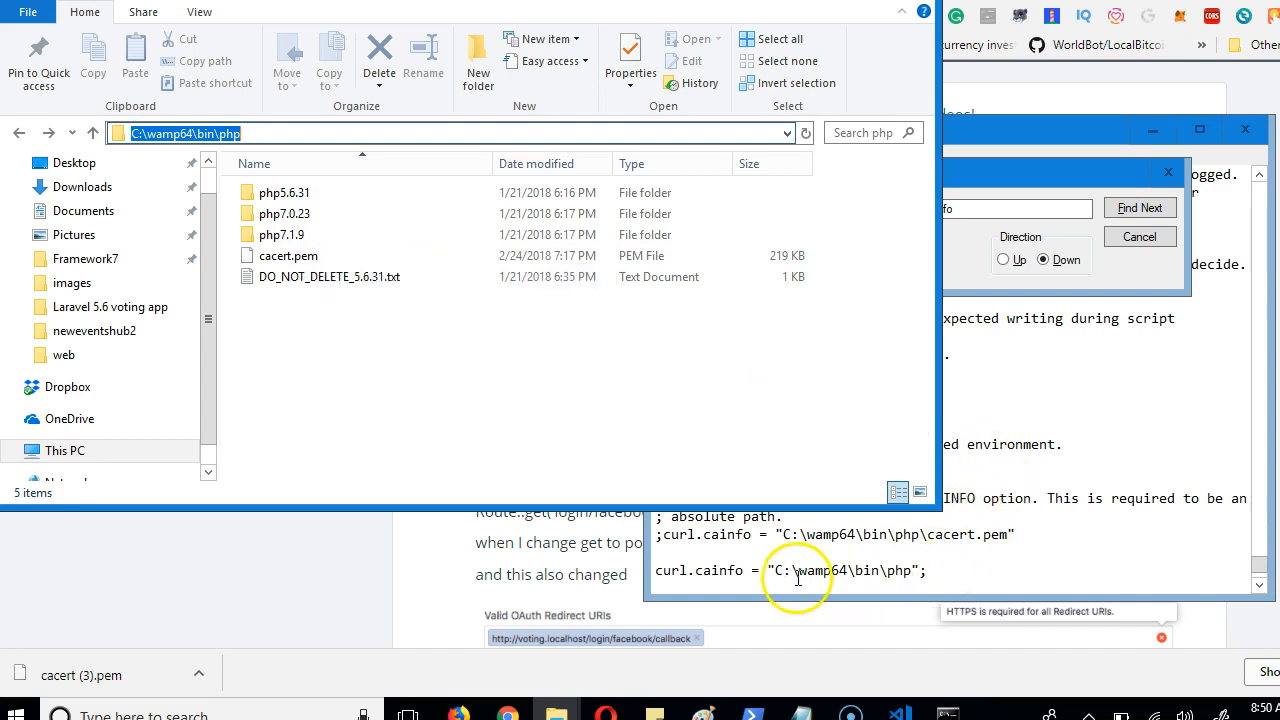
click(287, 256)
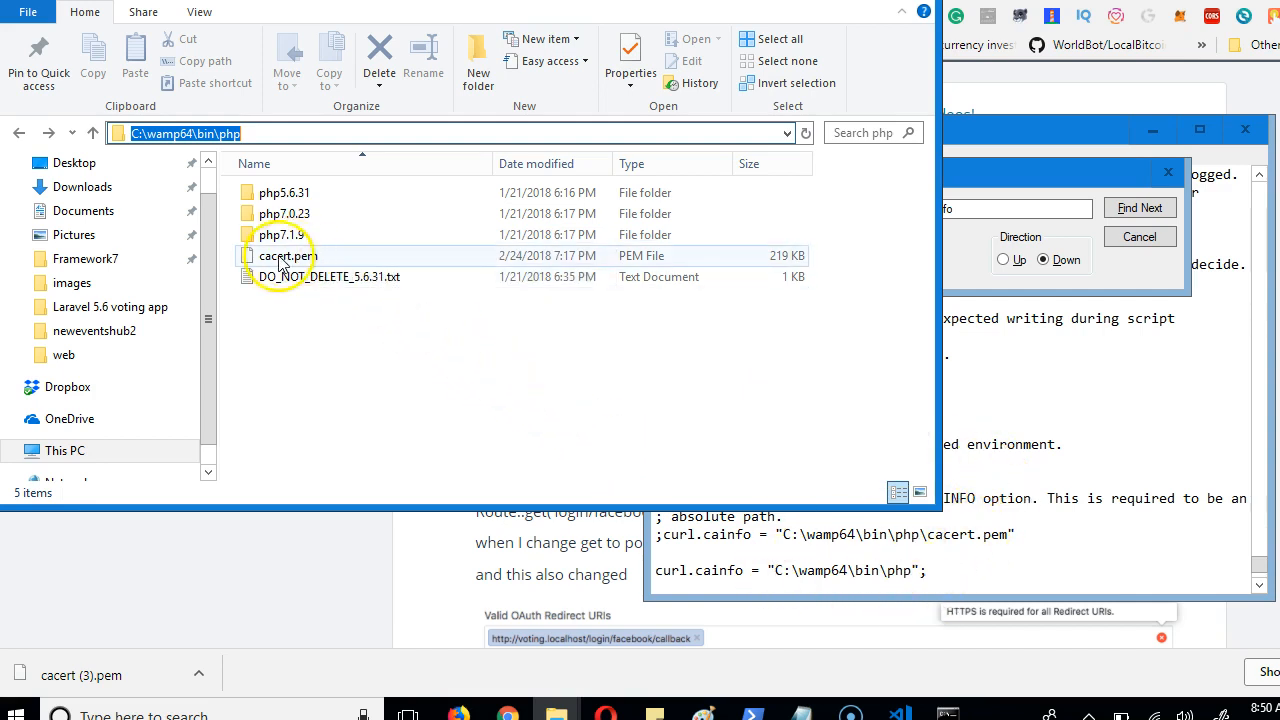
mouse_move(270, 270)
text(\ca)
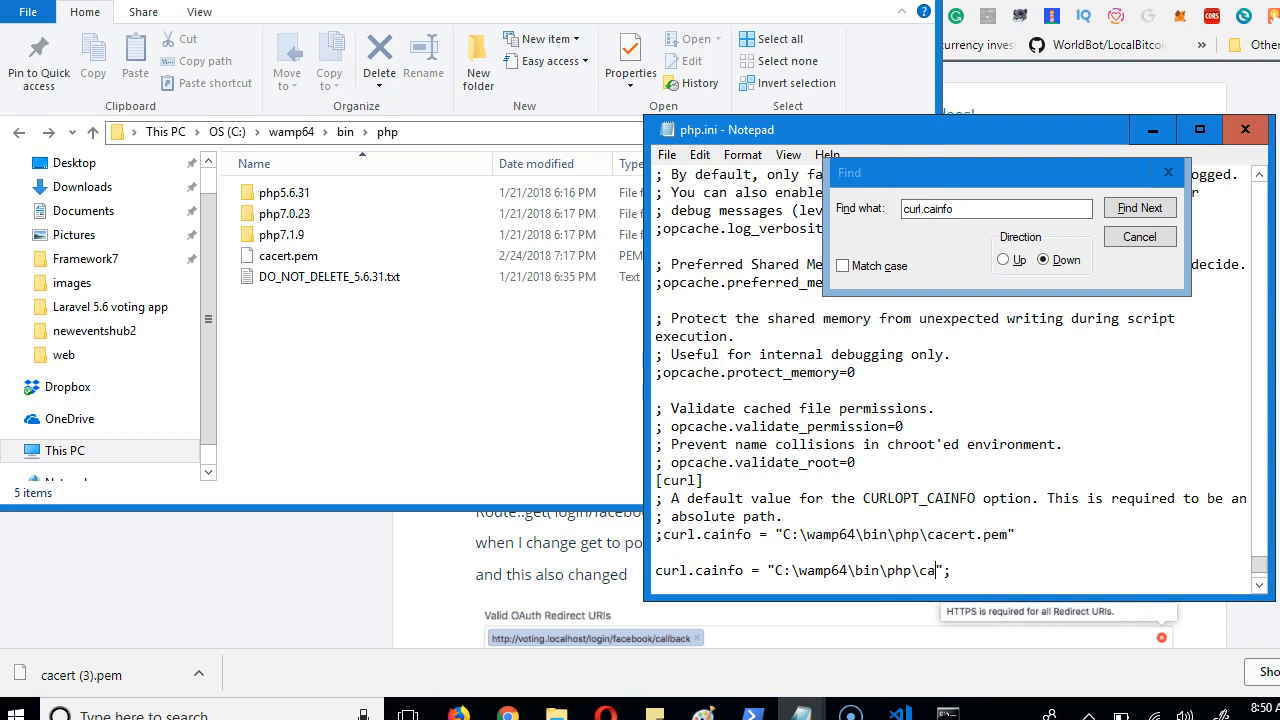
text(cert.)
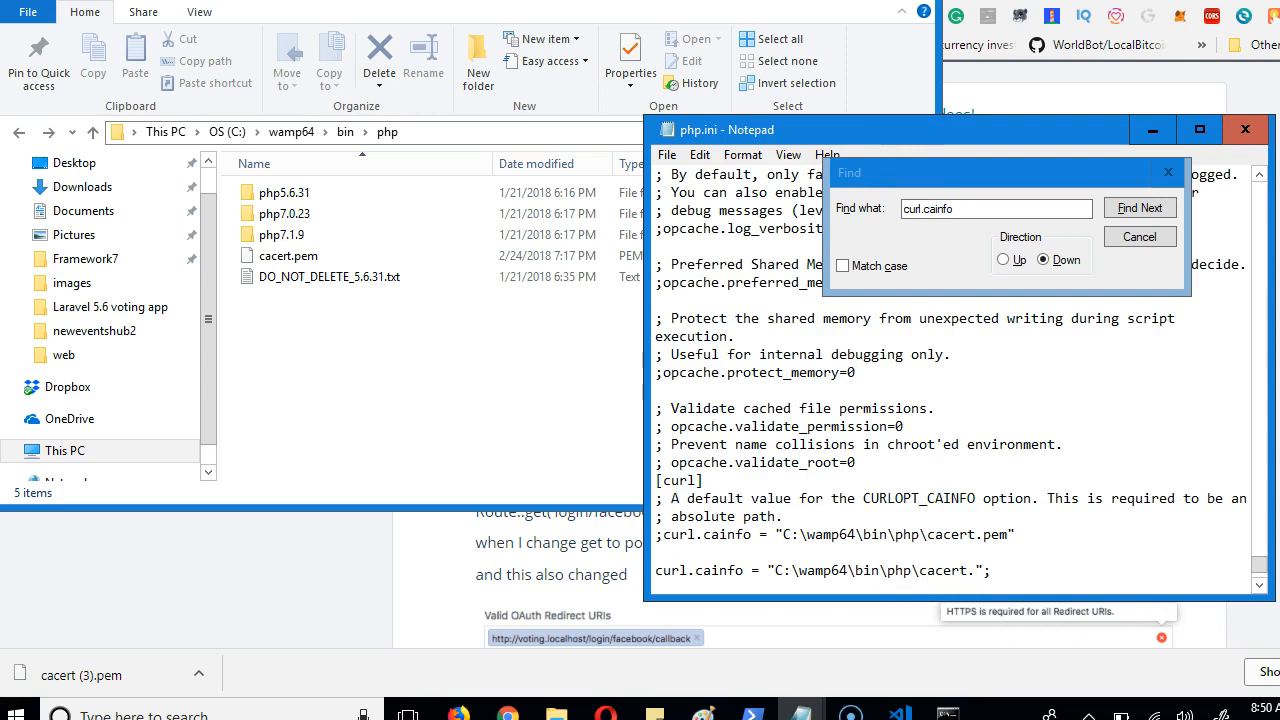
text(pem)
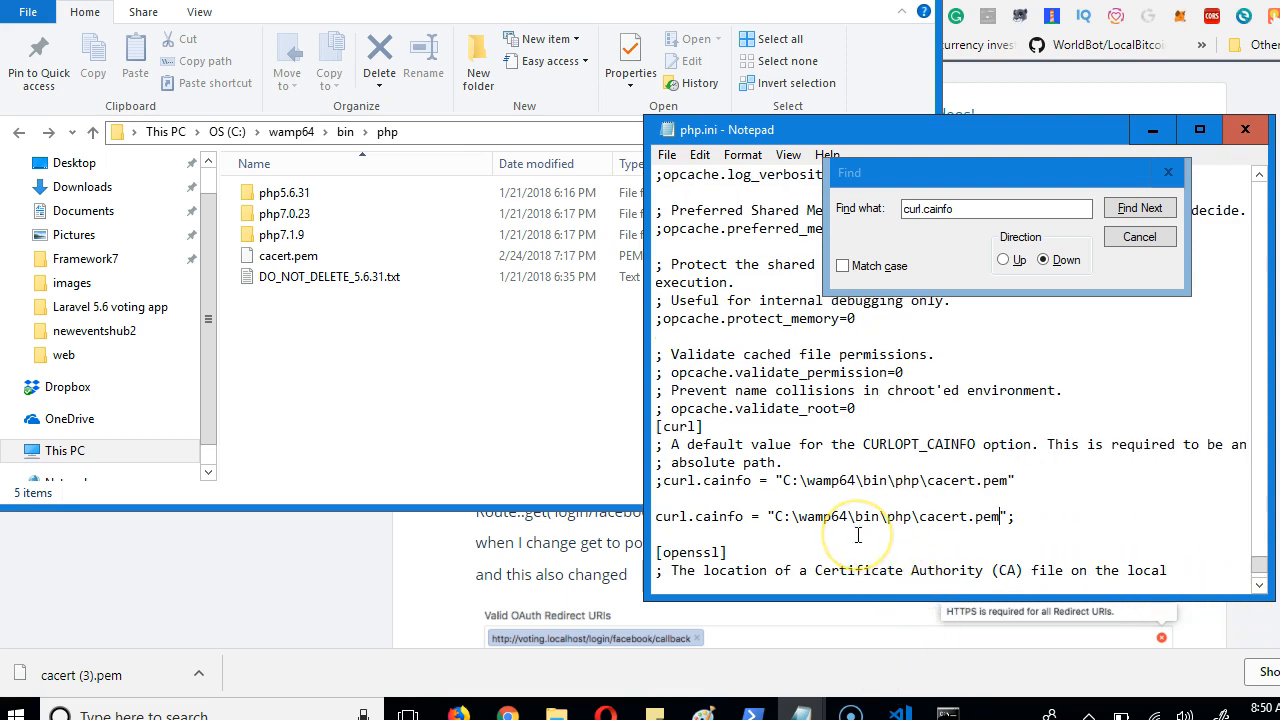
mouse_move(1030, 514)
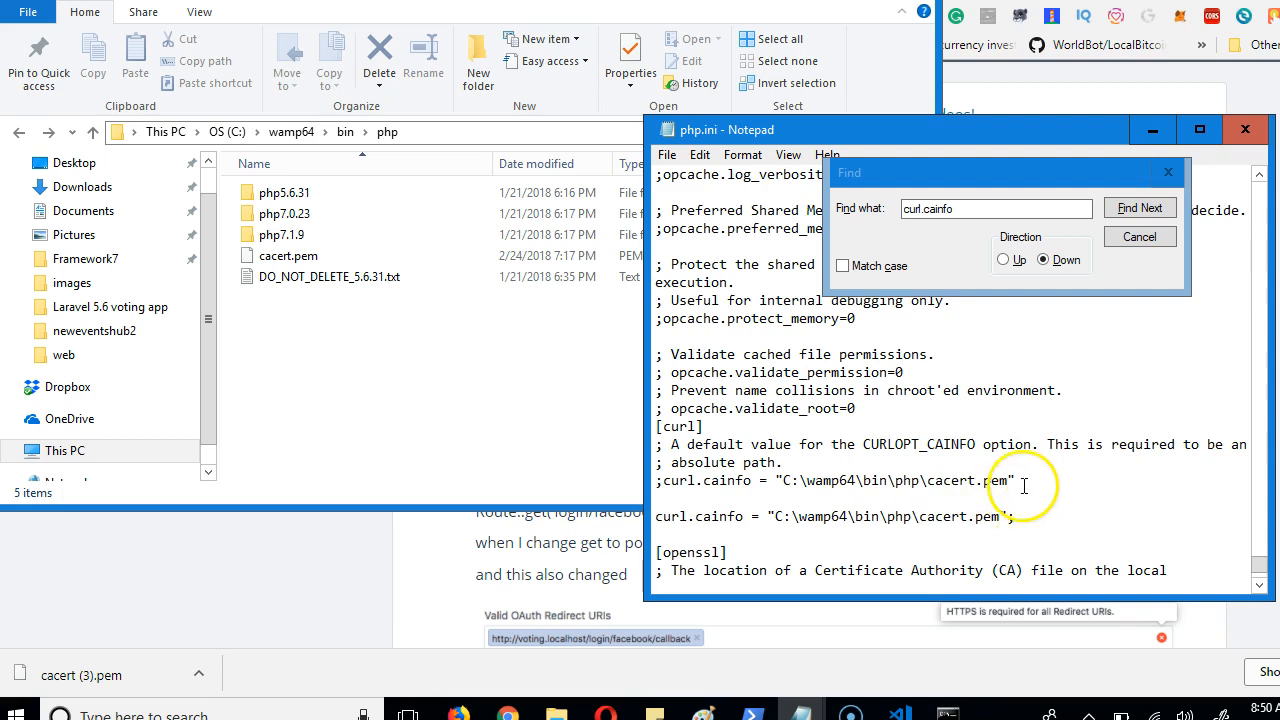
click(1140, 207)
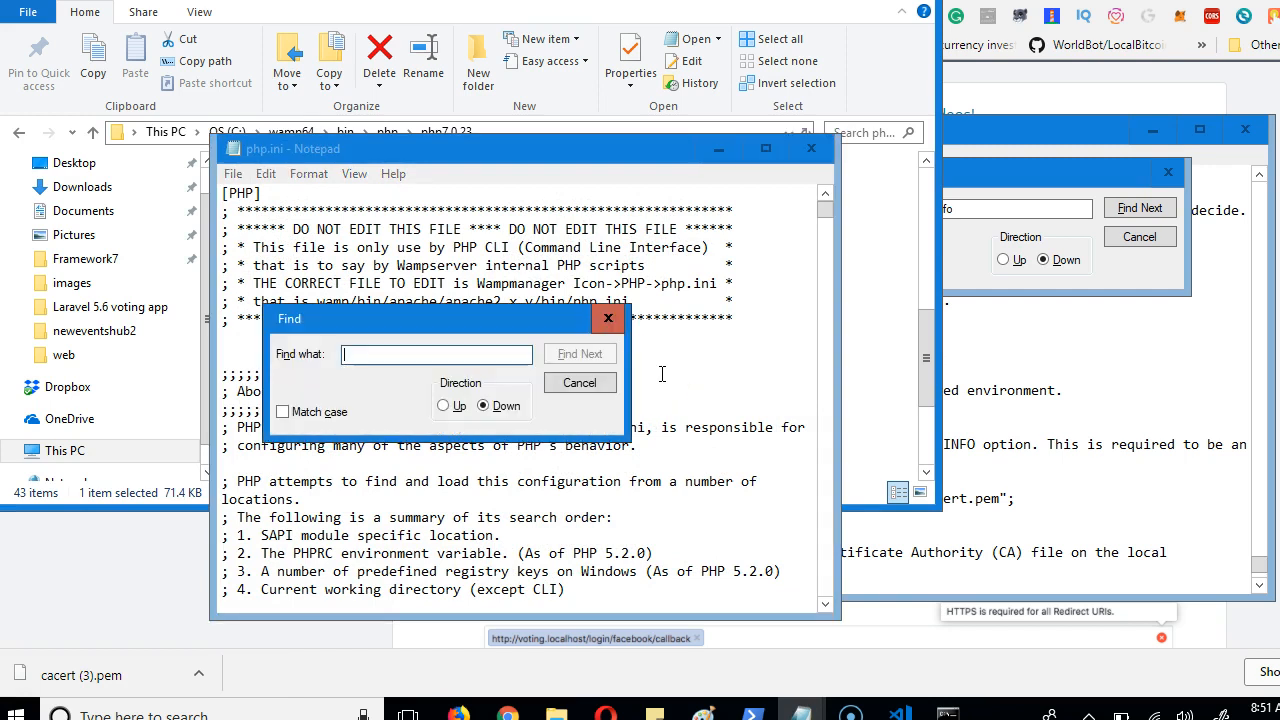
- Search PHP 7.0.23's php.ini for 'curl' to reach the curl.cainfo line
text(curl.cai)
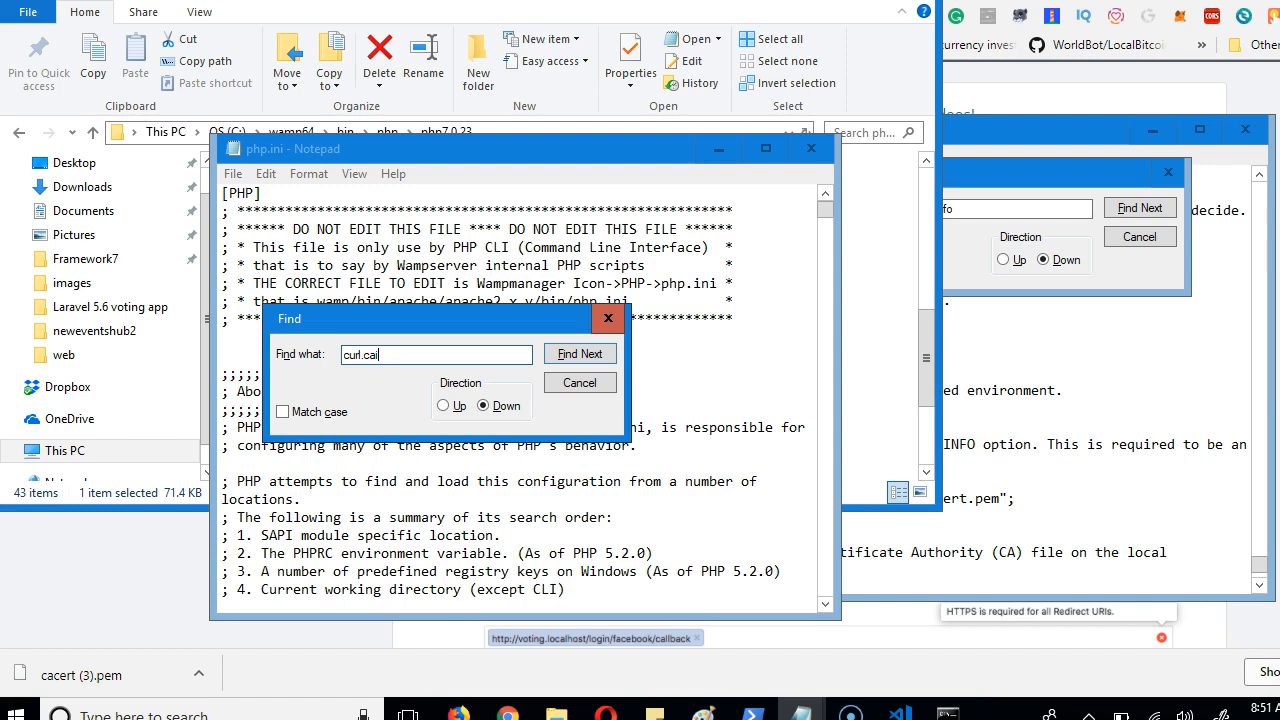
click(580, 353)
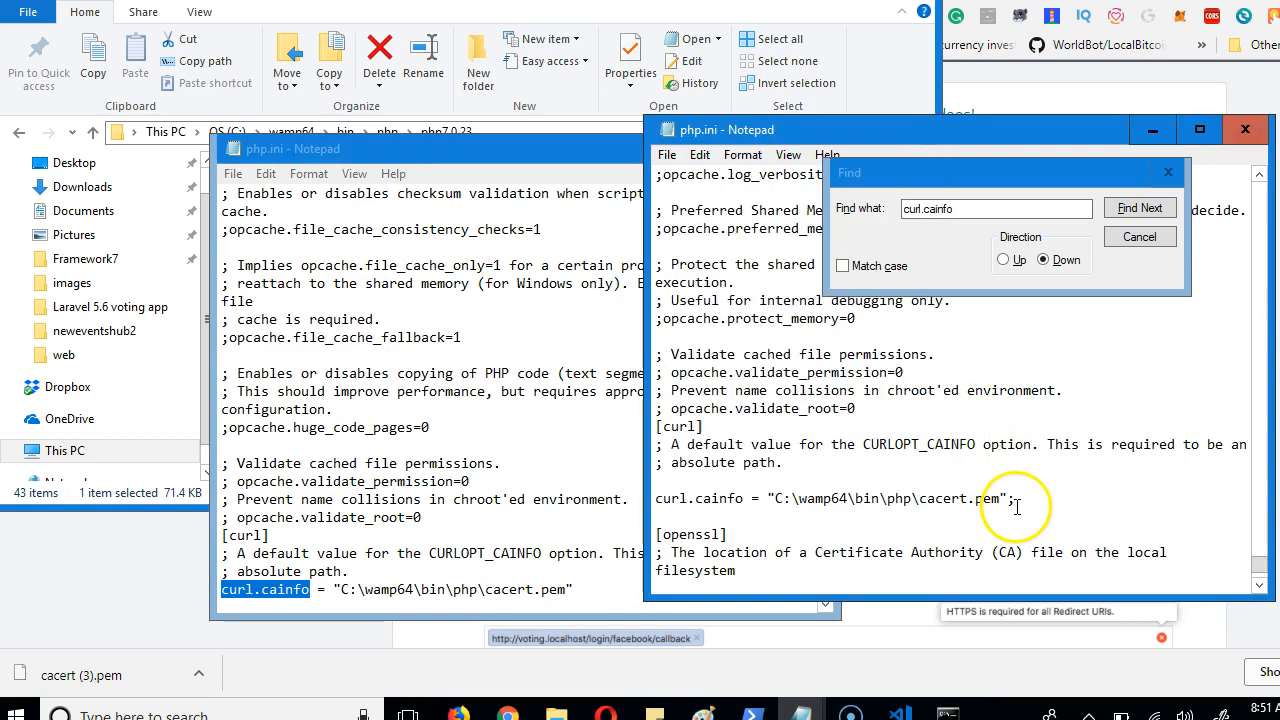
mouse_move(1108, 529)
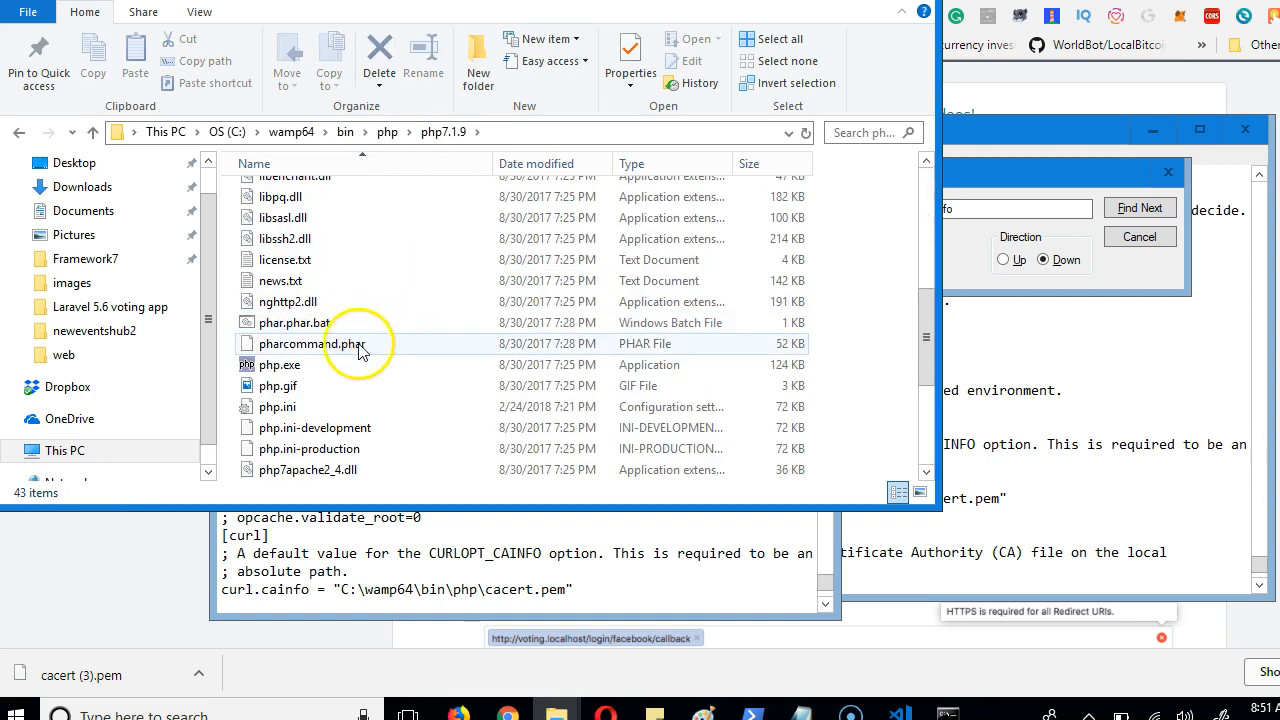
- Open PHP 7.1.9's php.ini in Notepad and search it for 'ca' and 'curl'
right_click(290, 406)
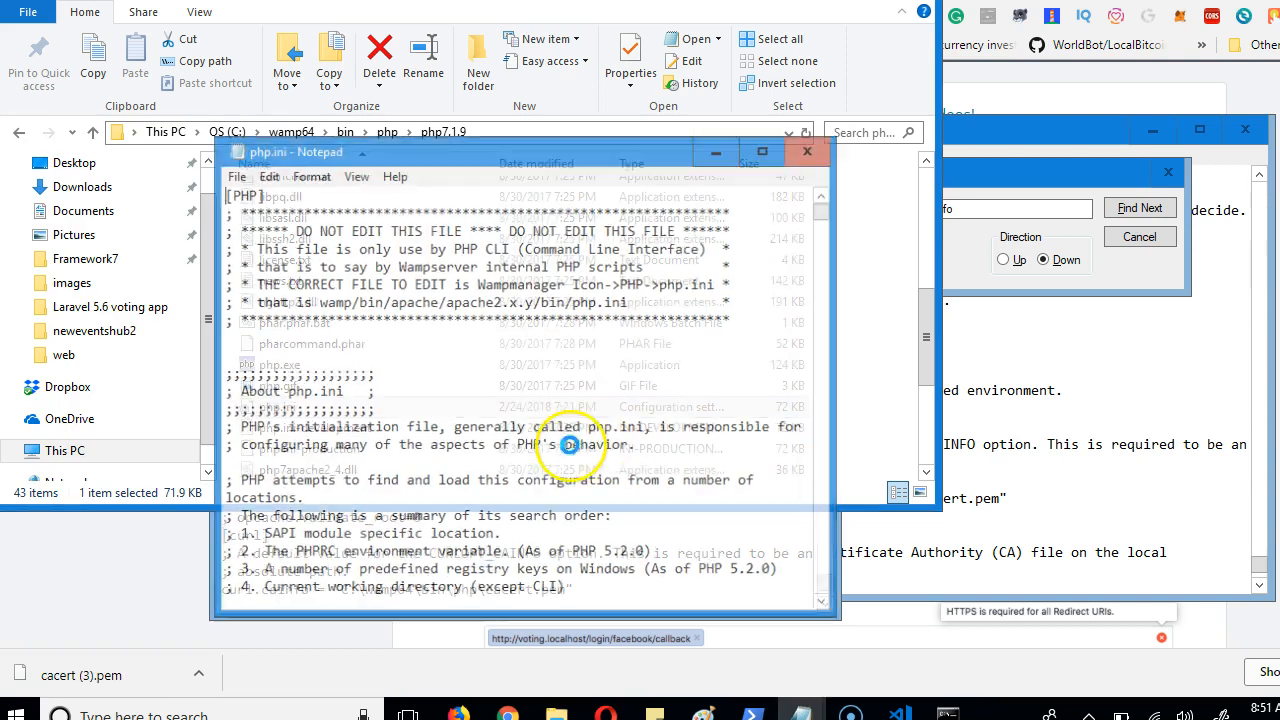
text(ca.inf)
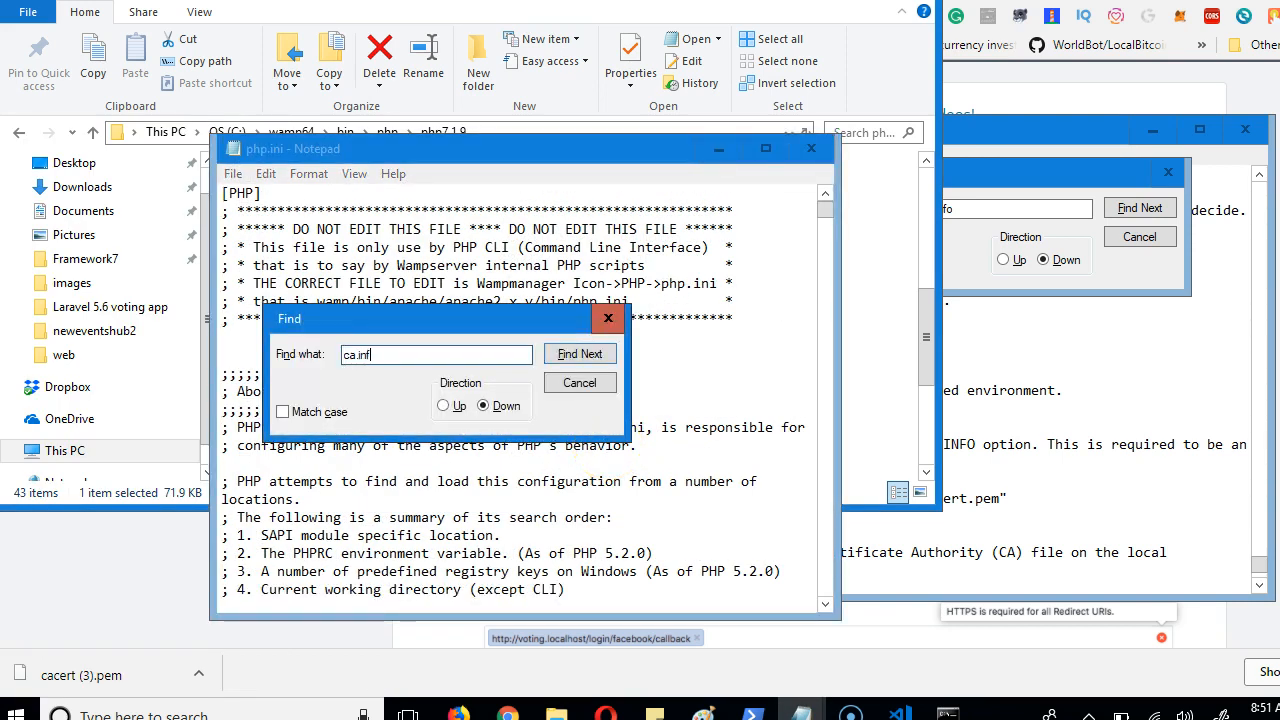
text(curl.cainfo = "C:\wamp64\bin\php\cacert.pem)
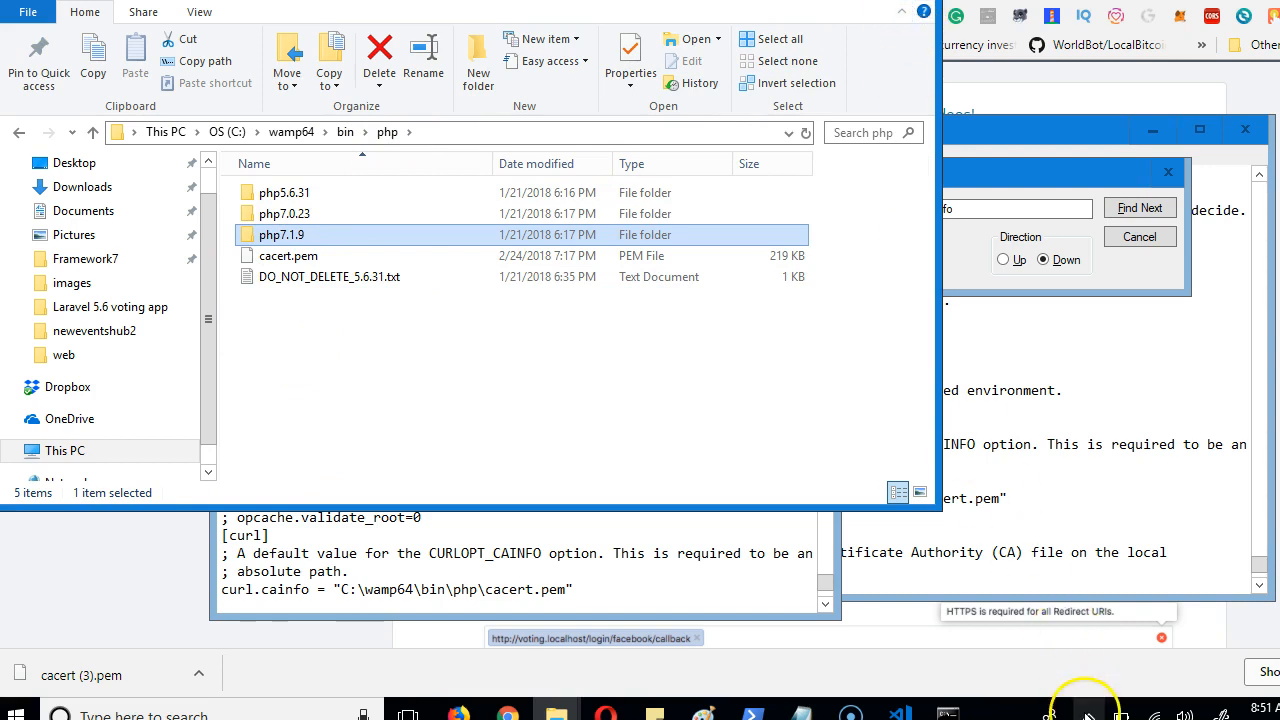
- Open the WampServer tray icon's service controls to restart all services
click(1089, 710)
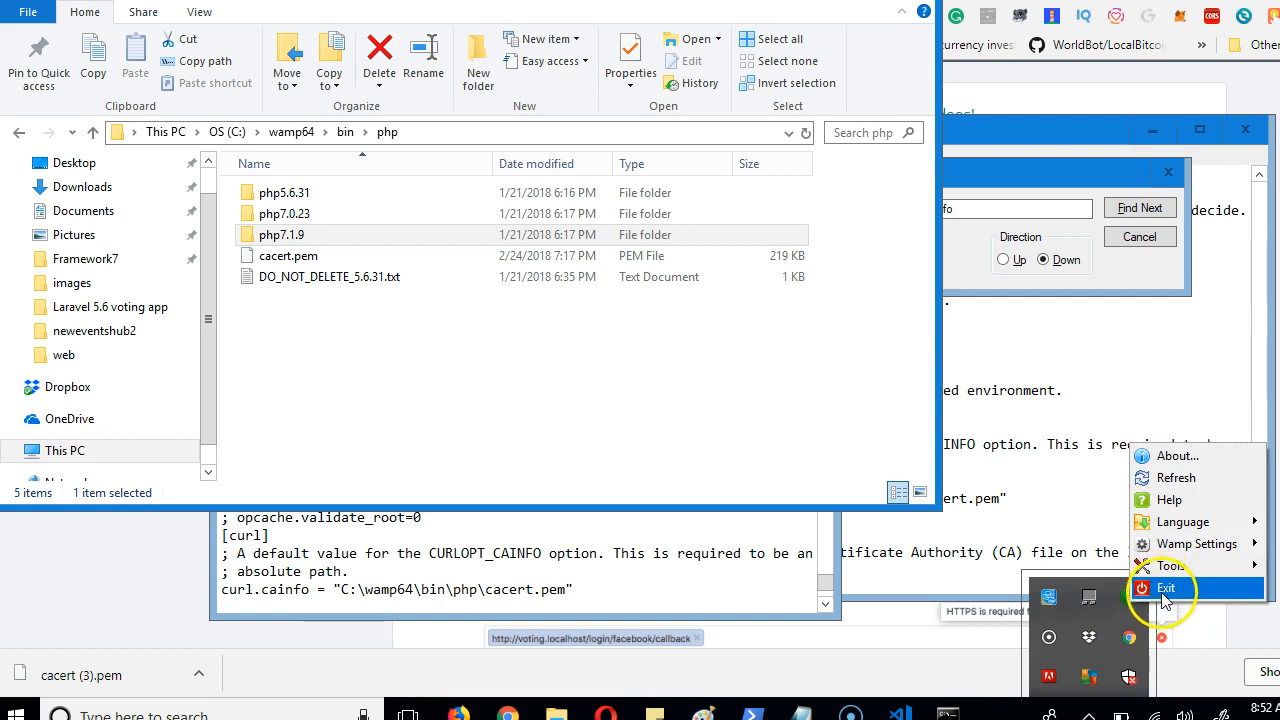
mouse_move(1033, 620)
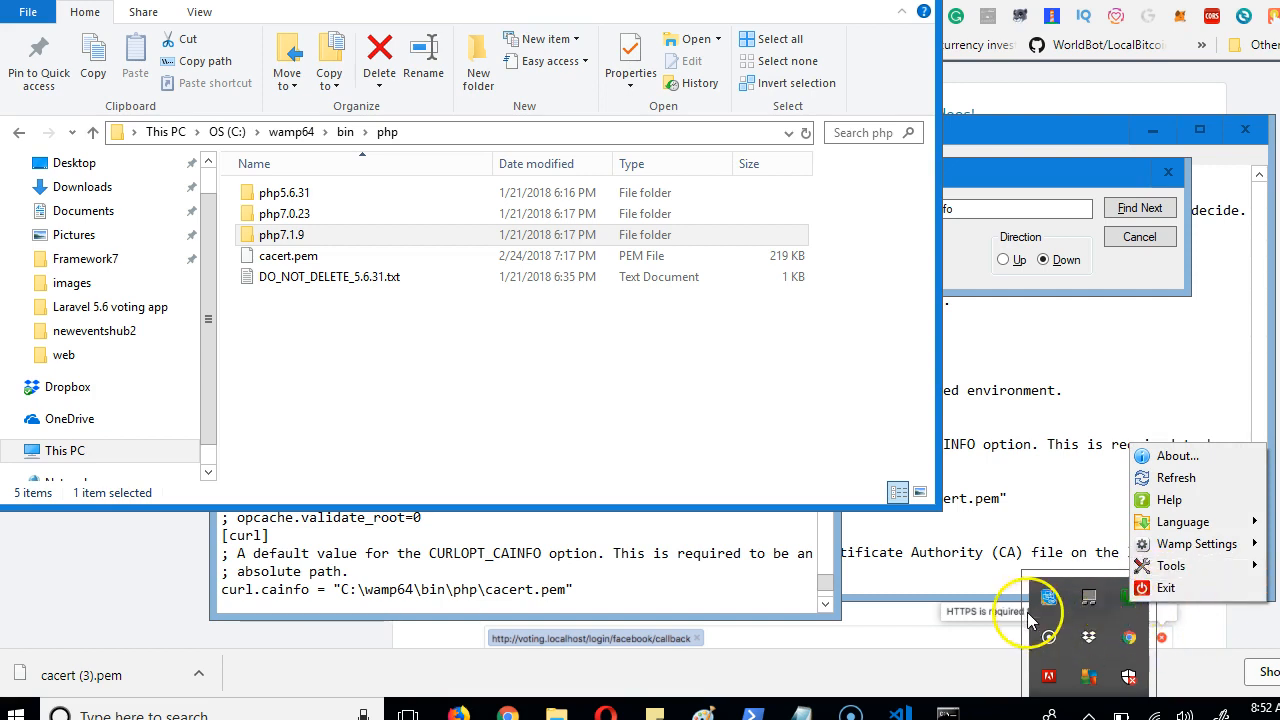
click(1139, 208)
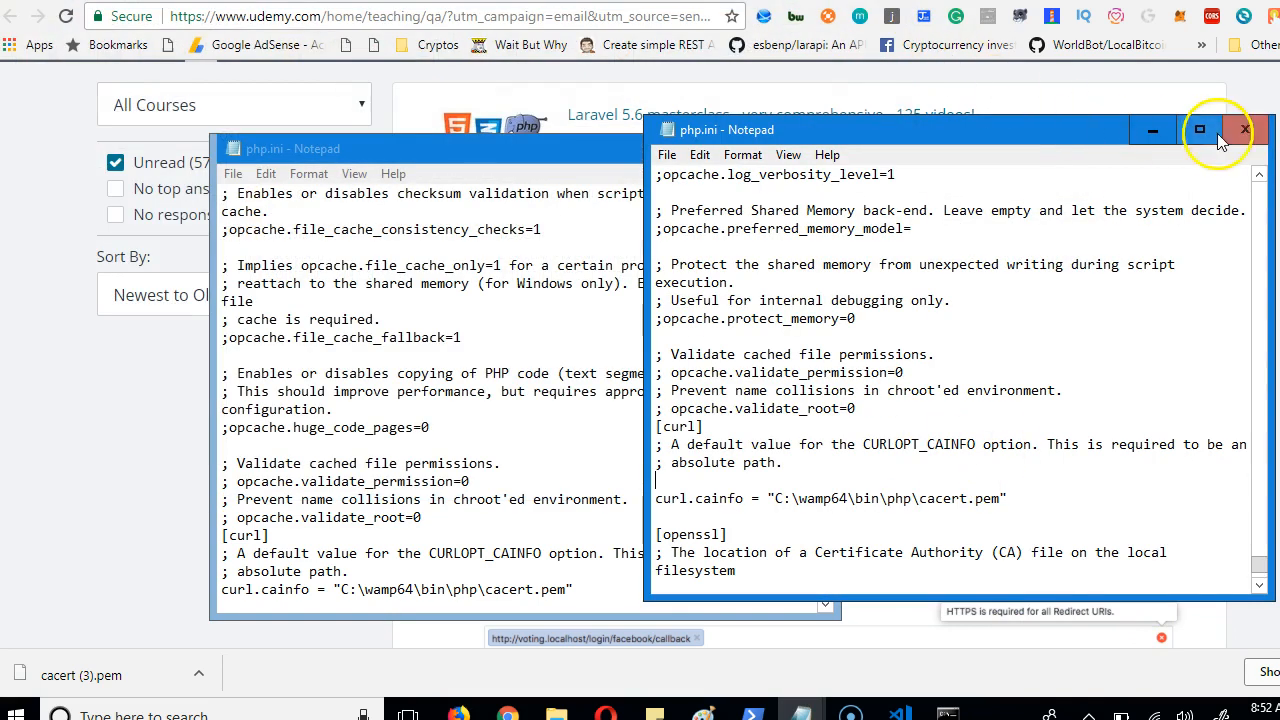
- Close both php.ini Notepad windows, leaving the Udemy instructor Q&A page
click(1243, 128)
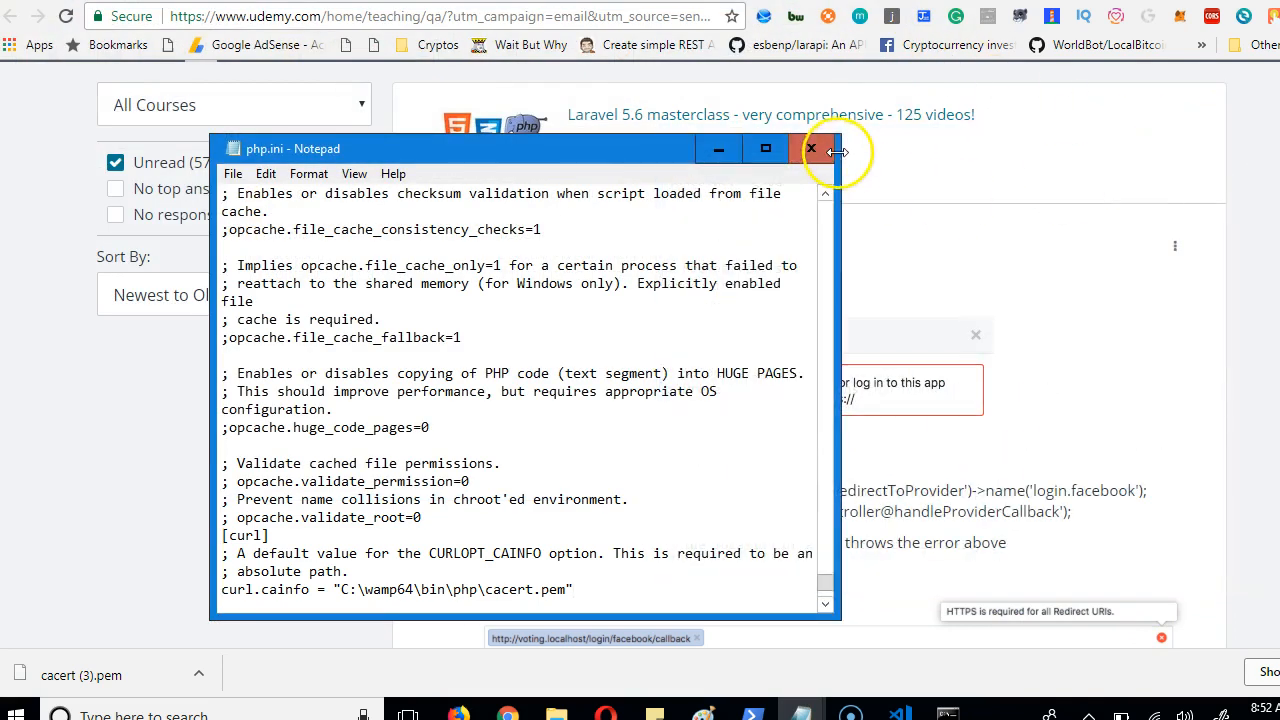
click(810, 148)
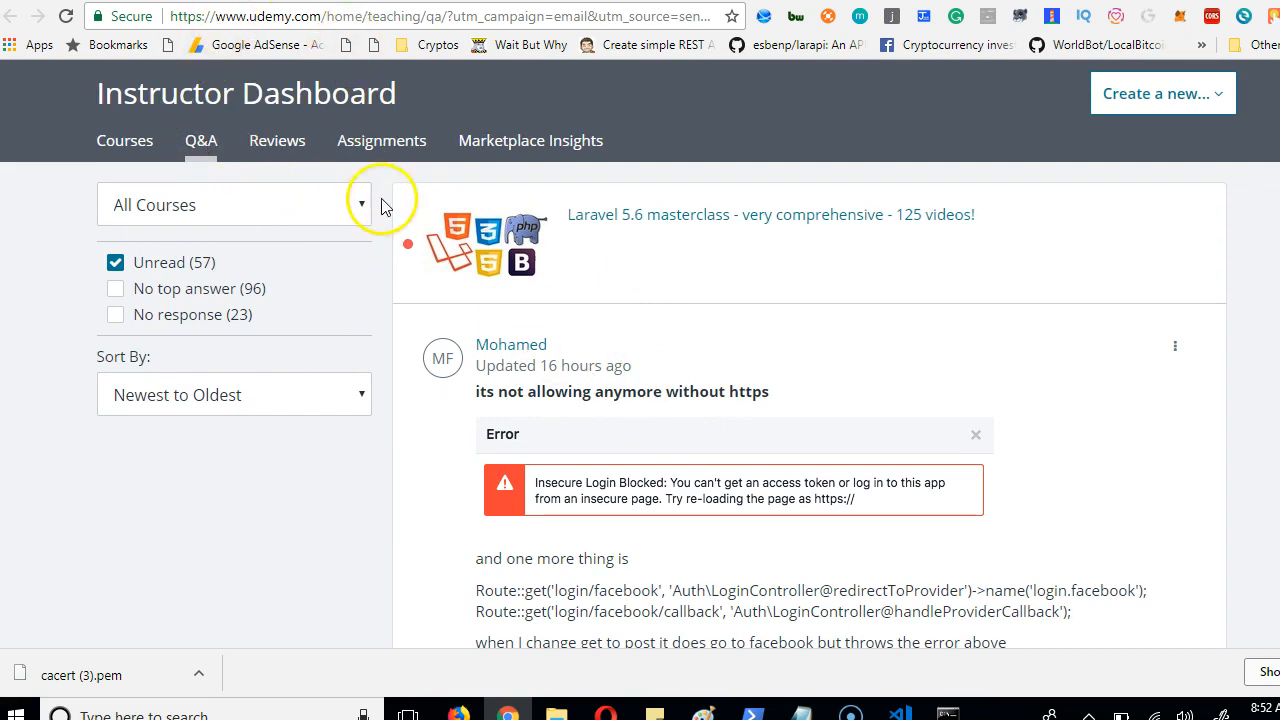
mouse_move(657, 235)
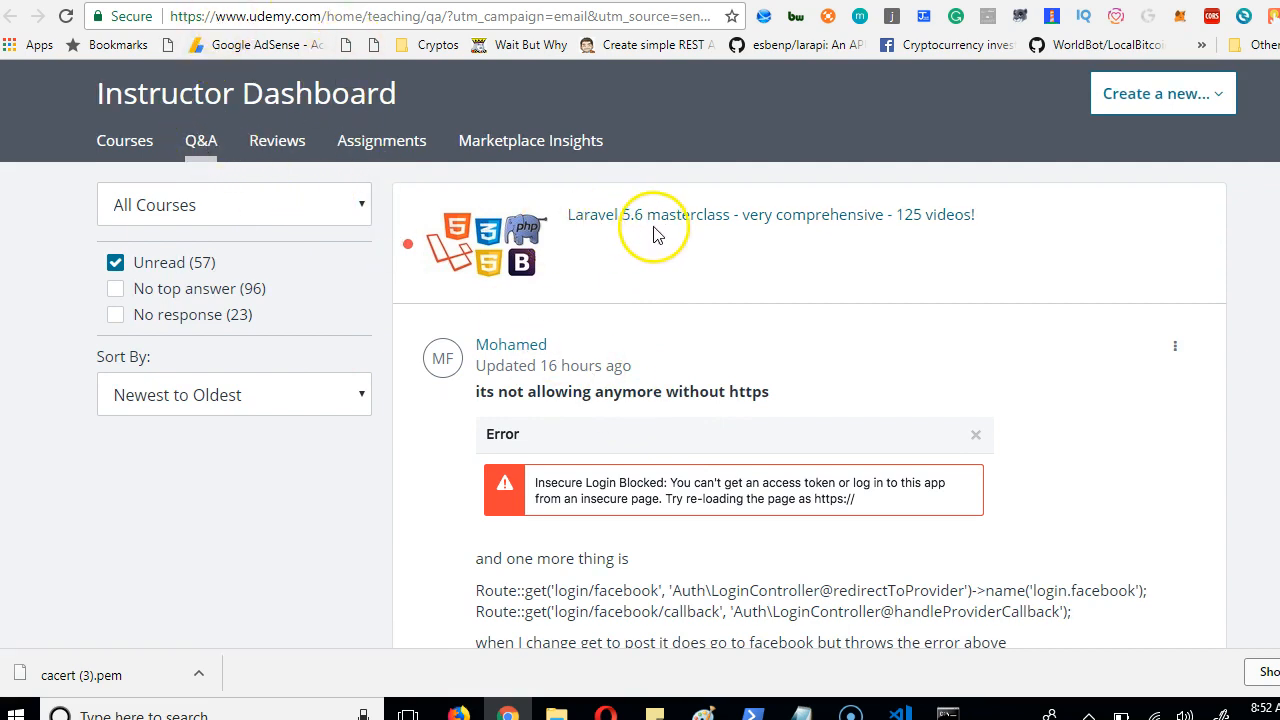
mouse_move(897, 233)
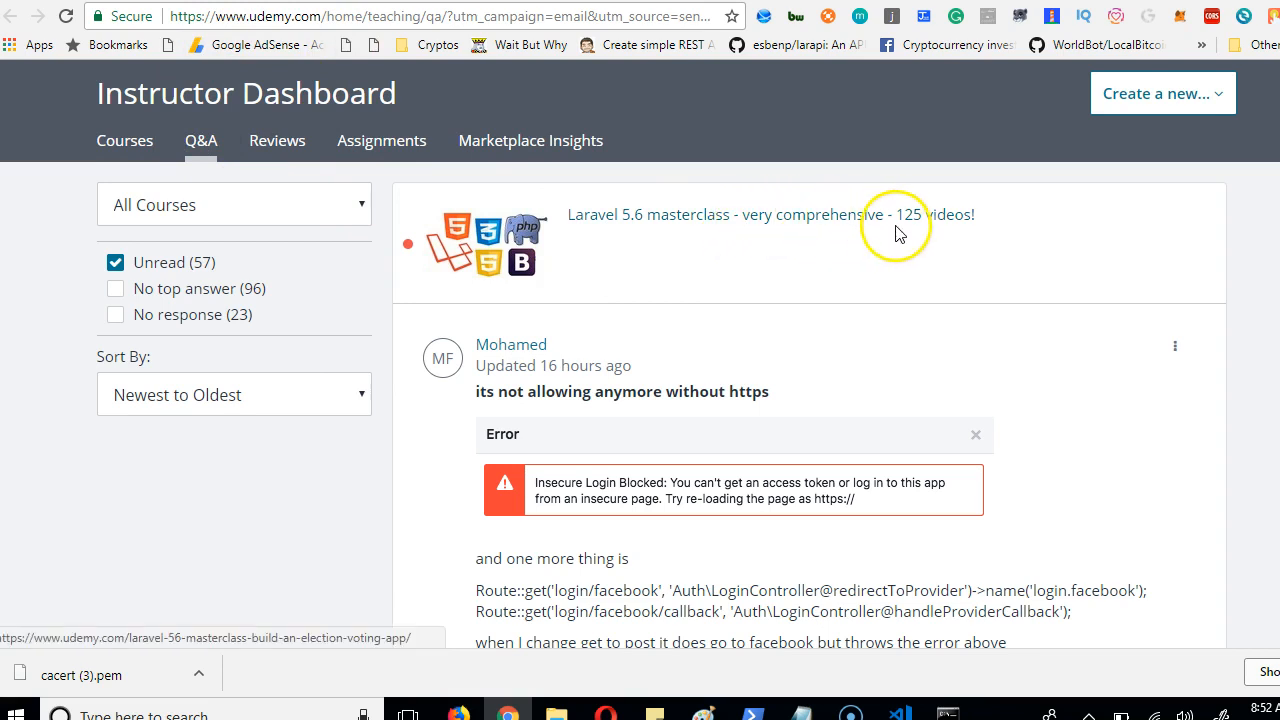